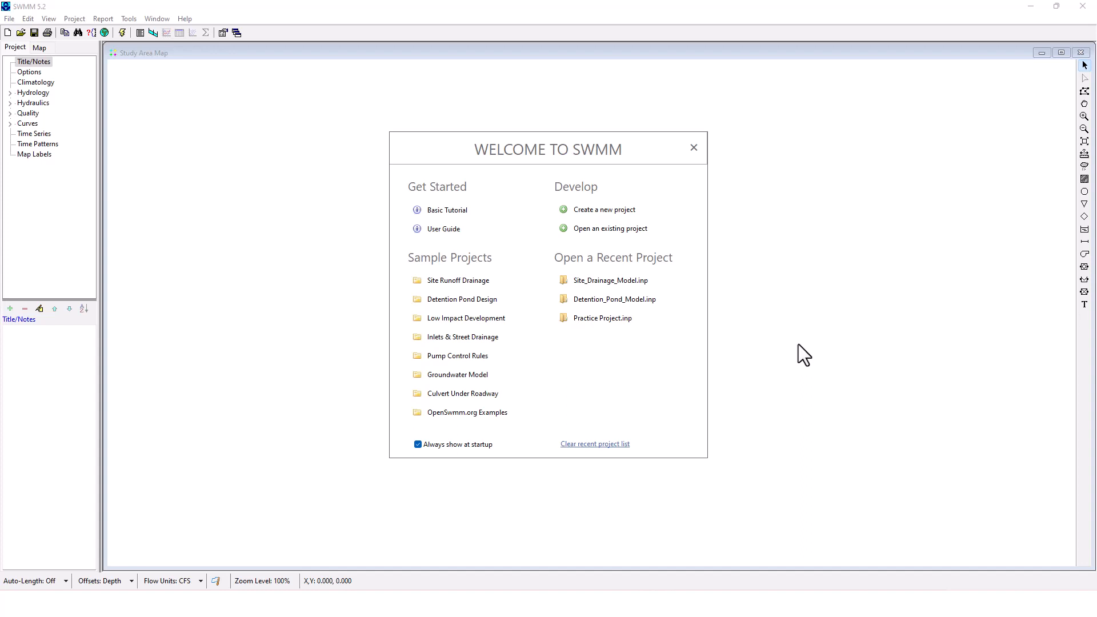
mouse_move(497, 174)
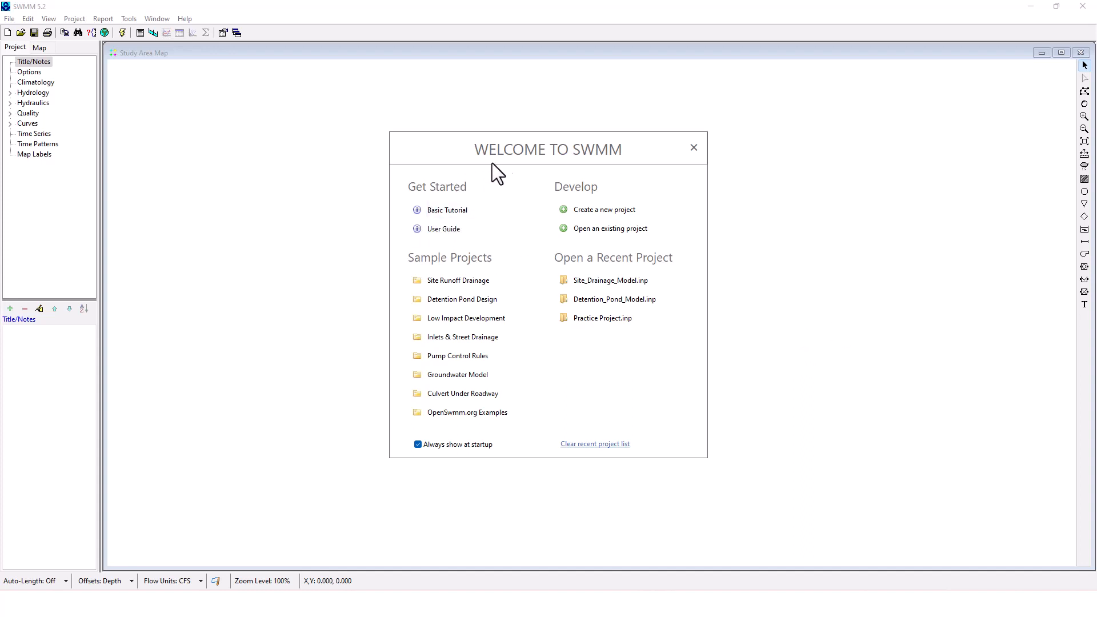
mouse_move(503, 171)
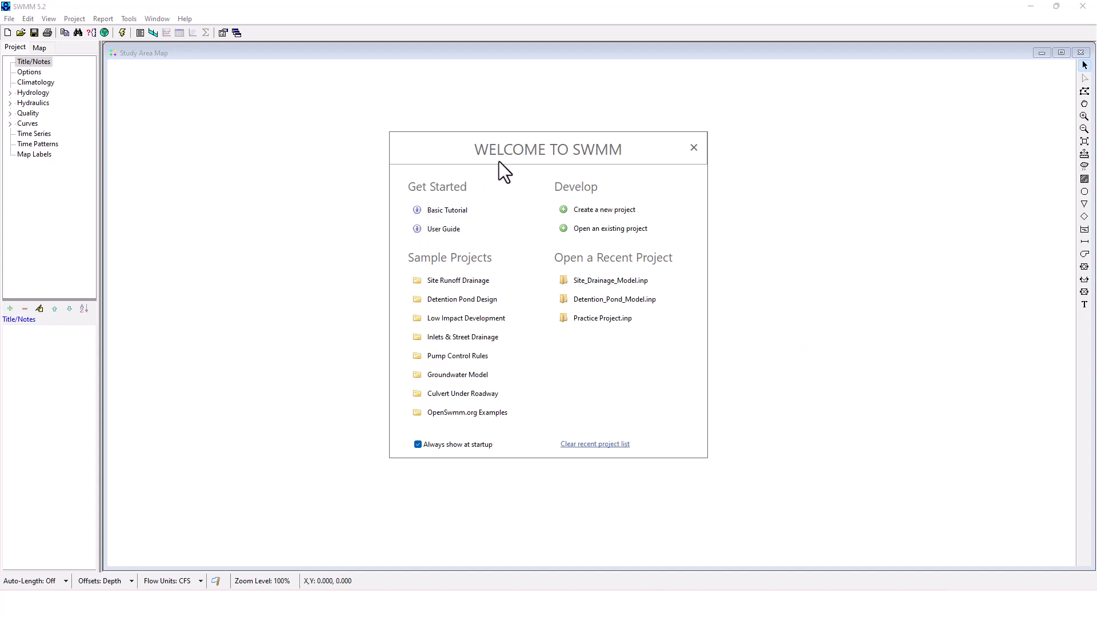
mouse_move(447, 210)
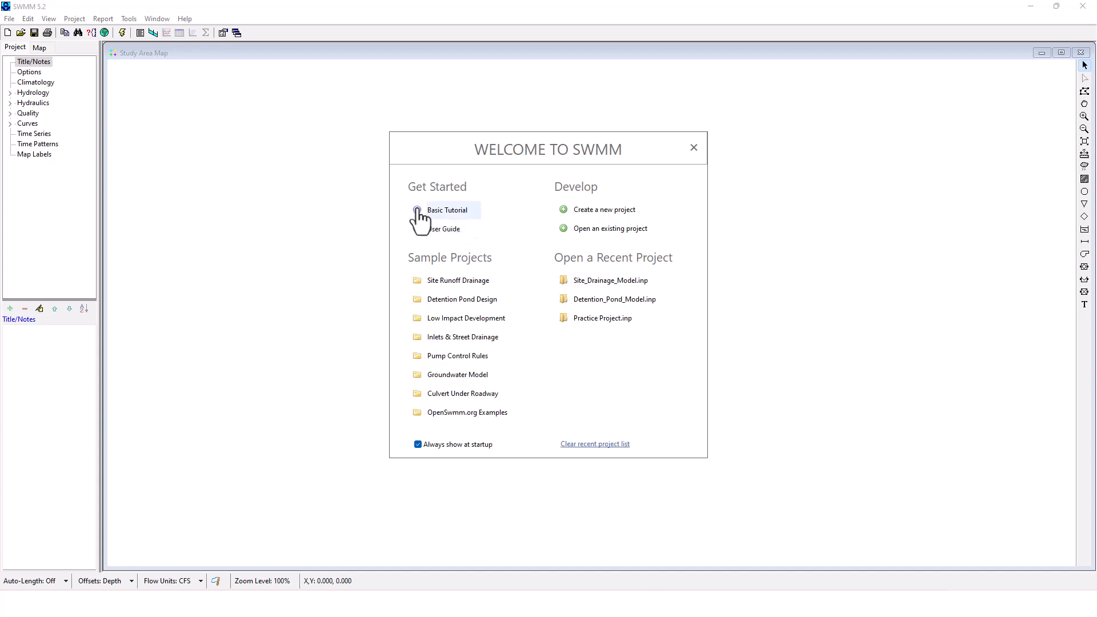
mouse_move(453, 157)
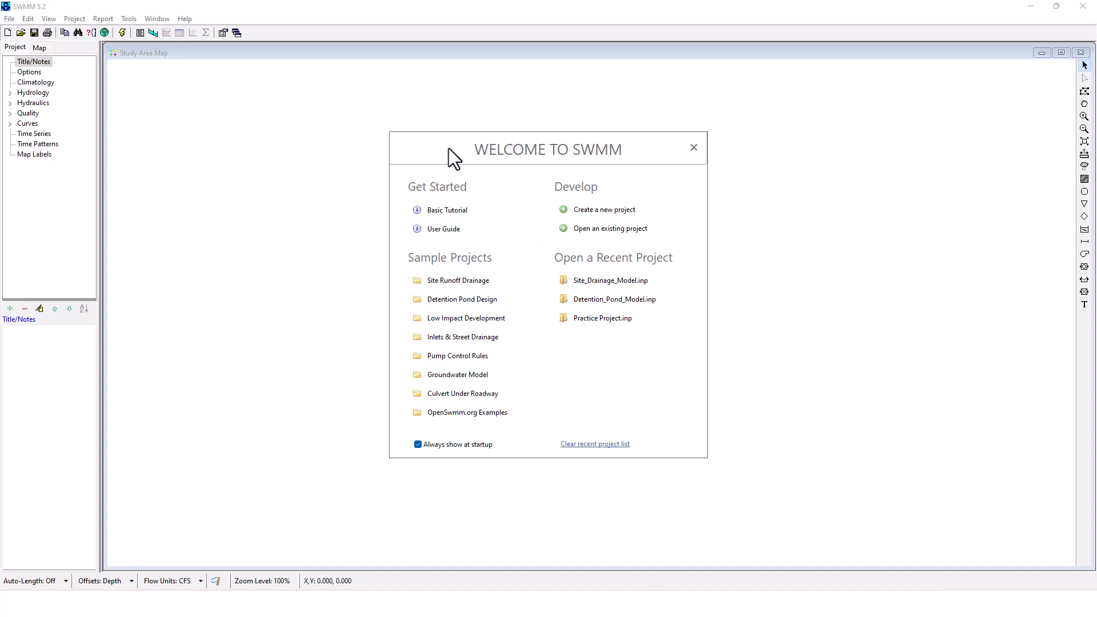
mouse_move(479, 308)
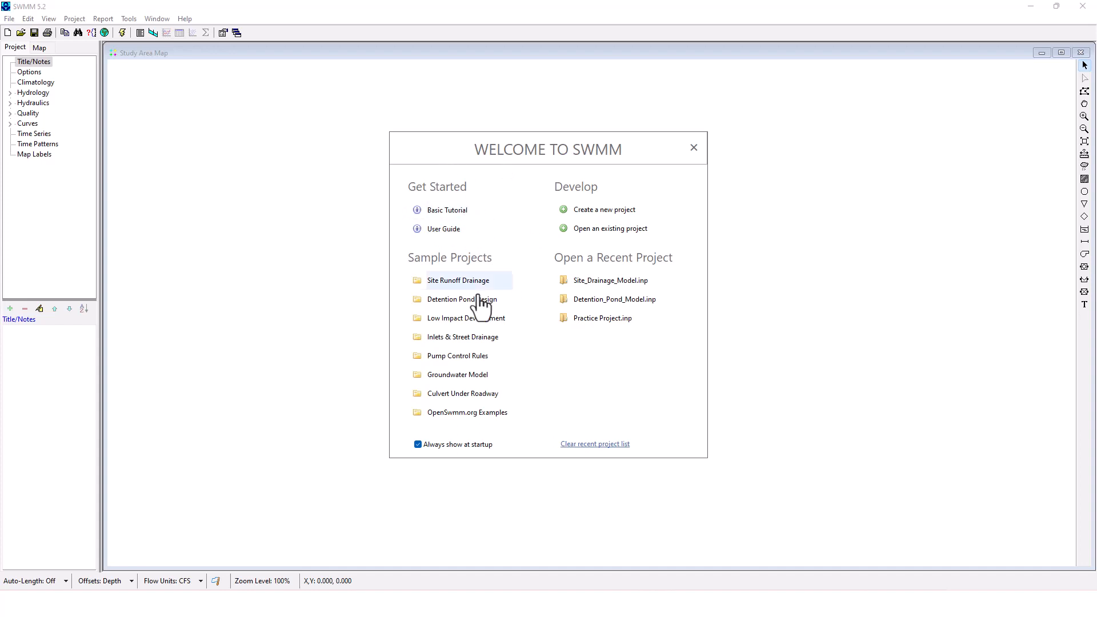
mouse_move(431, 348)
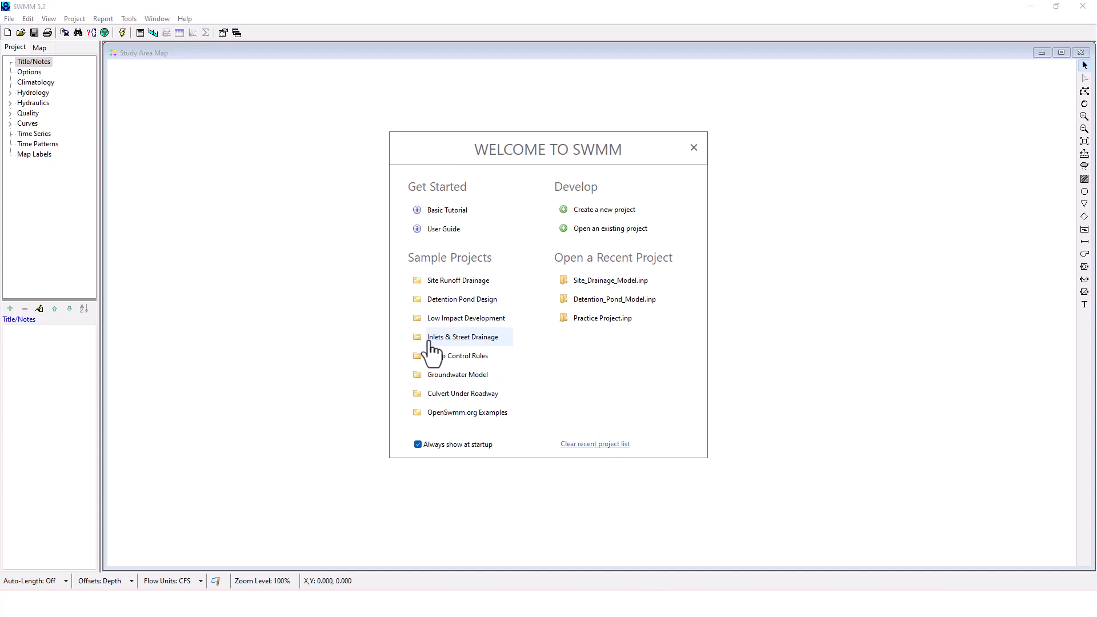
mouse_move(525, 182)
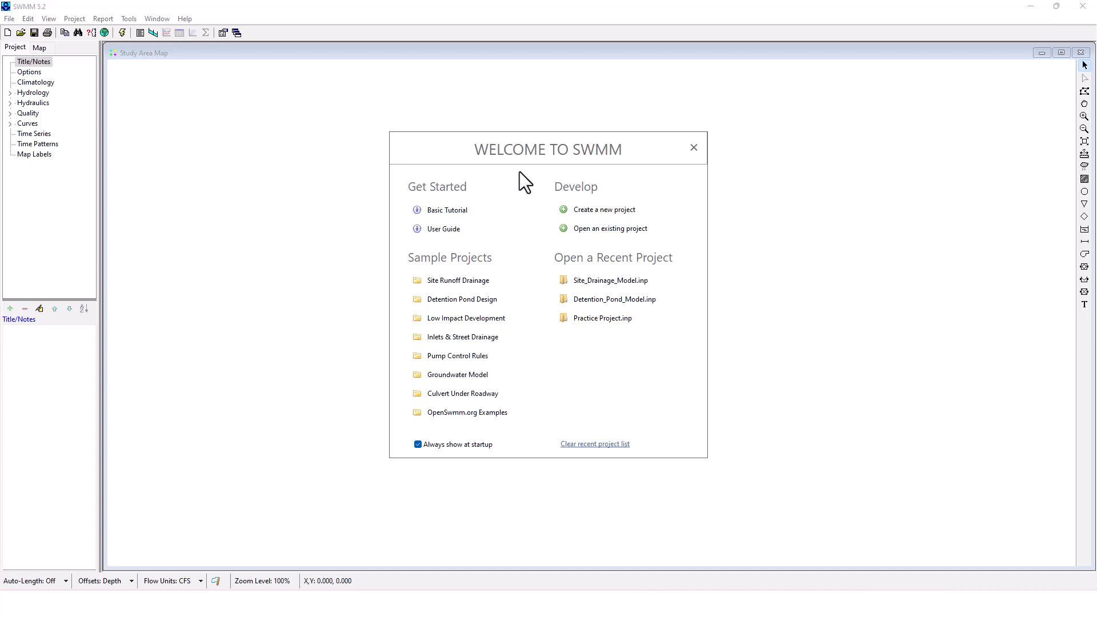
Step: Load Site_Drainage_Model.inp from Recent Projects and view its notes file via the Title/Notes link
click(610, 280)
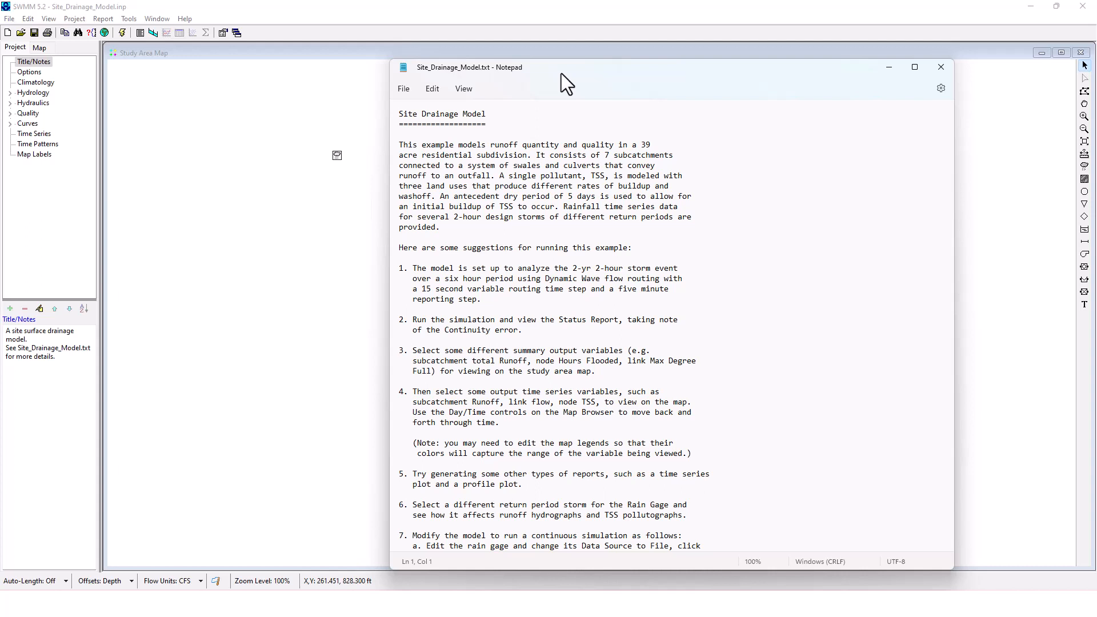
mouse_move(411, 280)
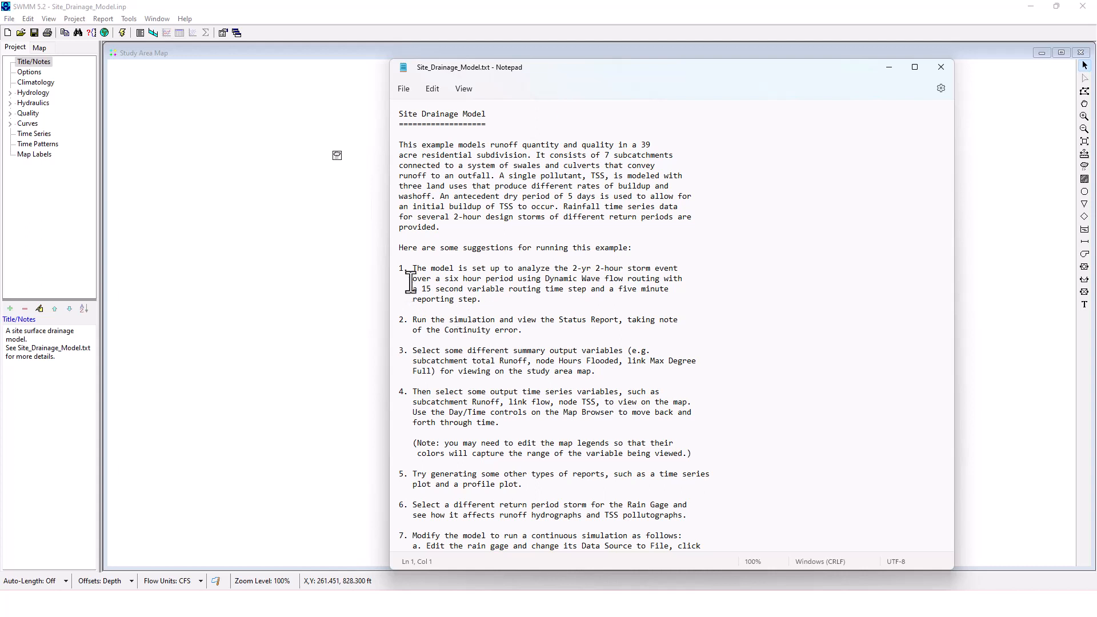
mouse_move(547, 85)
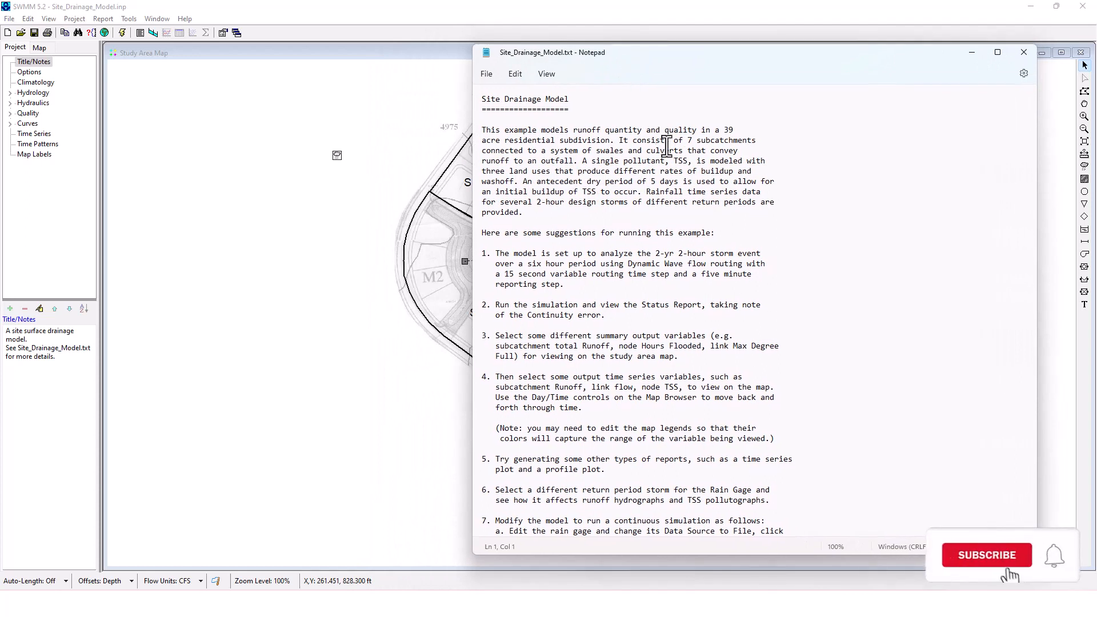
click(986, 555)
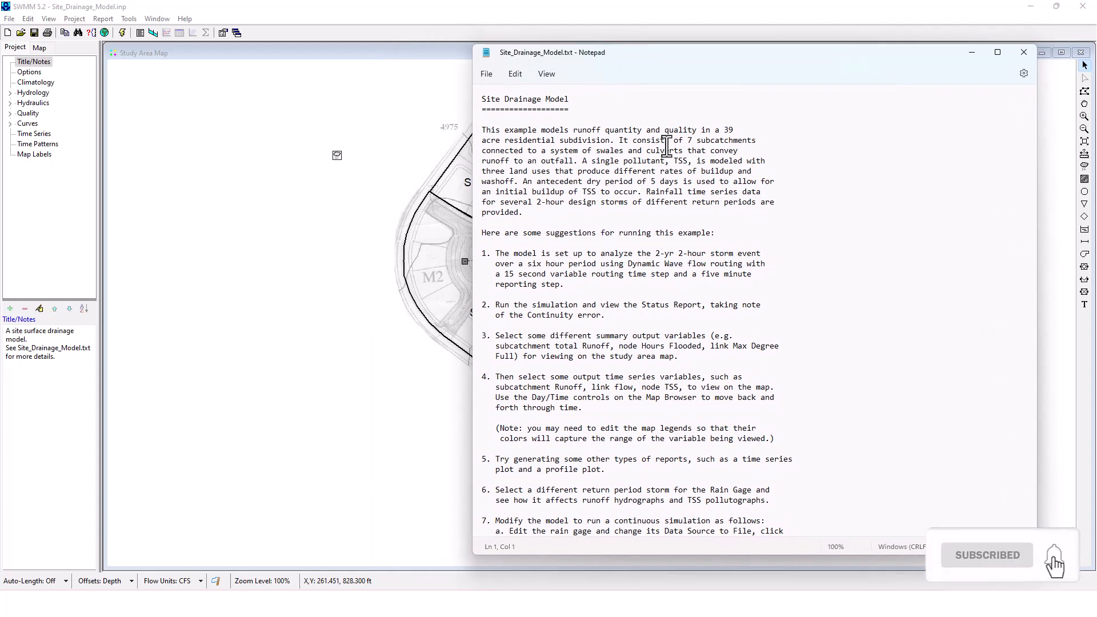
click(1054, 555)
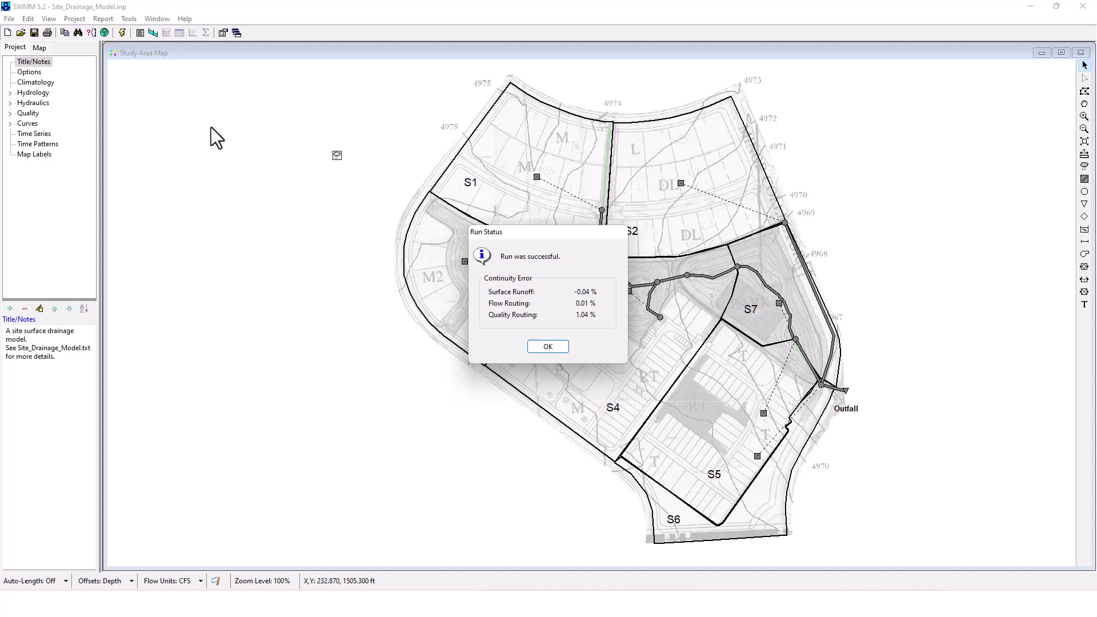
mouse_move(328, 212)
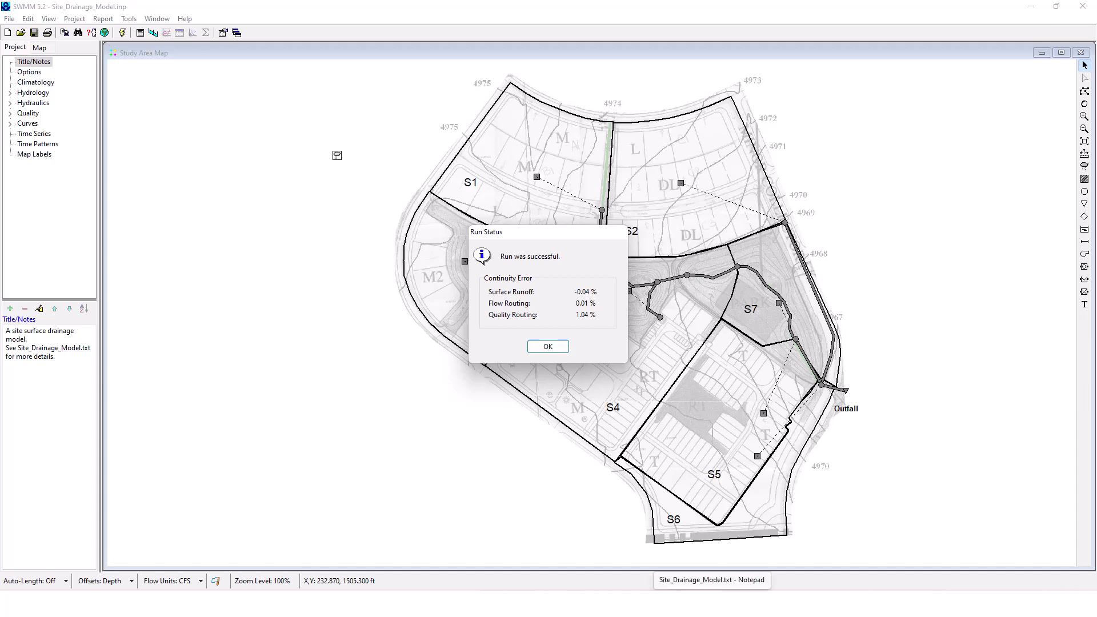
Step: Bring the Notepad notes forward and scroll to suggestion 7 on continuous simulation
click(548, 346)
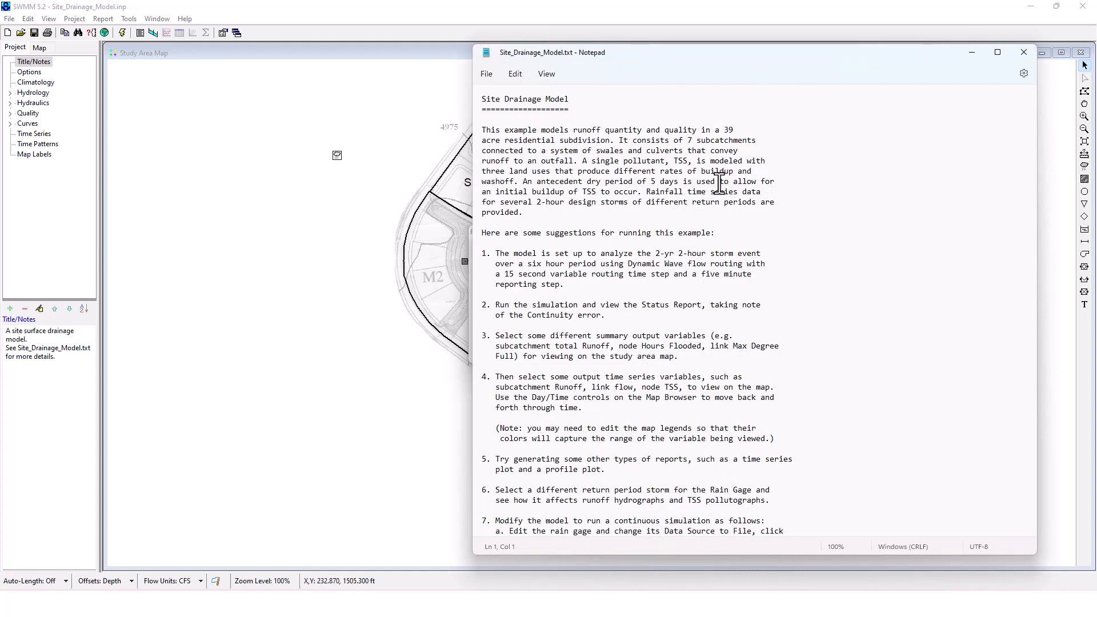
scroll(down, 3)
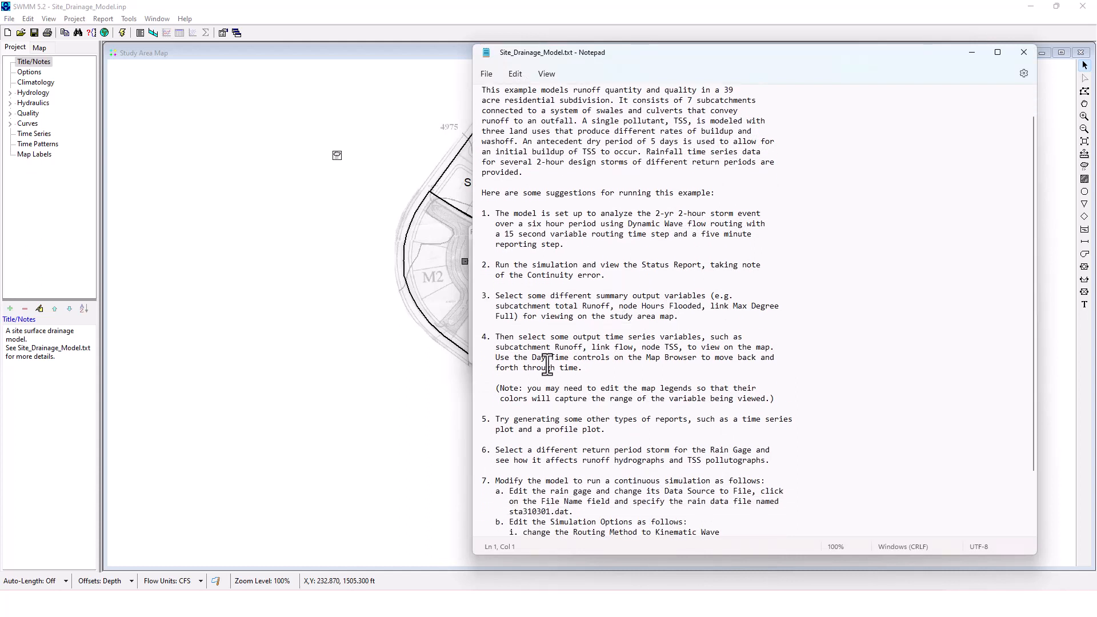
scroll(down, 3)
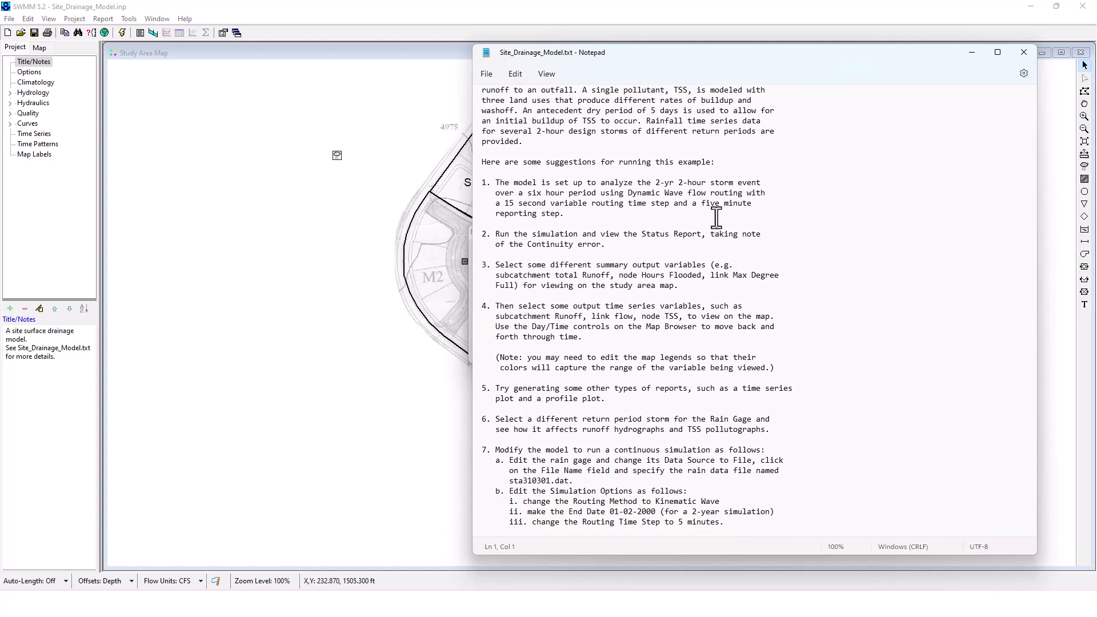
mouse_move(719, 206)
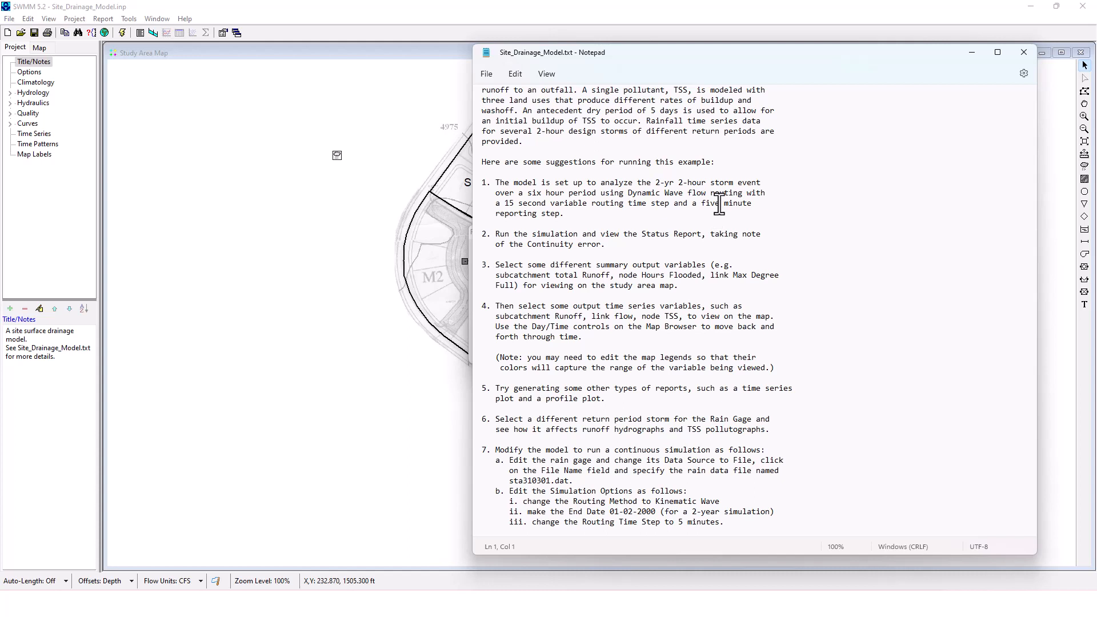
mouse_move(144, 39)
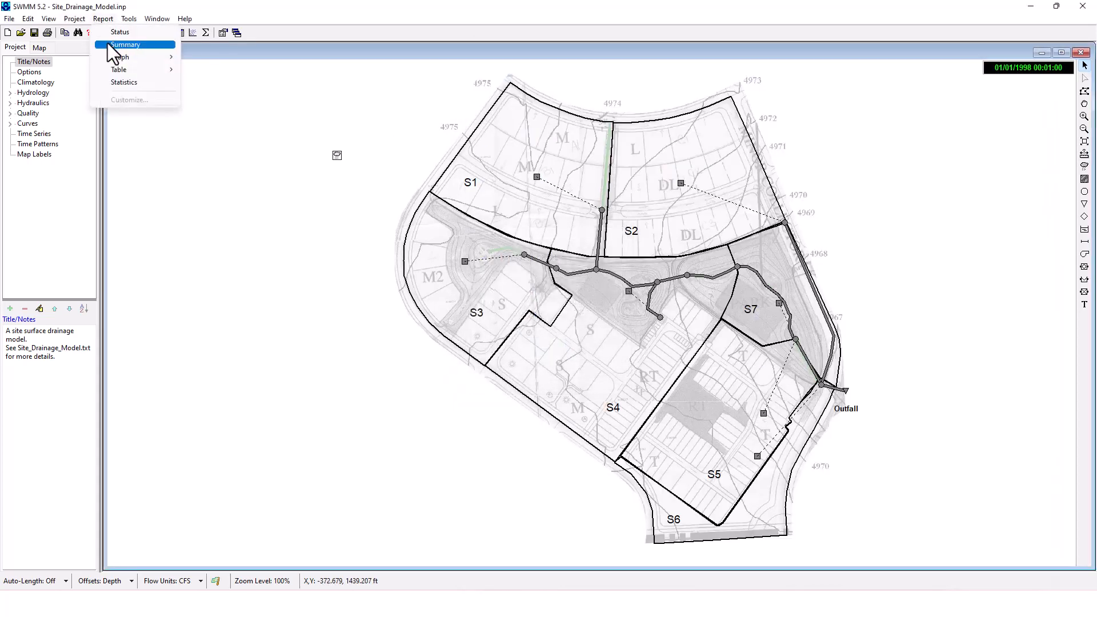
Step: Show Summary Results for subcatchment runoff, then switch the topic to Link Pollutant Load (TSS) and move the table aside
click(125, 44)
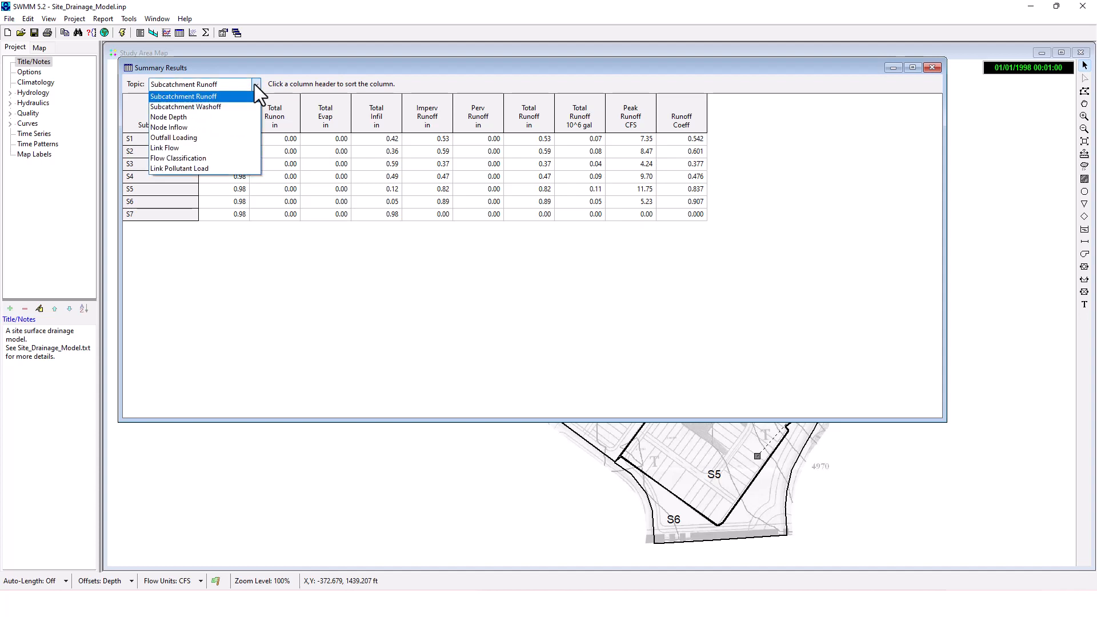
click(183, 83)
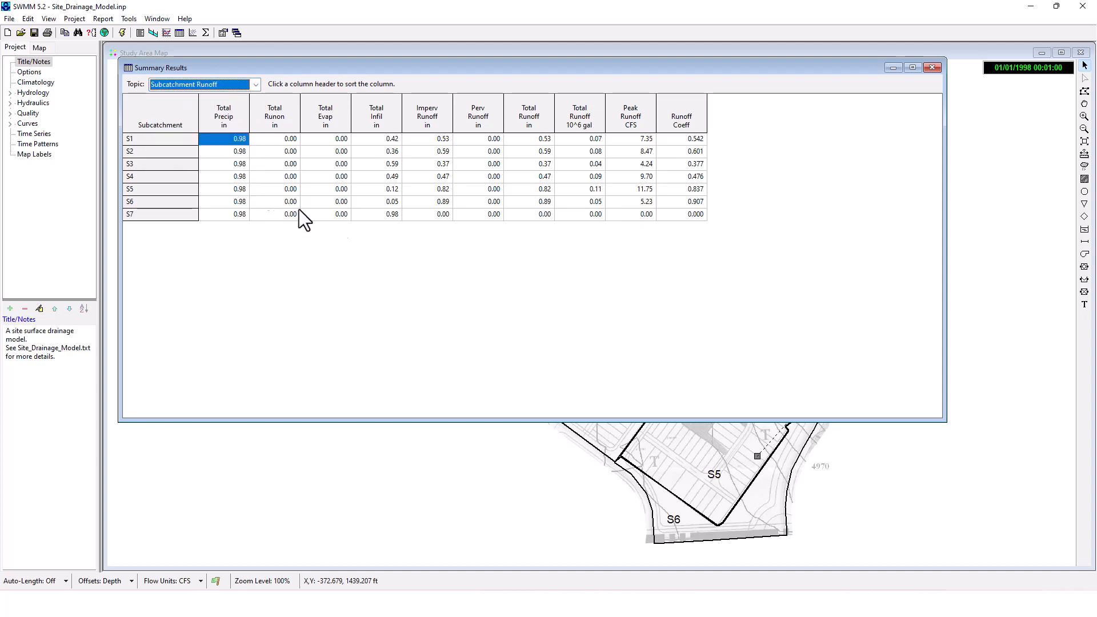
mouse_move(659, 133)
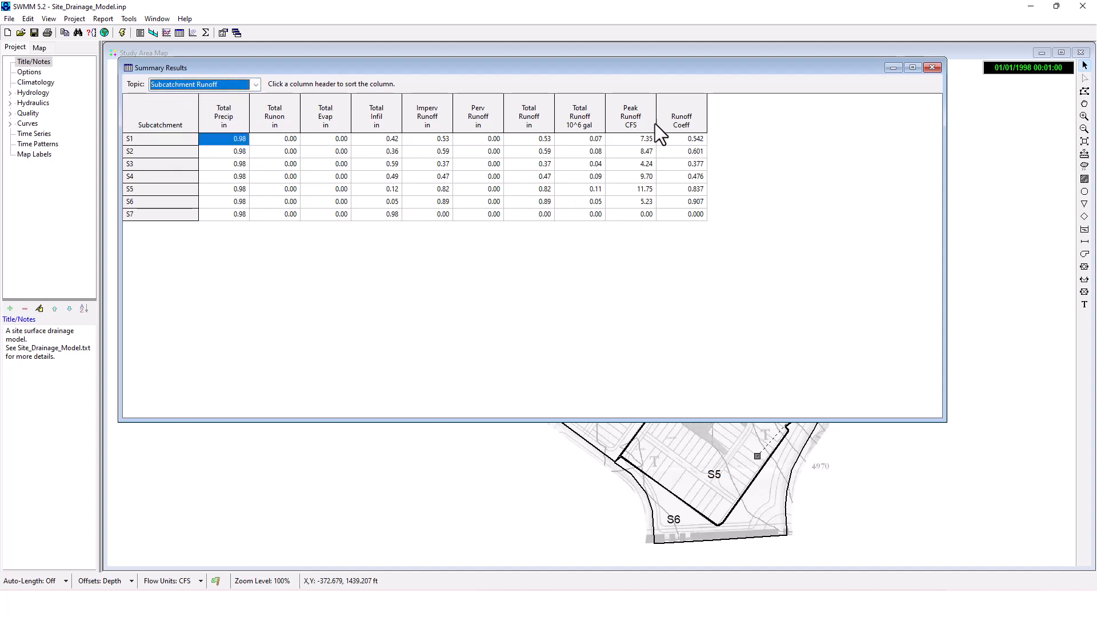
mouse_move(299, 72)
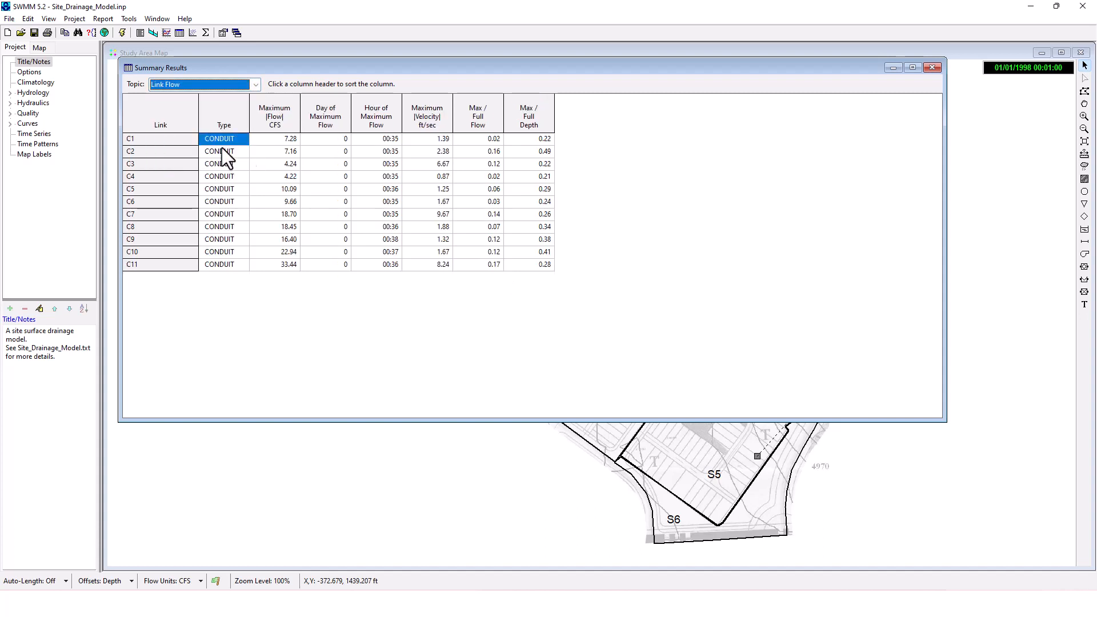
click(255, 83)
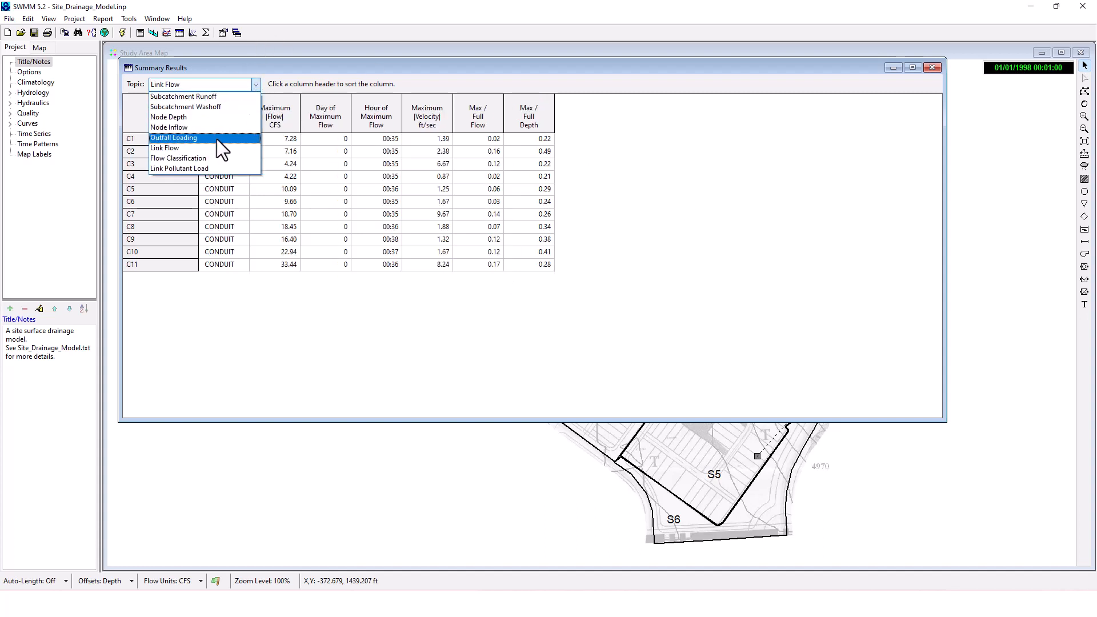
mouse_move(179, 169)
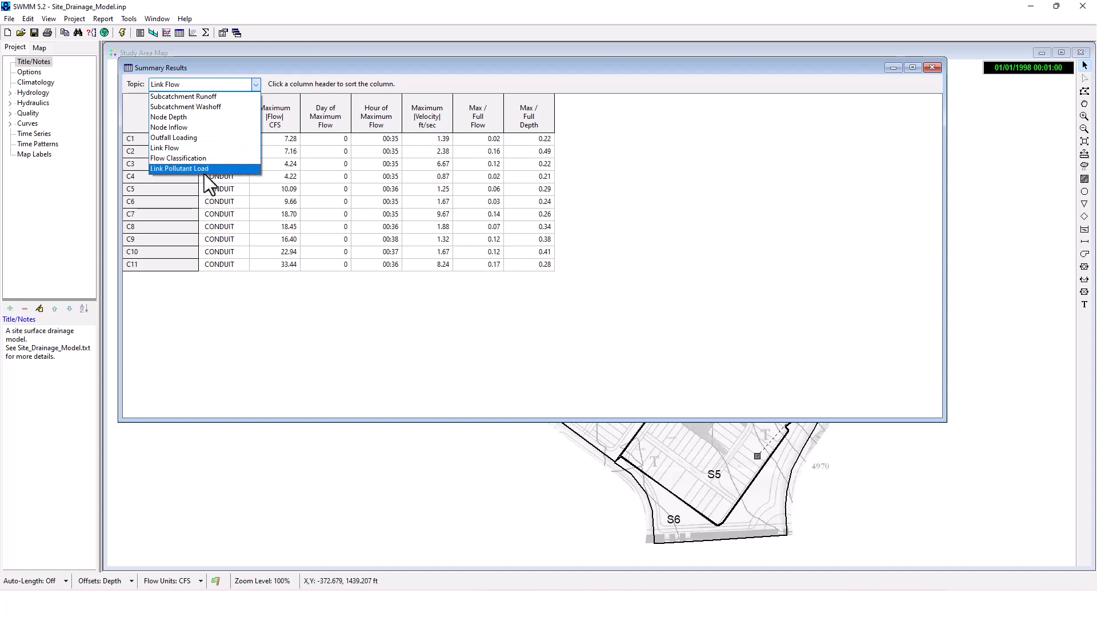
click(180, 168)
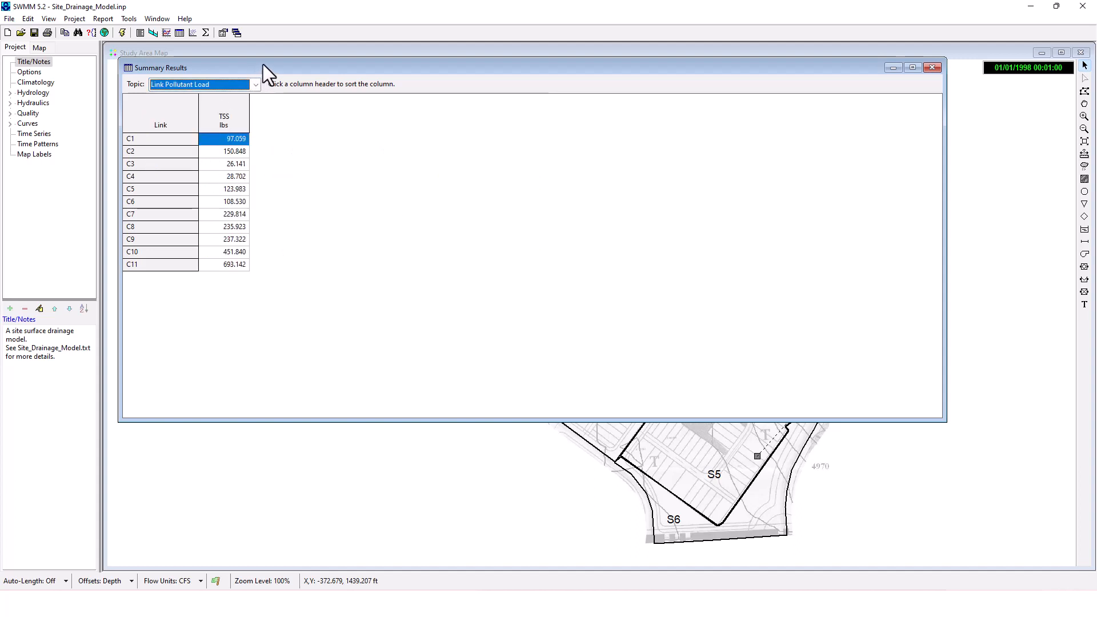
mouse_move(270, 161)
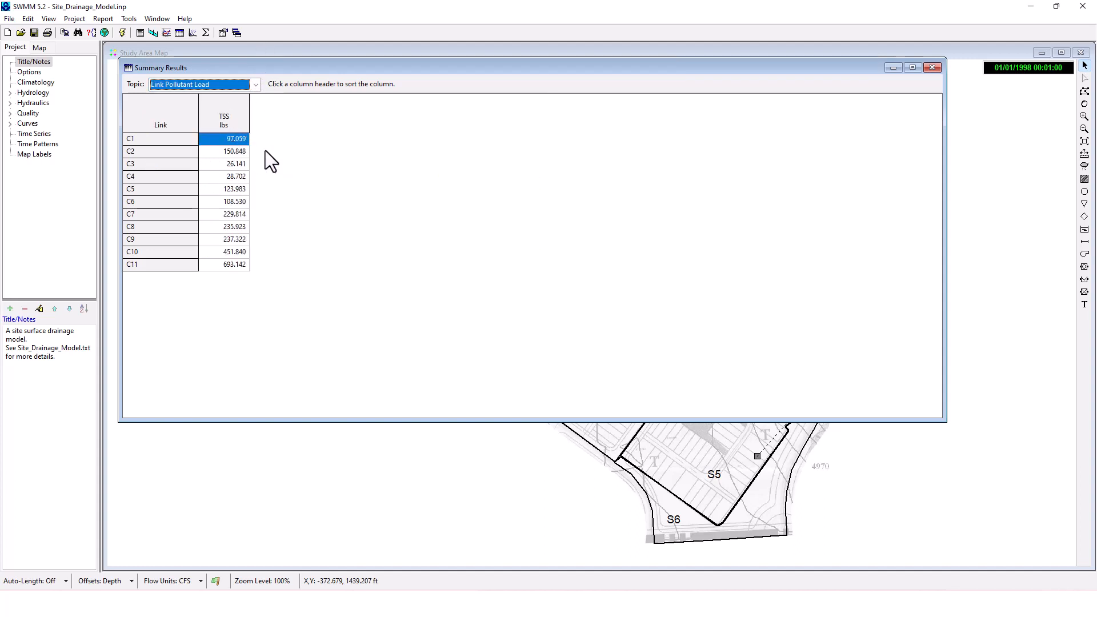
mouse_move(298, 101)
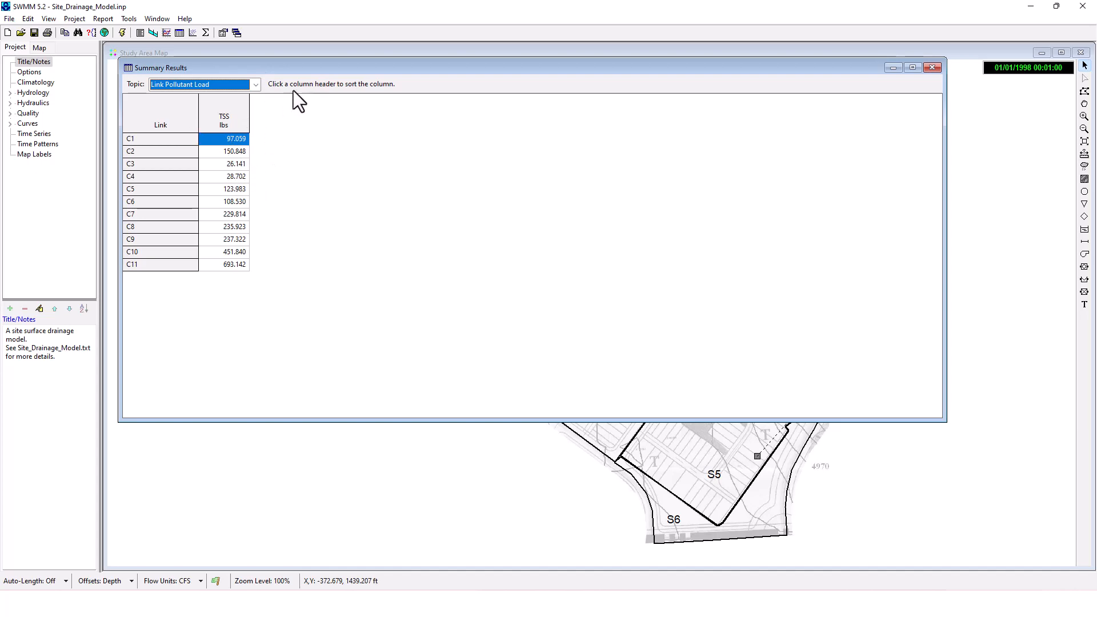
drag(161, 68, 205, 76)
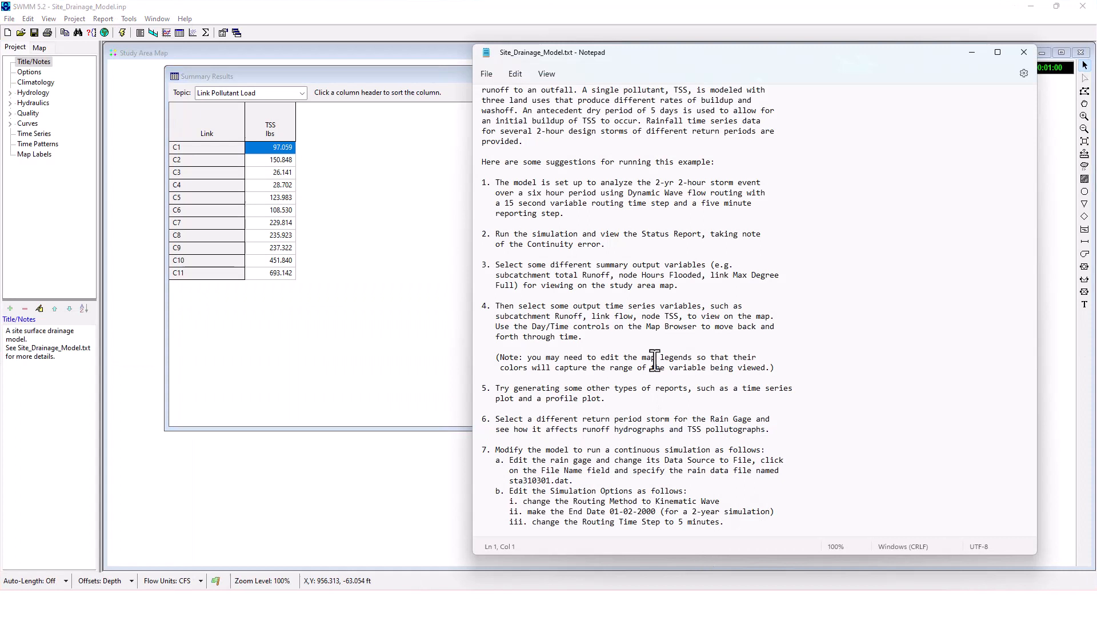
Step: Scroll the notes down to suggestion 8 on running a Statistics Report
scroll(down, 3)
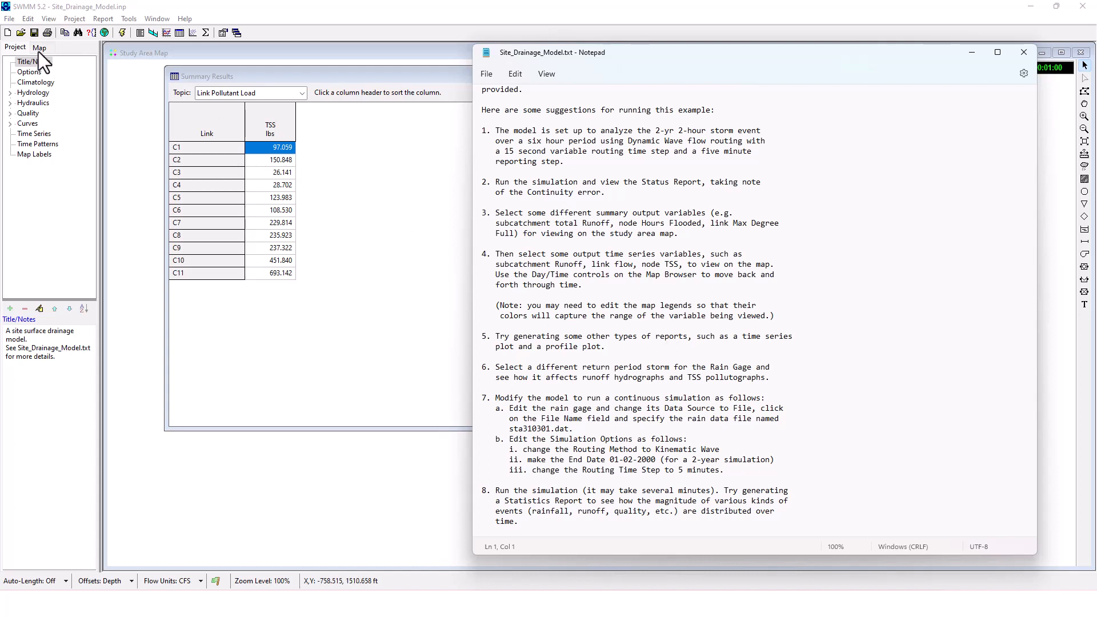
Step: Theme the map with Subcatchments by Runoff, Nodes by TSS and Links by Flow
click(1022, 52)
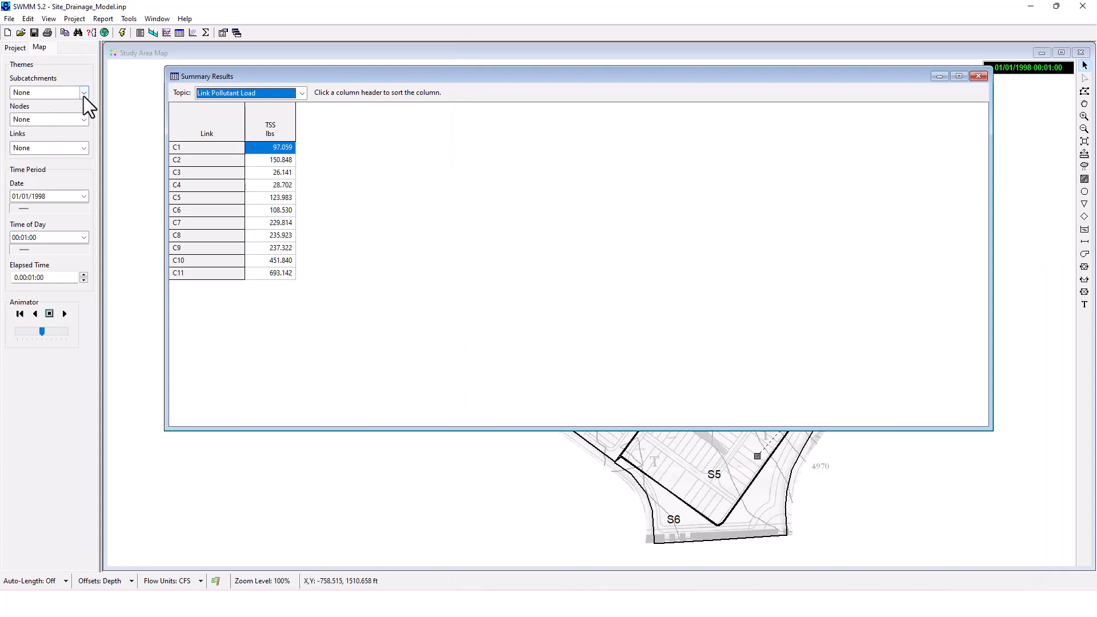
click(82, 91)
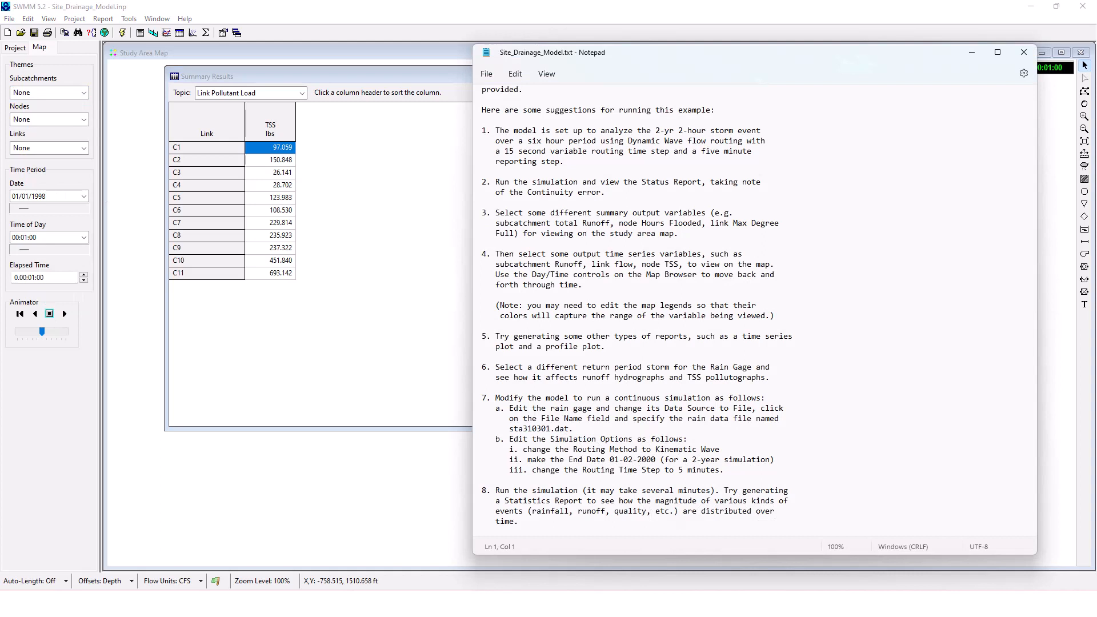
mouse_move(90, 113)
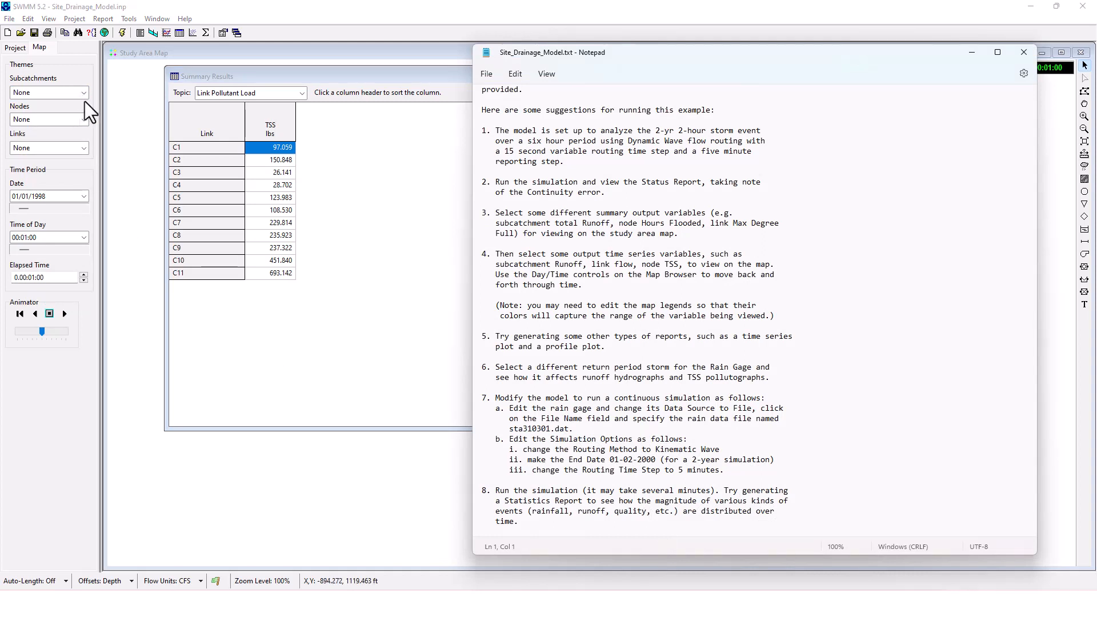
click(82, 91)
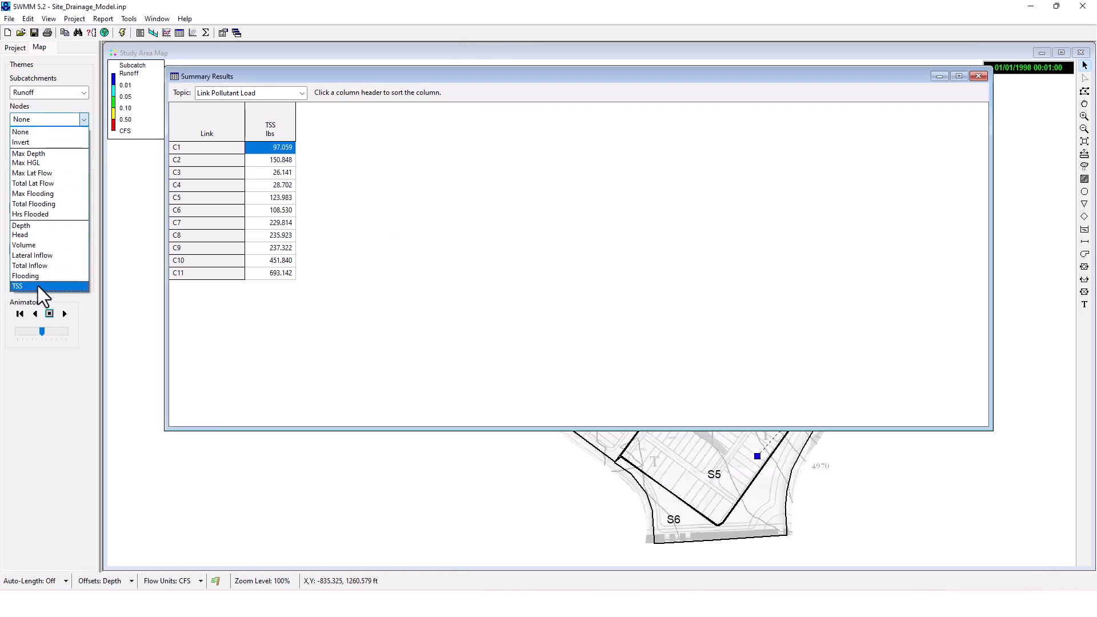
click(17, 286)
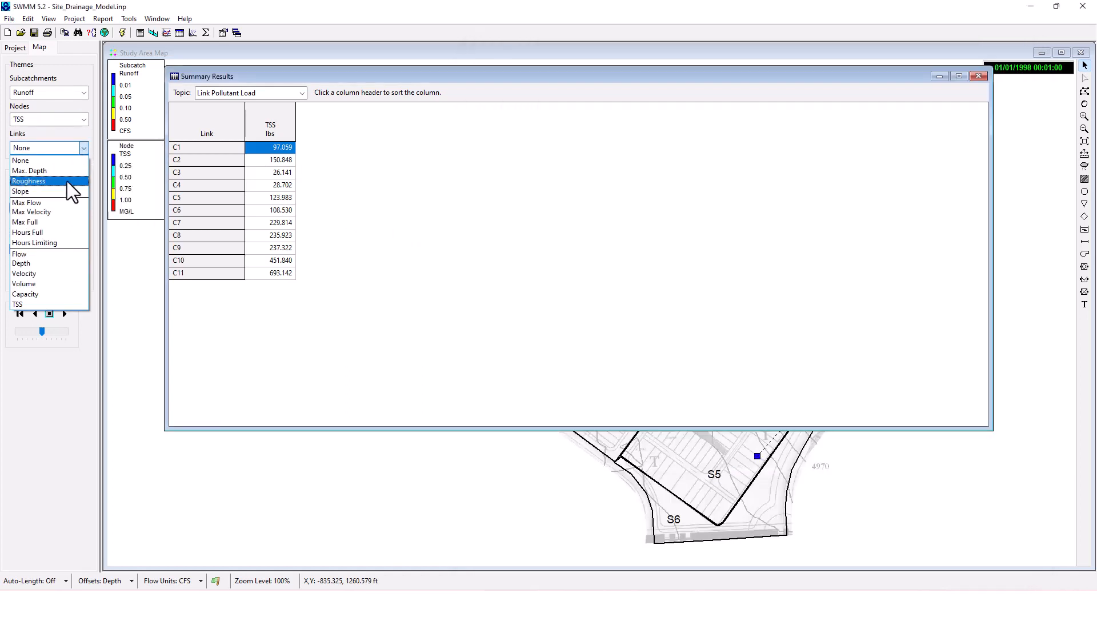
mouse_move(20, 263)
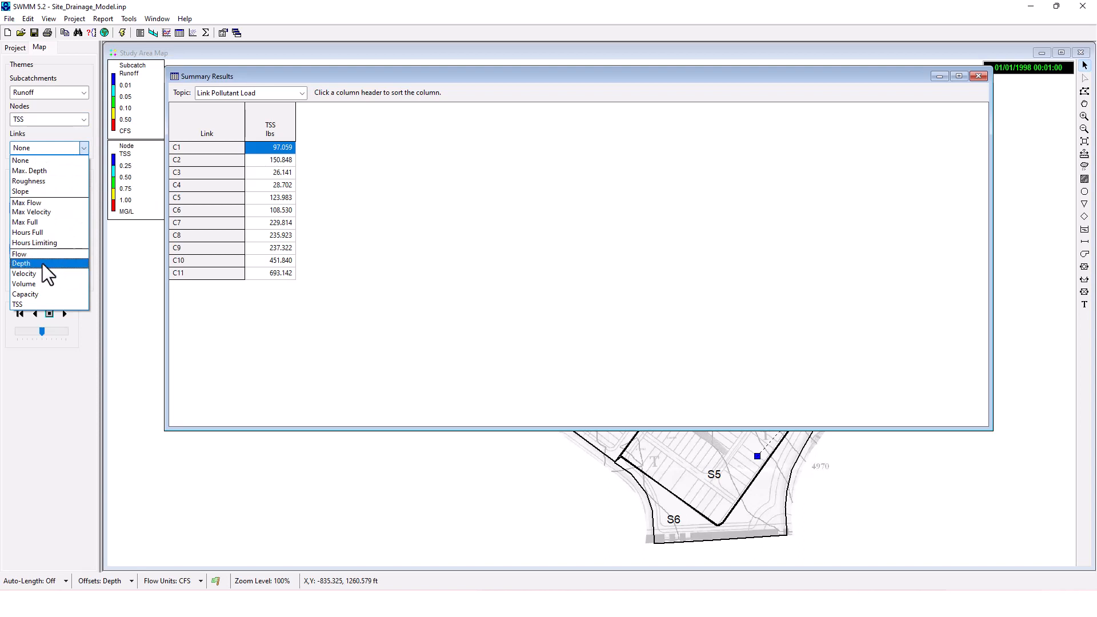
click(19, 254)
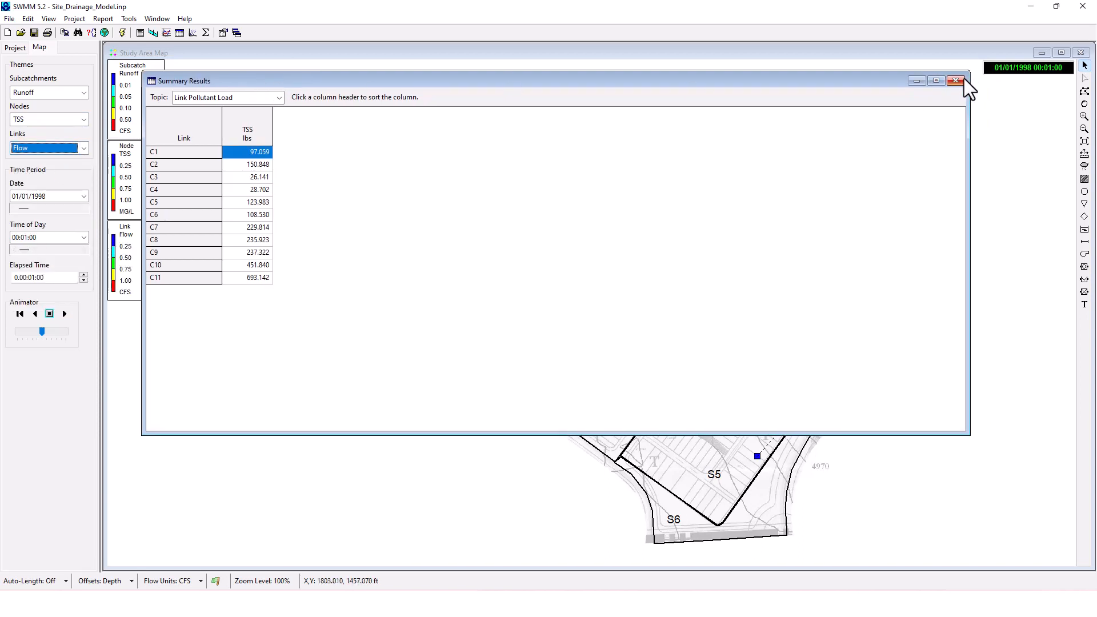
Step: Close the Summary Results table and play the map animation through the first half hour of the storm
click(958, 80)
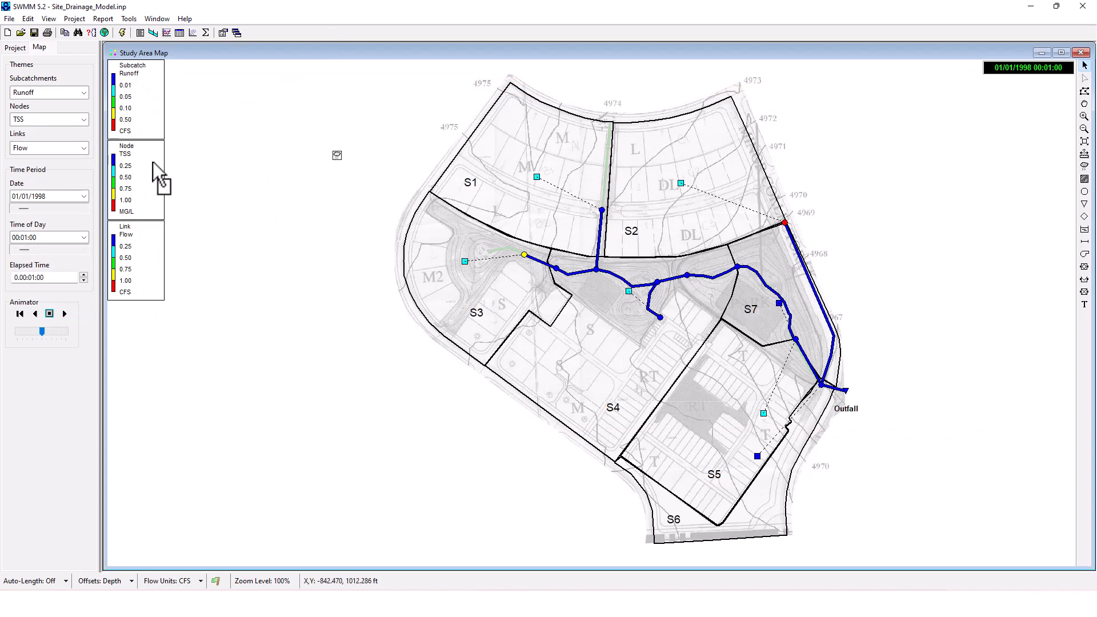
mouse_move(179, 148)
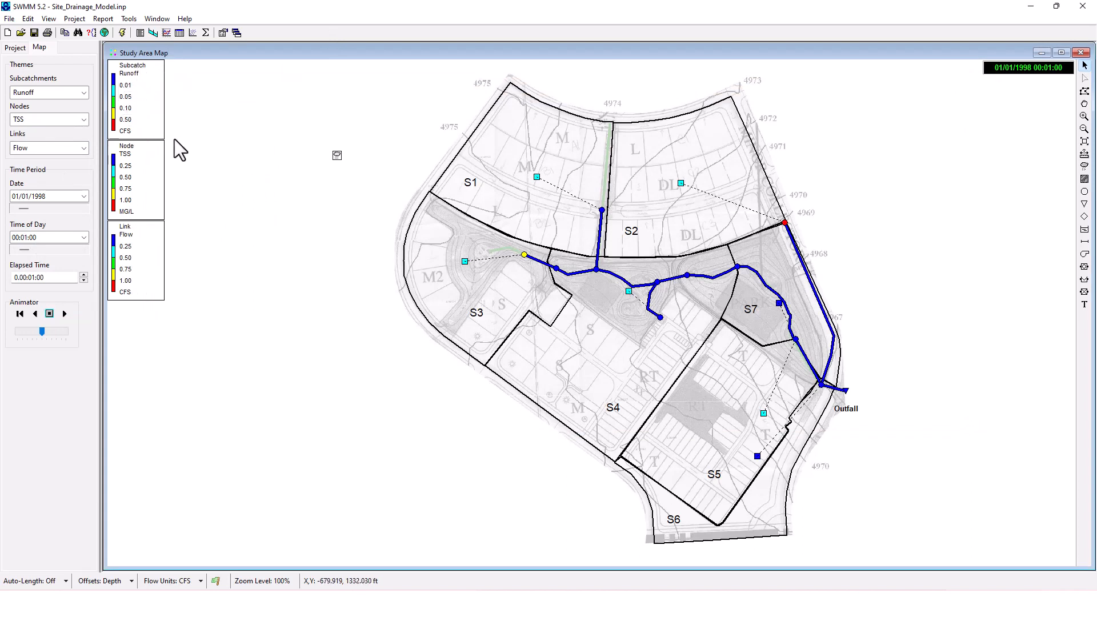
mouse_move(144, 160)
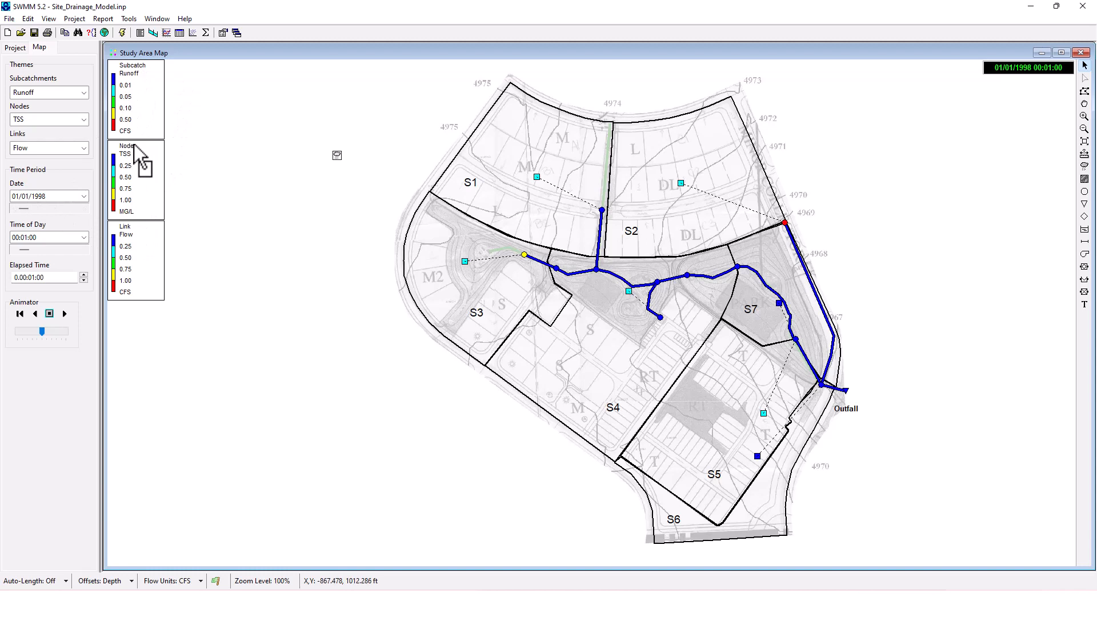
mouse_move(128, 168)
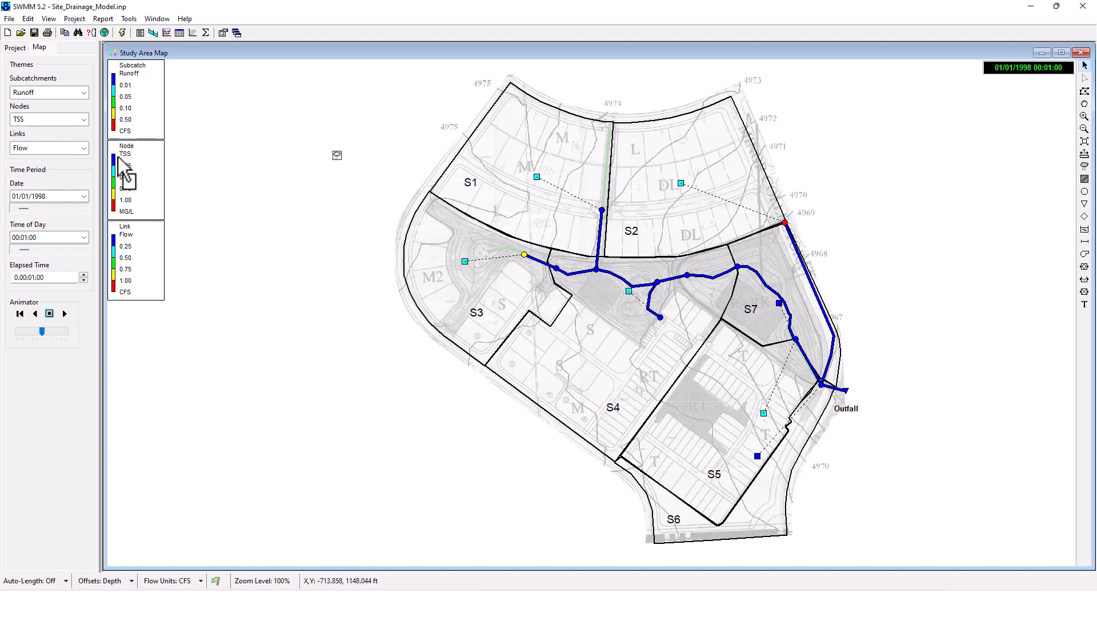
mouse_move(152, 263)
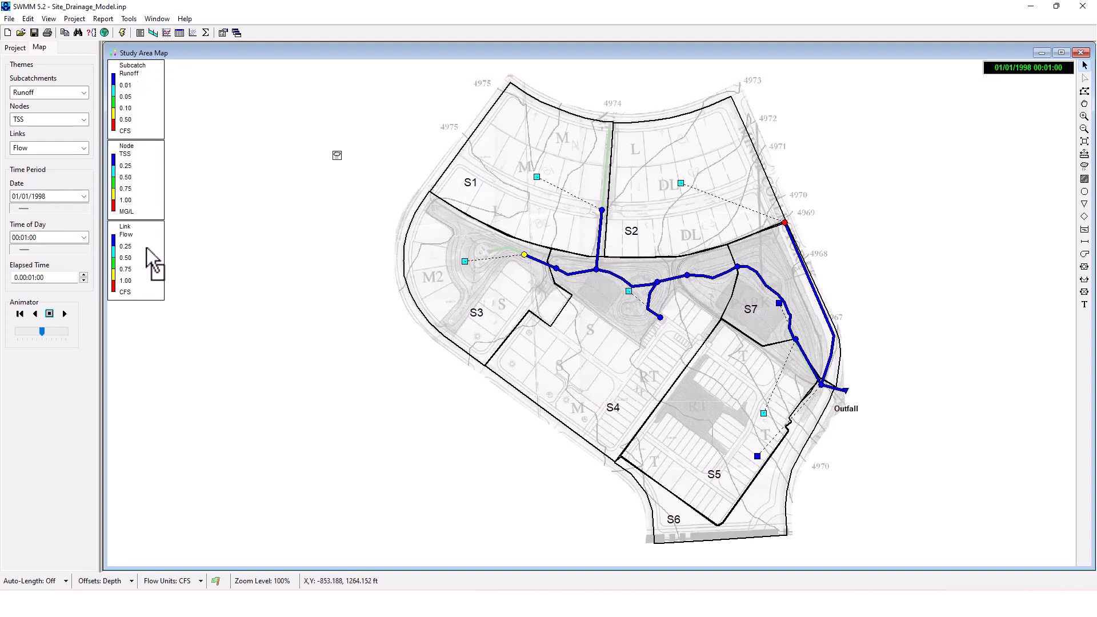
click(64, 313)
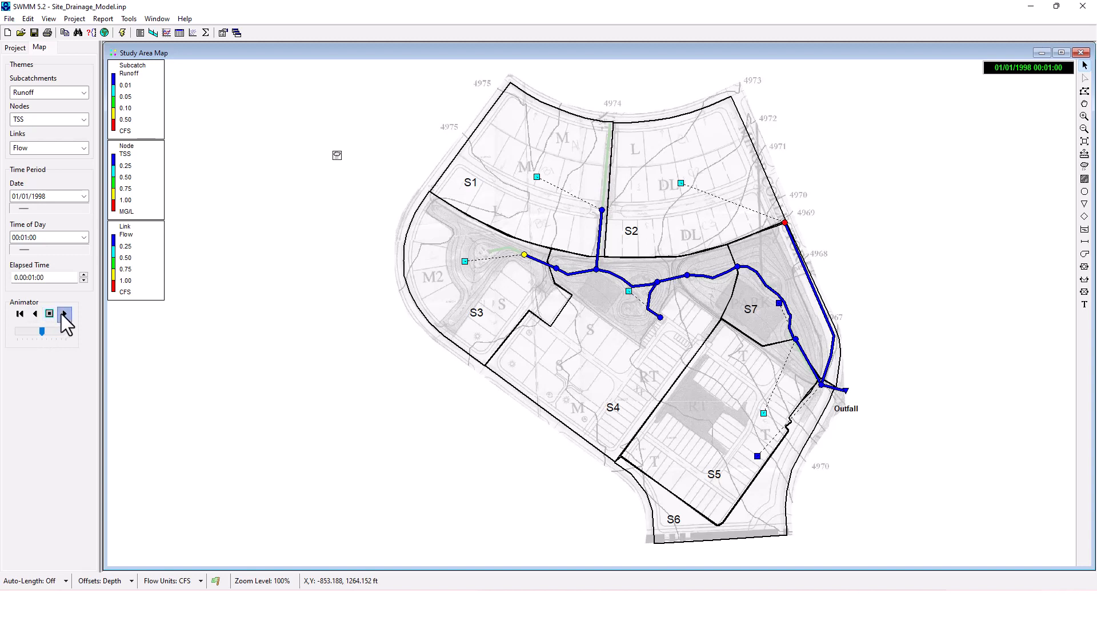
click(64, 313)
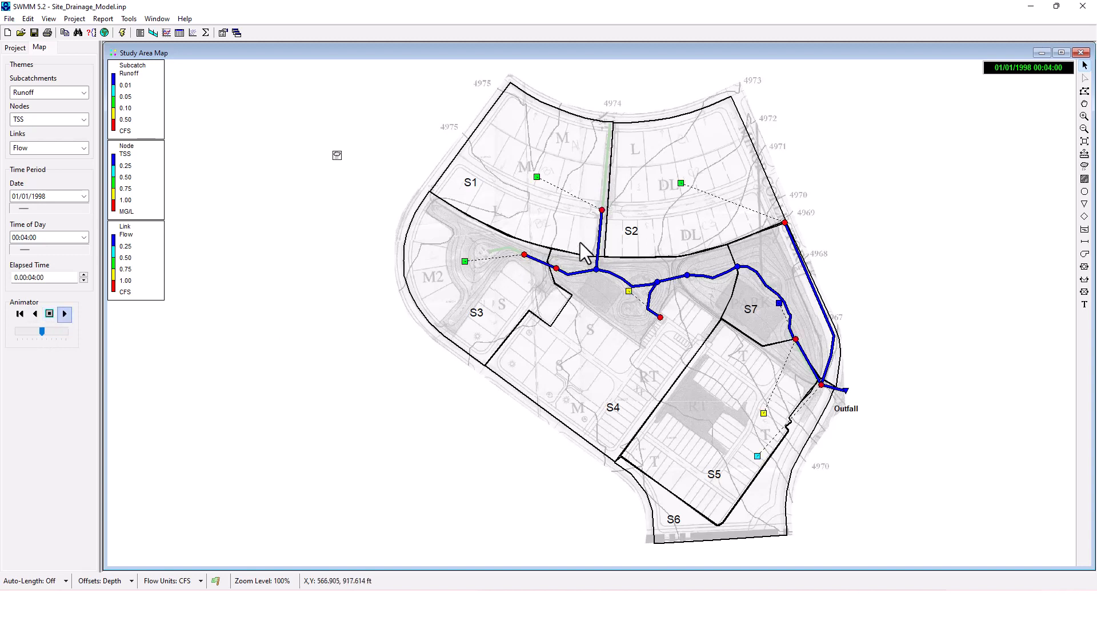
click(64, 313)
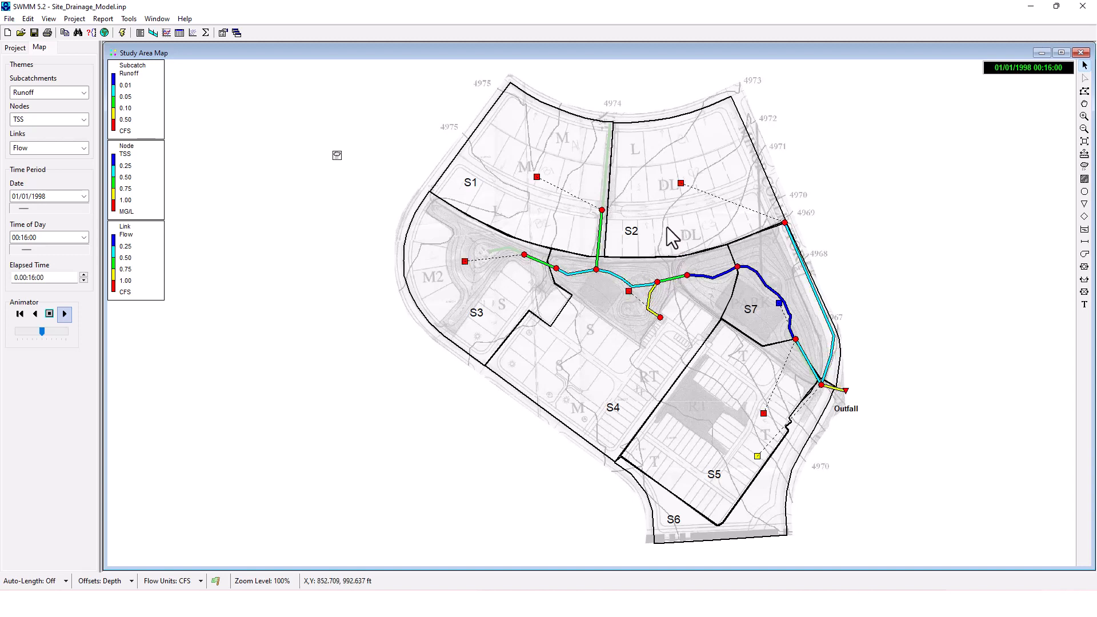
click(64, 313)
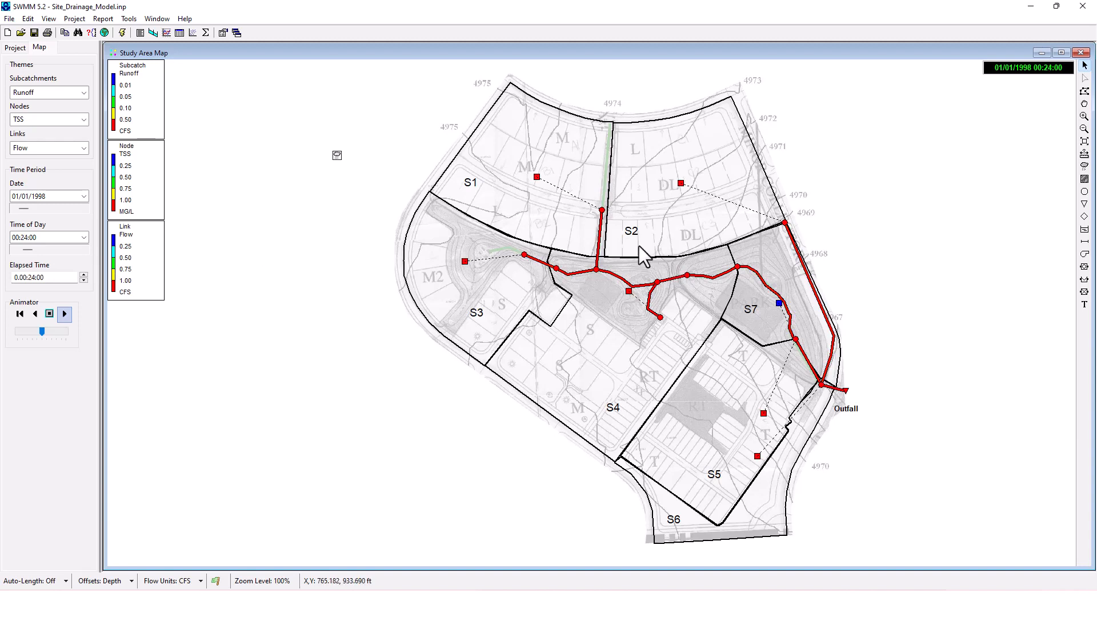
click(64, 313)
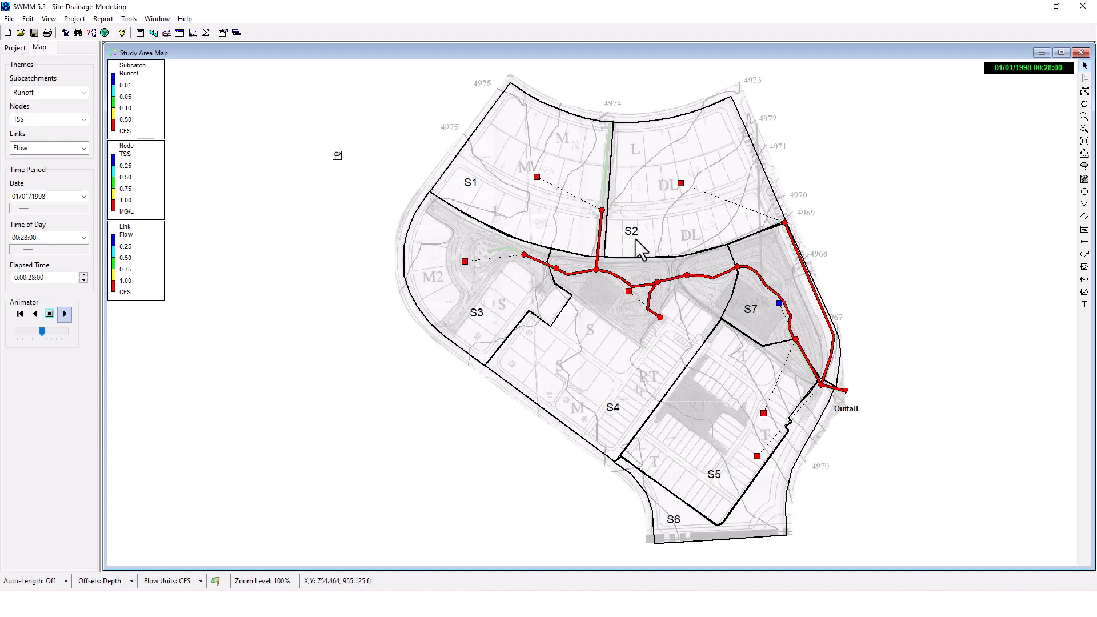
click(49, 313)
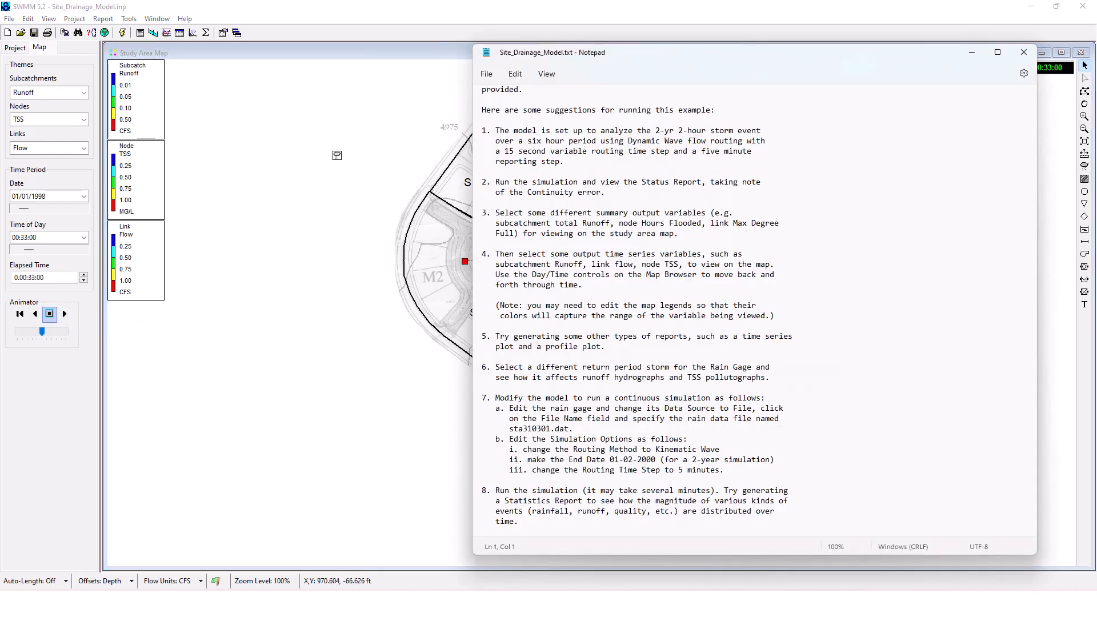
mouse_move(742, 319)
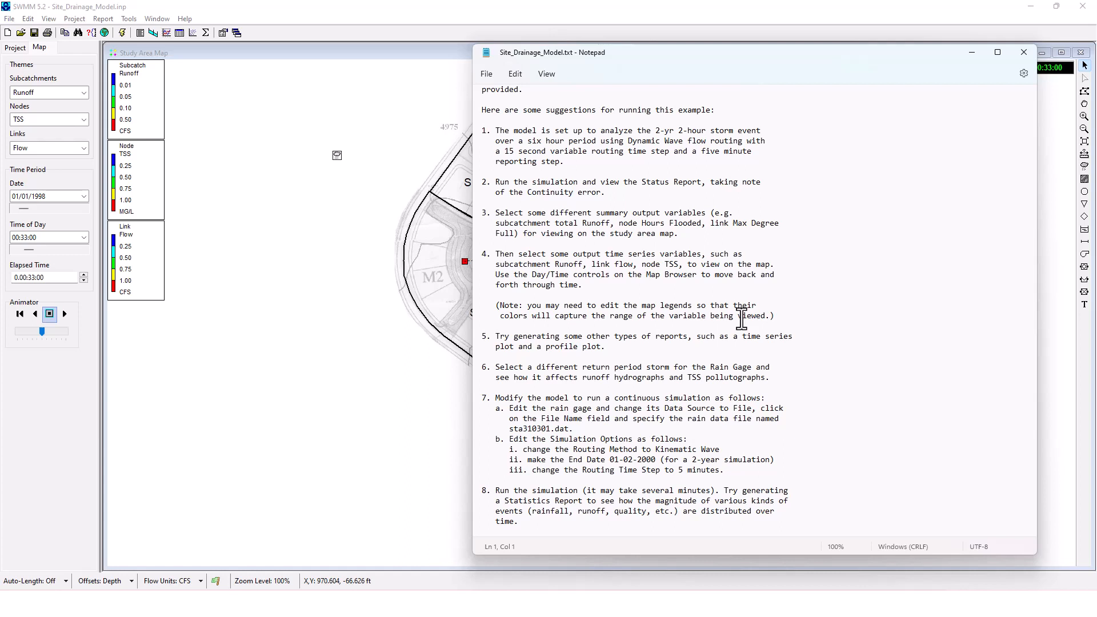
mouse_move(157, 40)
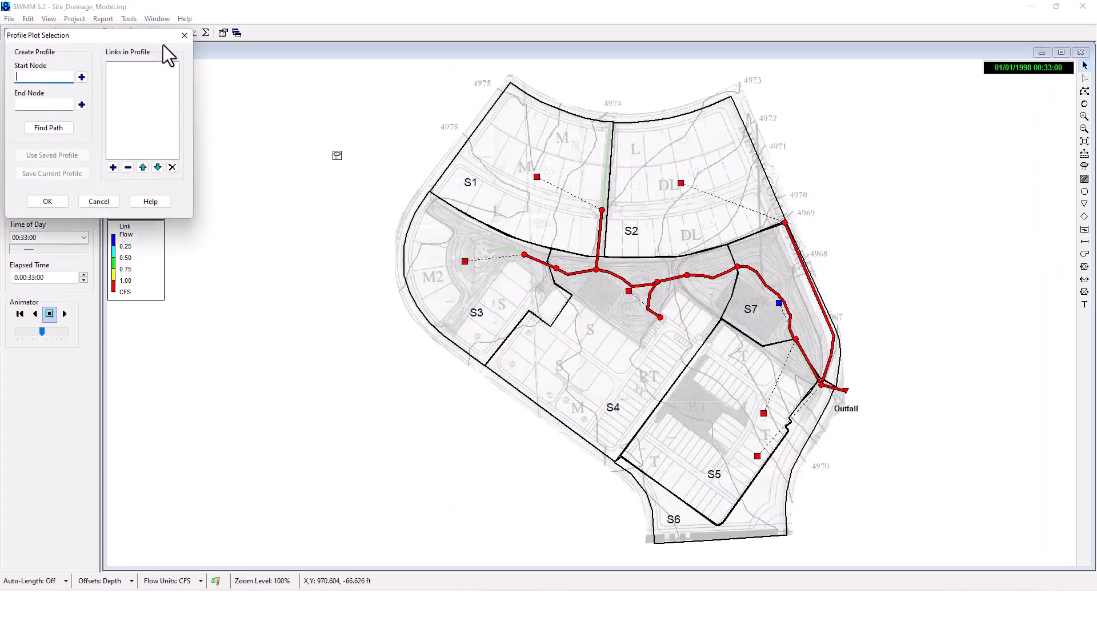
mouse_move(81, 104)
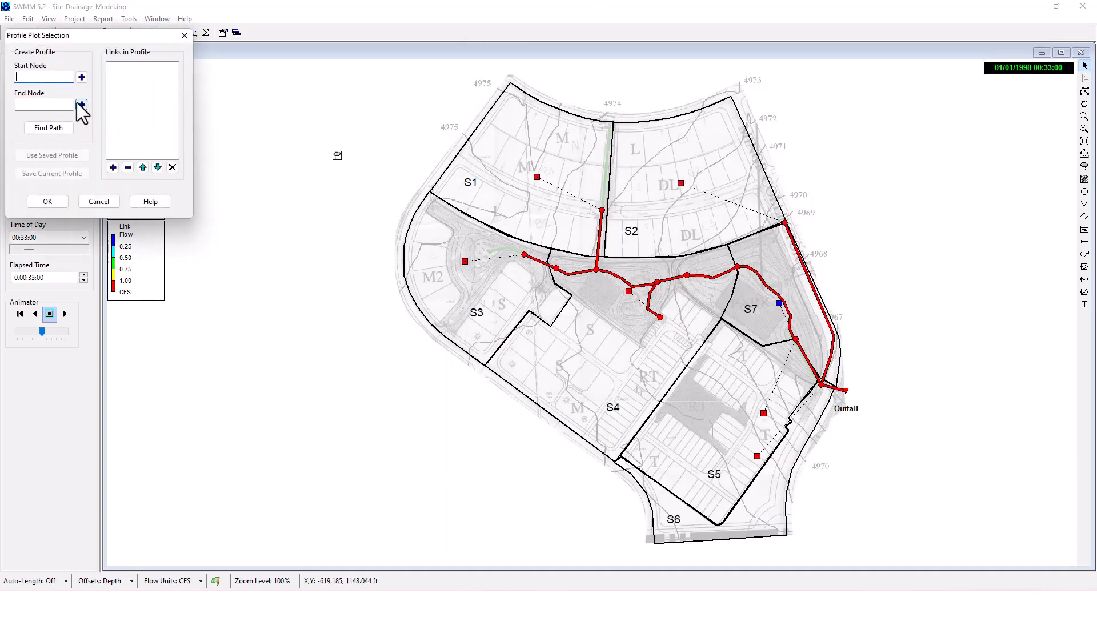
Step: Dismiss the missing-node error, find the conduit path from J3 to J5 and plot its water elevation profile
text(C6)
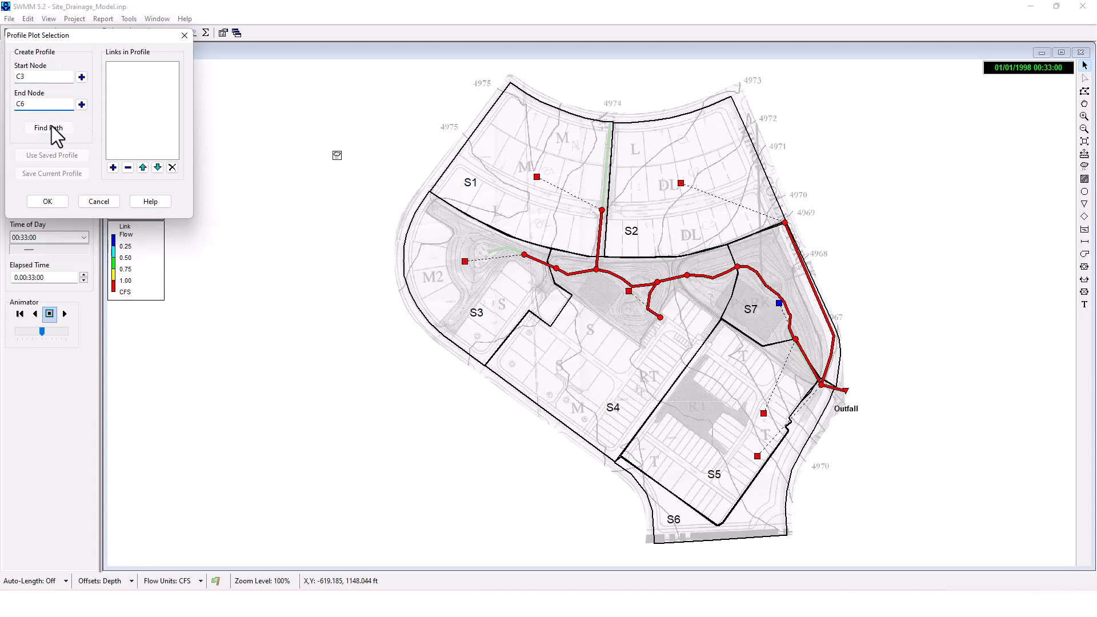
click(48, 129)
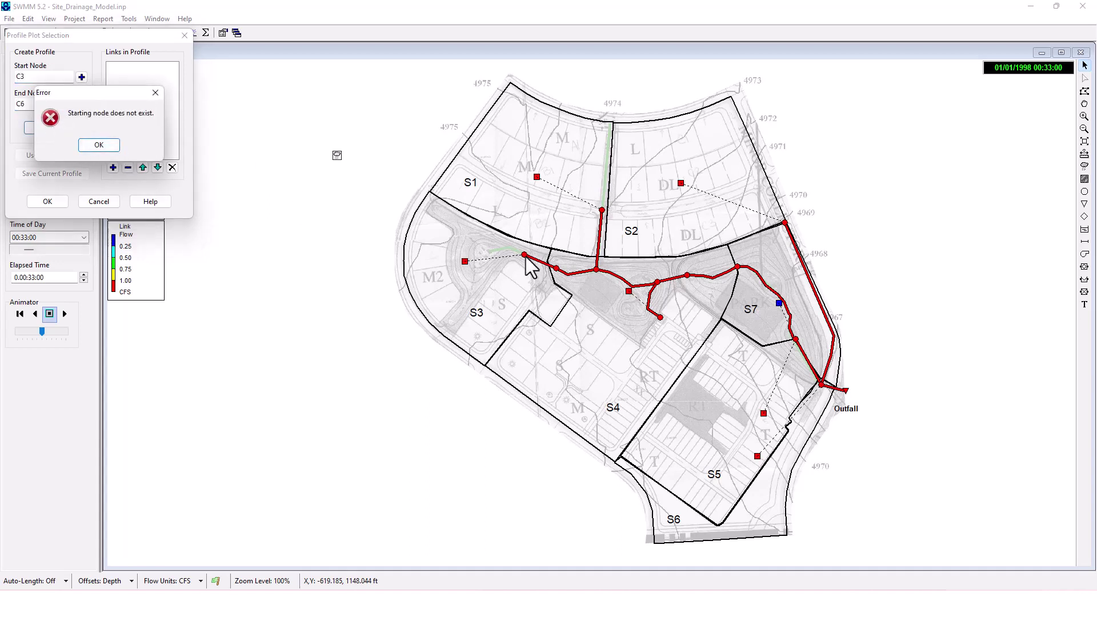
mouse_move(201, 98)
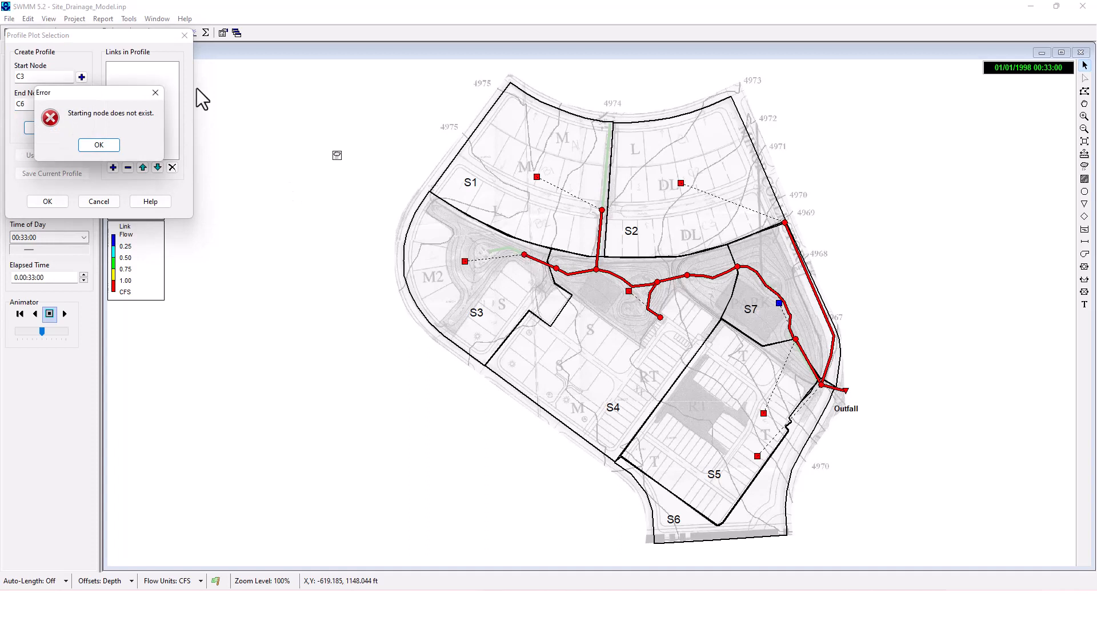
click(99, 145)
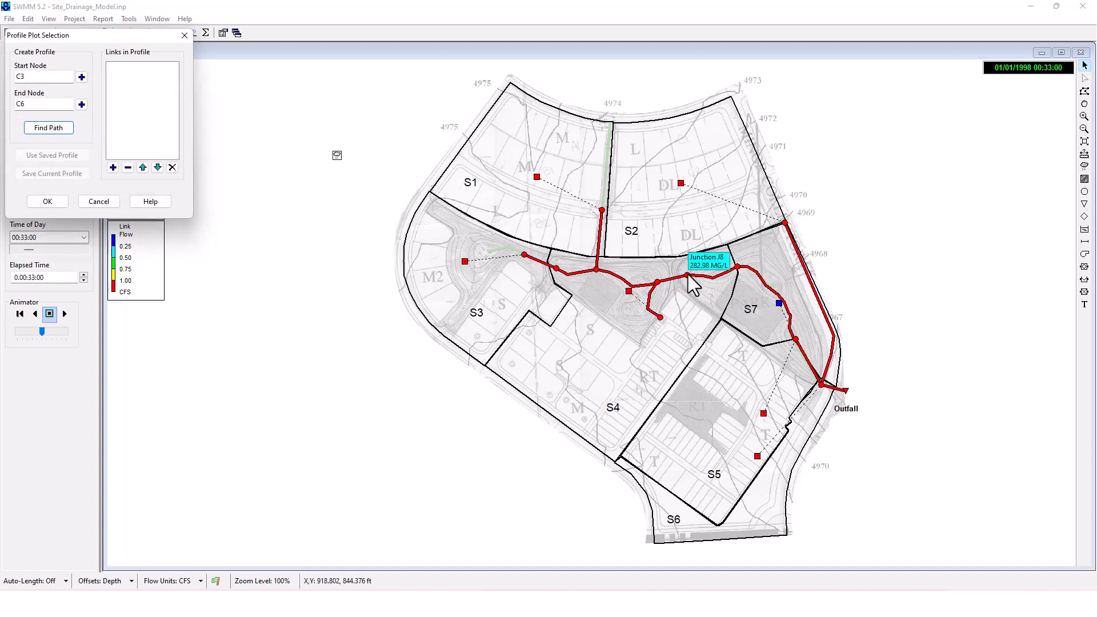
mouse_move(794, 329)
text(9)
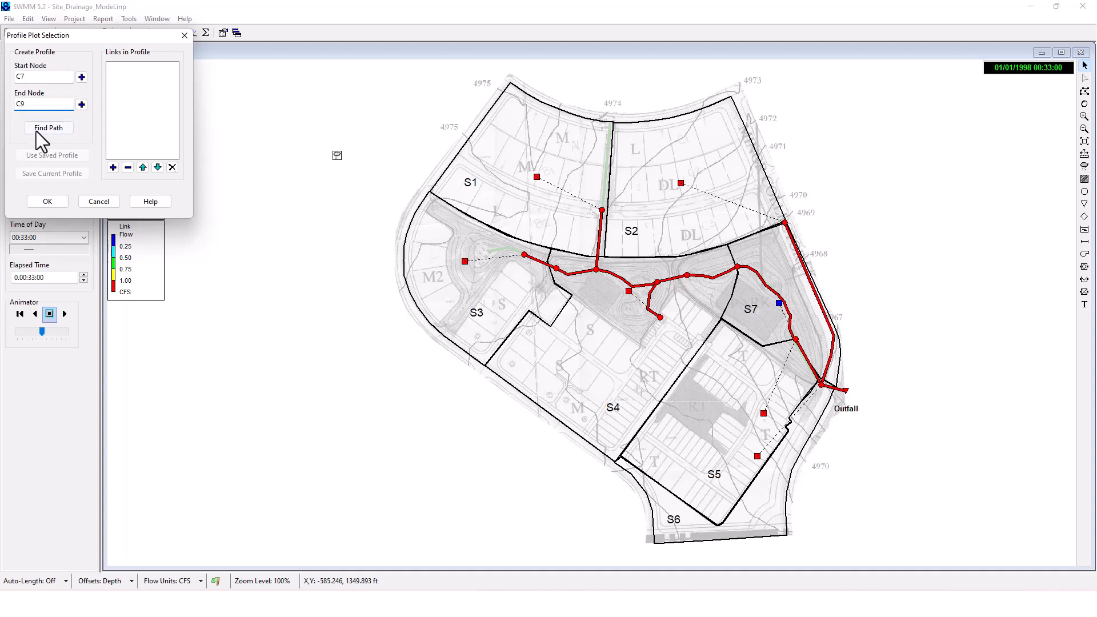
mouse_move(525, 266)
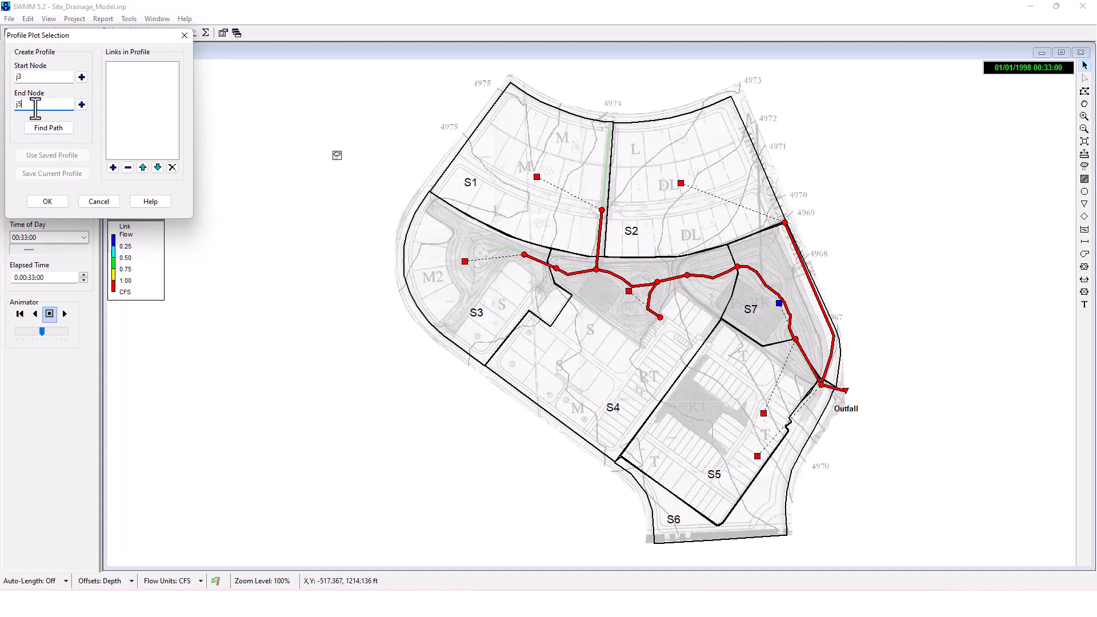
click(48, 127)
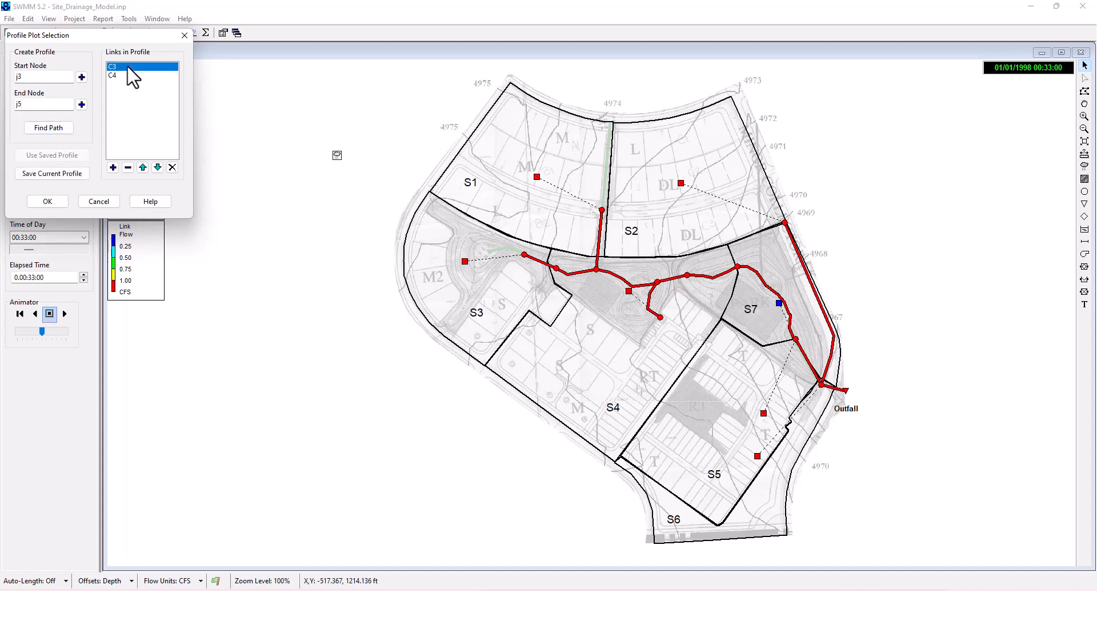
click(47, 201)
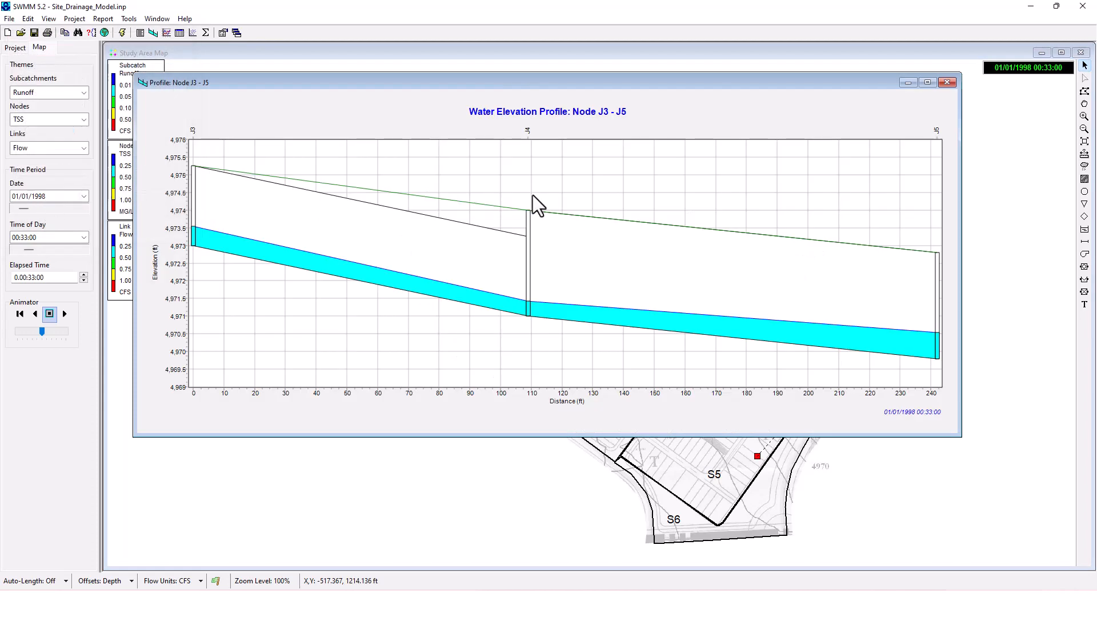
mouse_move(429, 199)
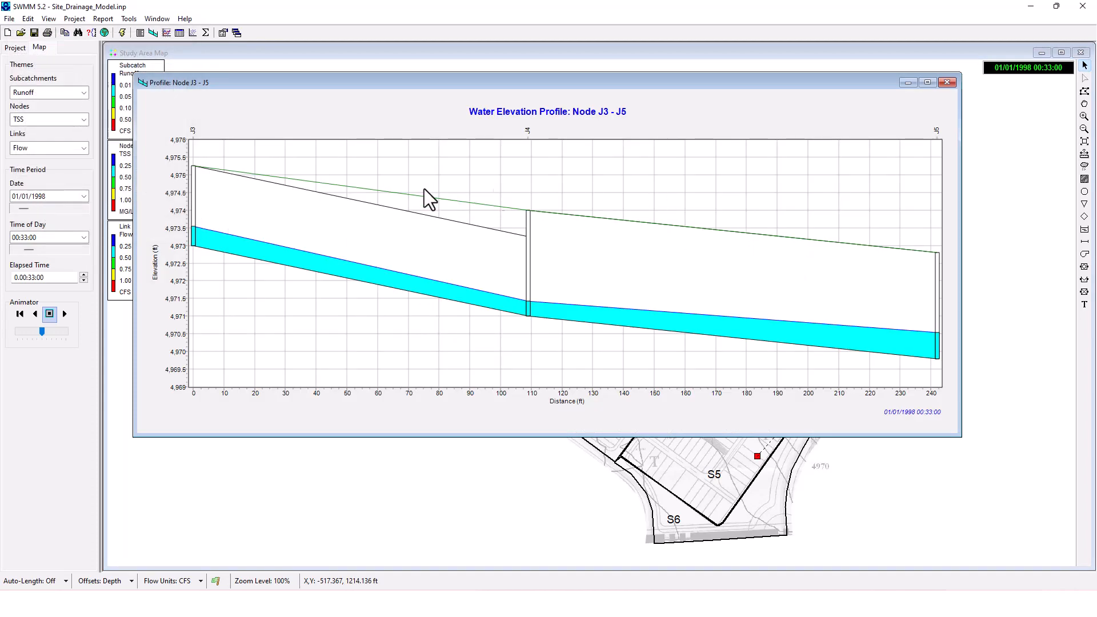
mouse_move(469, 217)
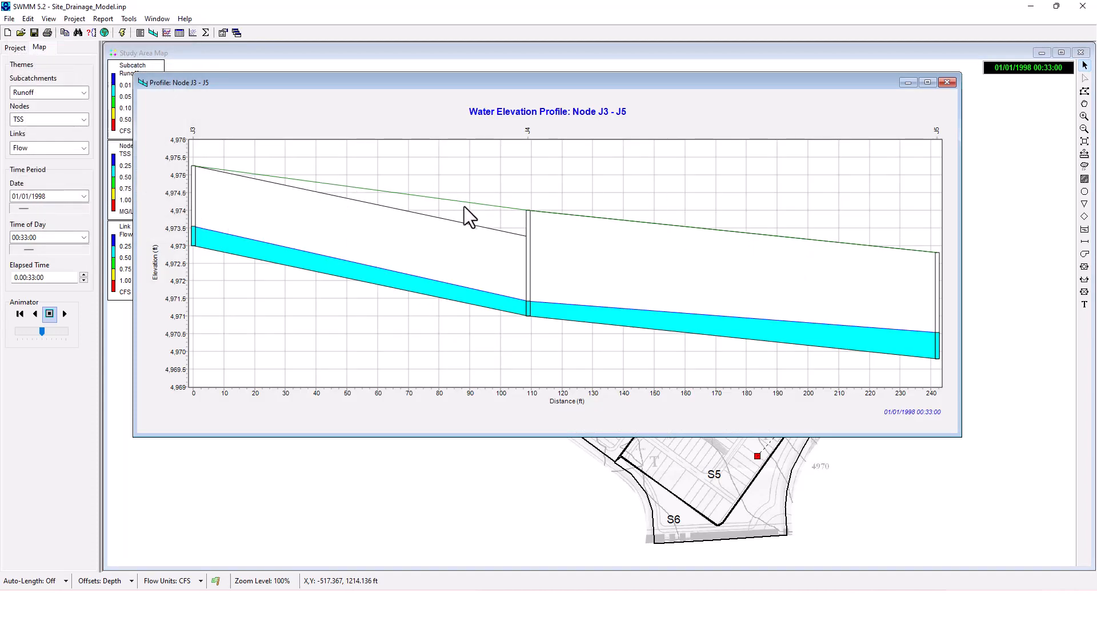
mouse_move(479, 319)
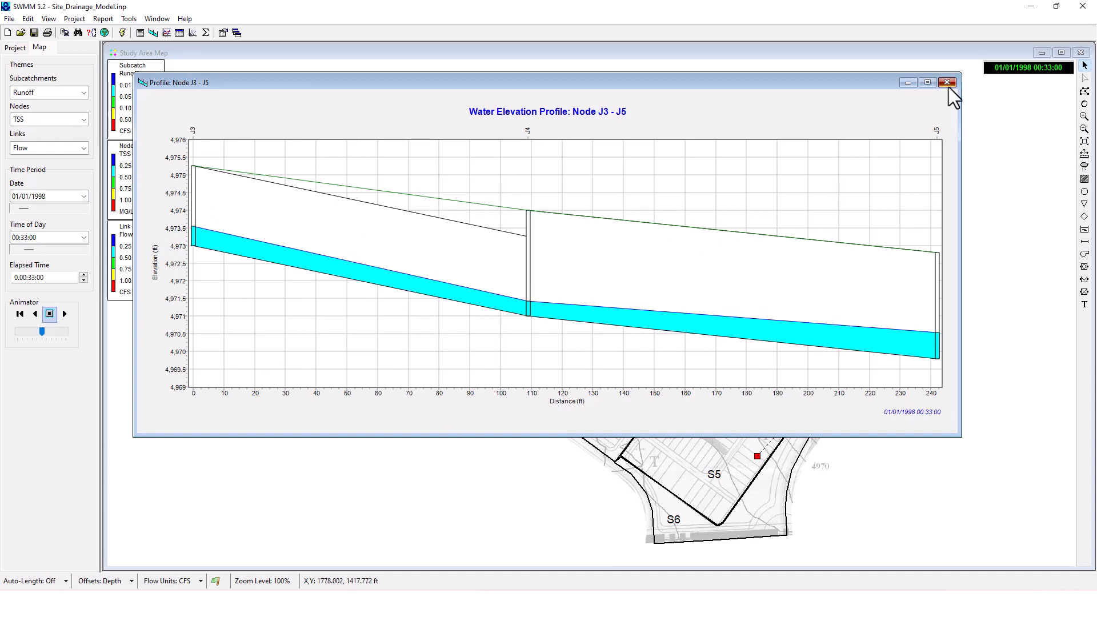
Step: Close the Profile: Node J3 - J5 window to return to the study area map
click(947, 82)
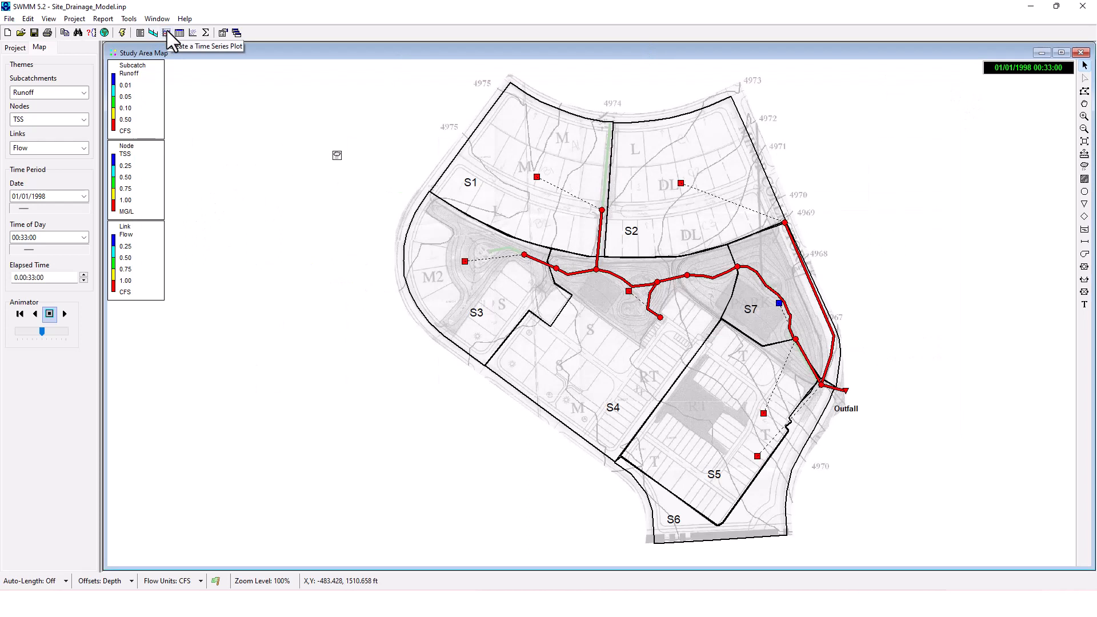
click(192, 33)
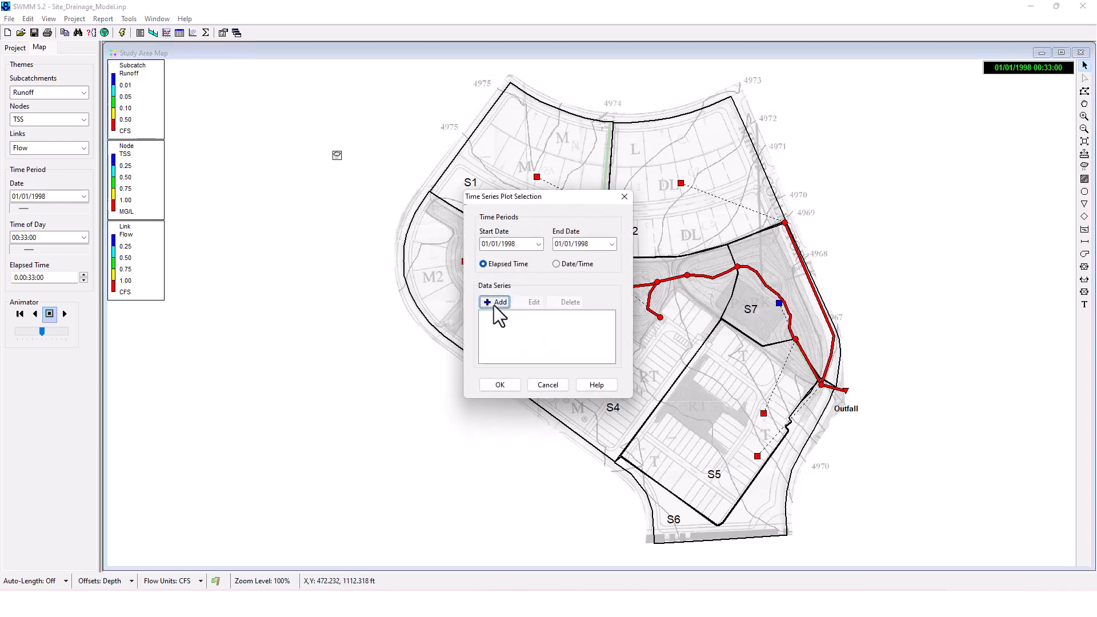
click(496, 302)
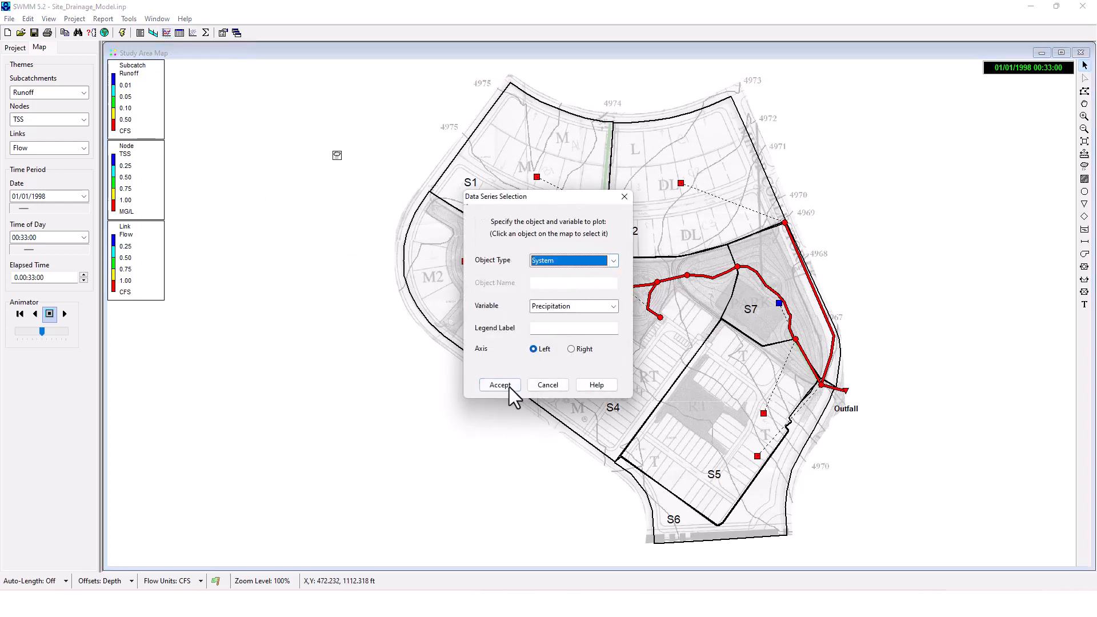
click(499, 385)
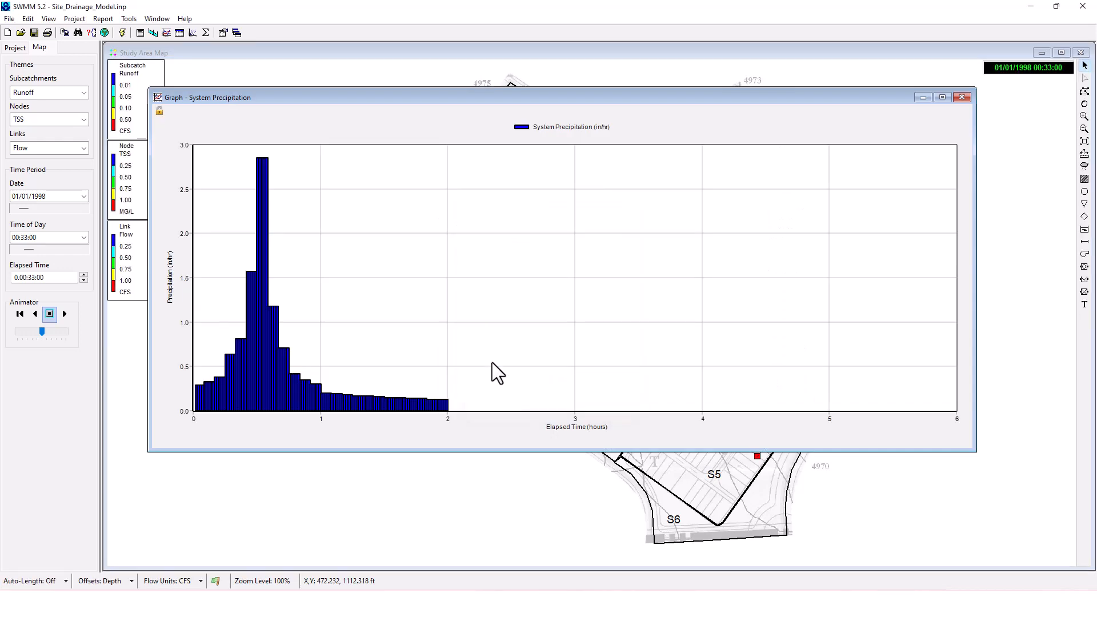
mouse_move(237, 343)
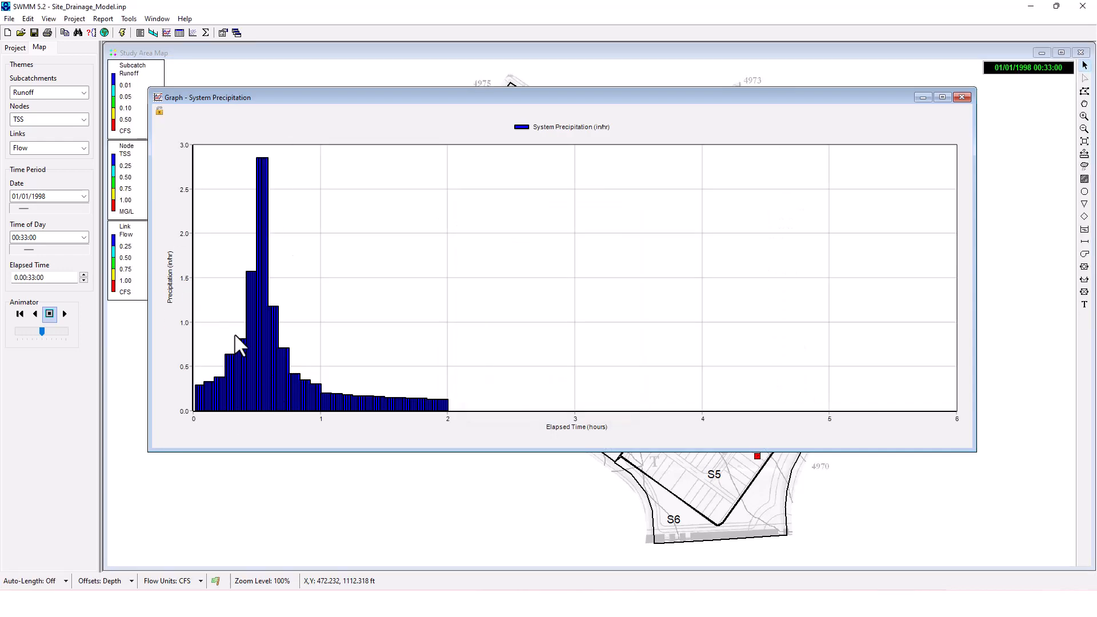
mouse_move(700, 465)
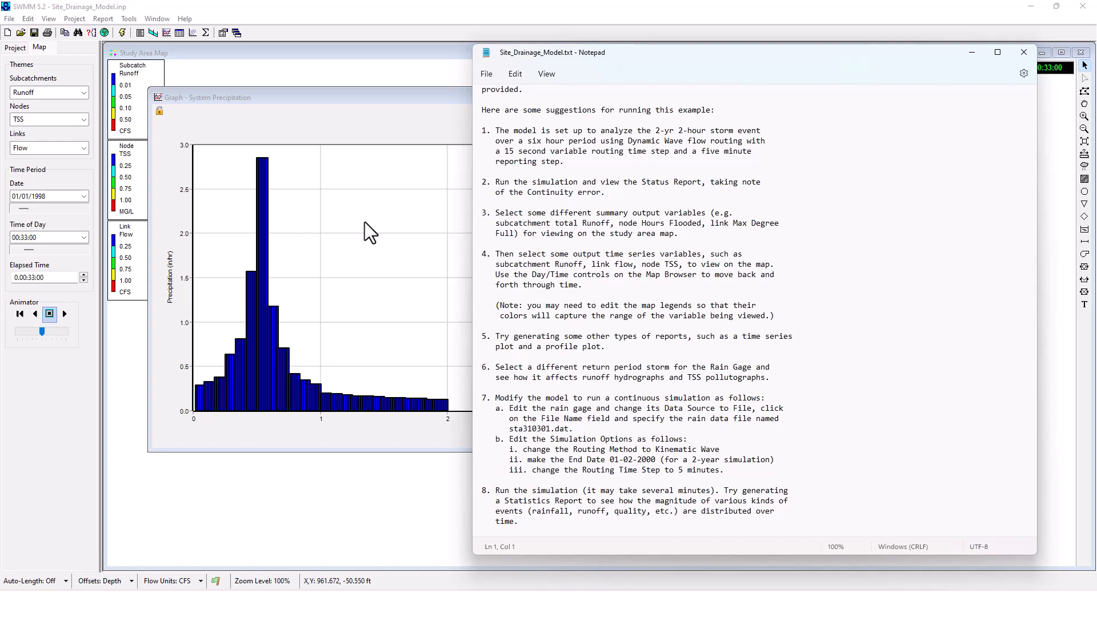
mouse_move(349, 152)
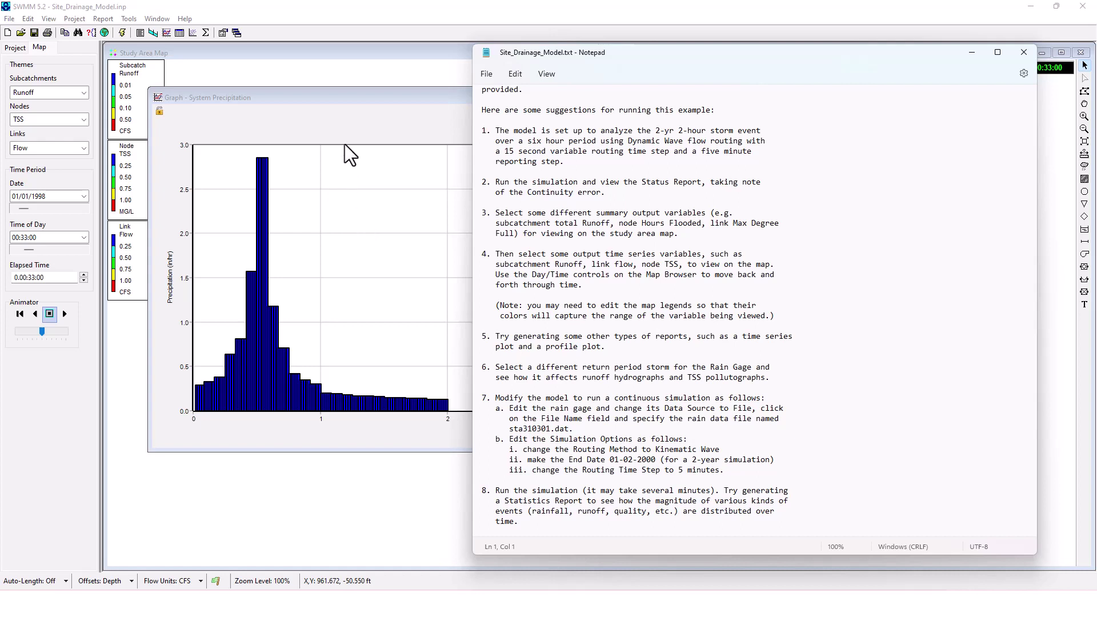
click(1023, 52)
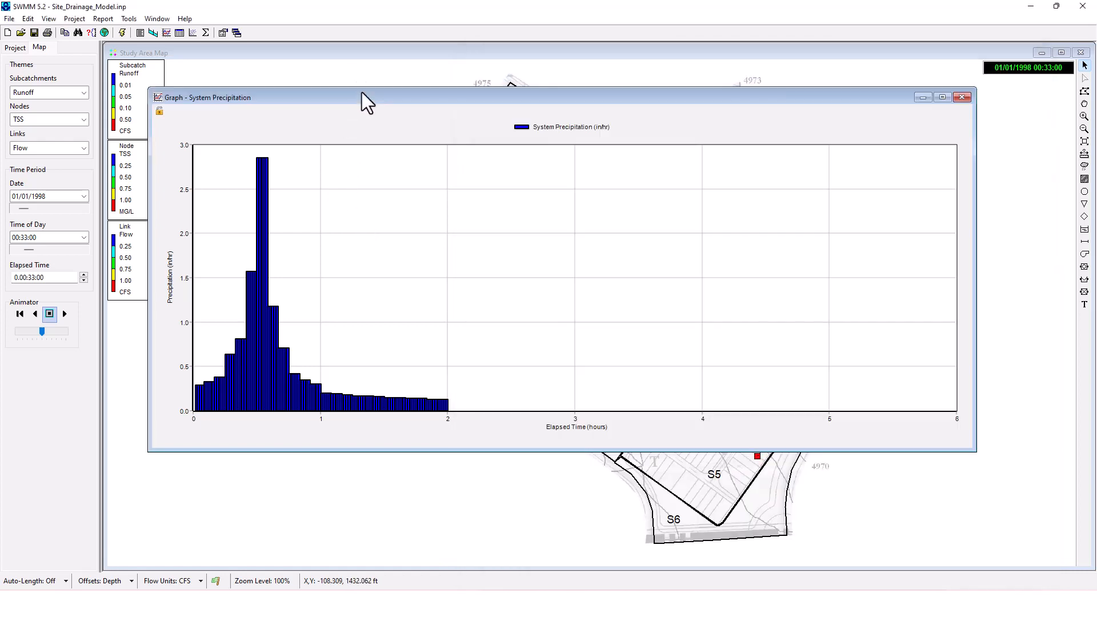
click(962, 97)
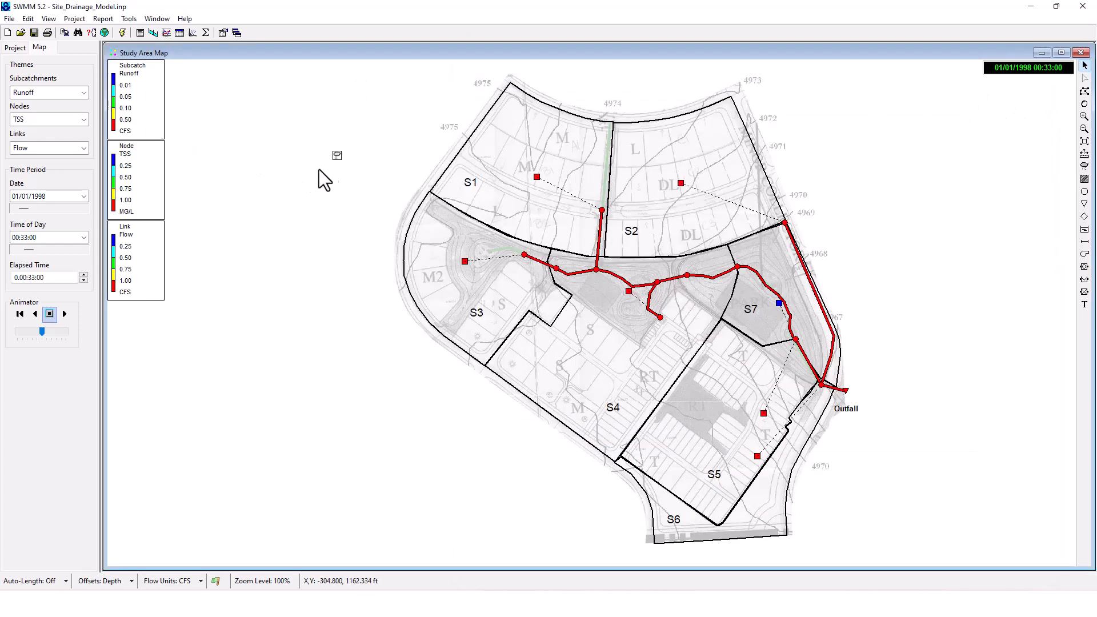
Step: Review the rain gage properties, then rerun the simulation and dismiss the successful Run Status report
click(336, 155)
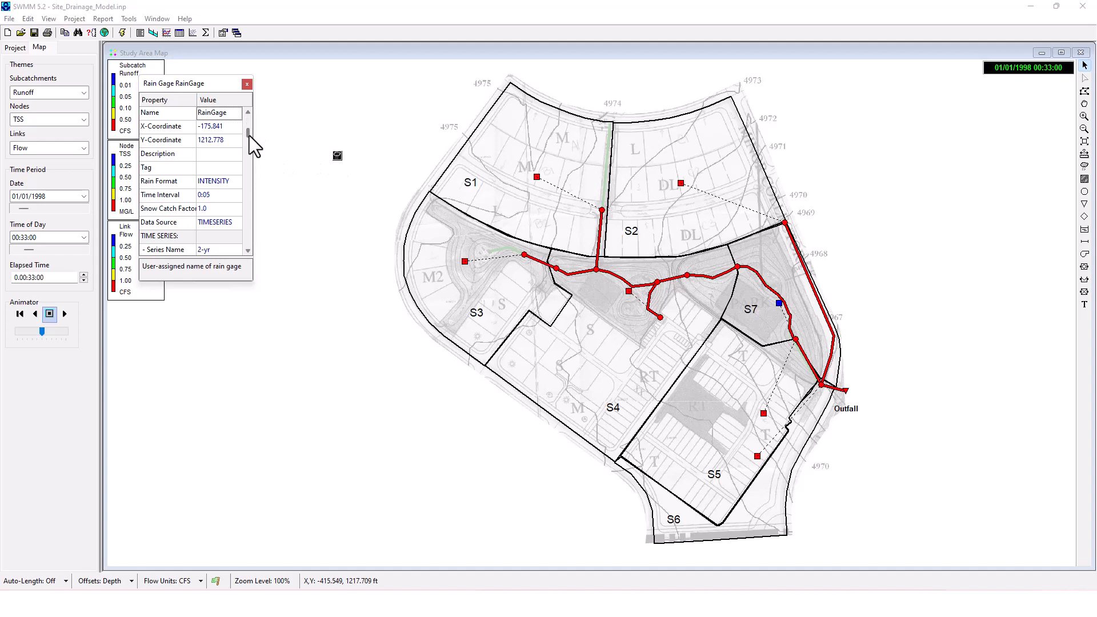
scroll(down, 3)
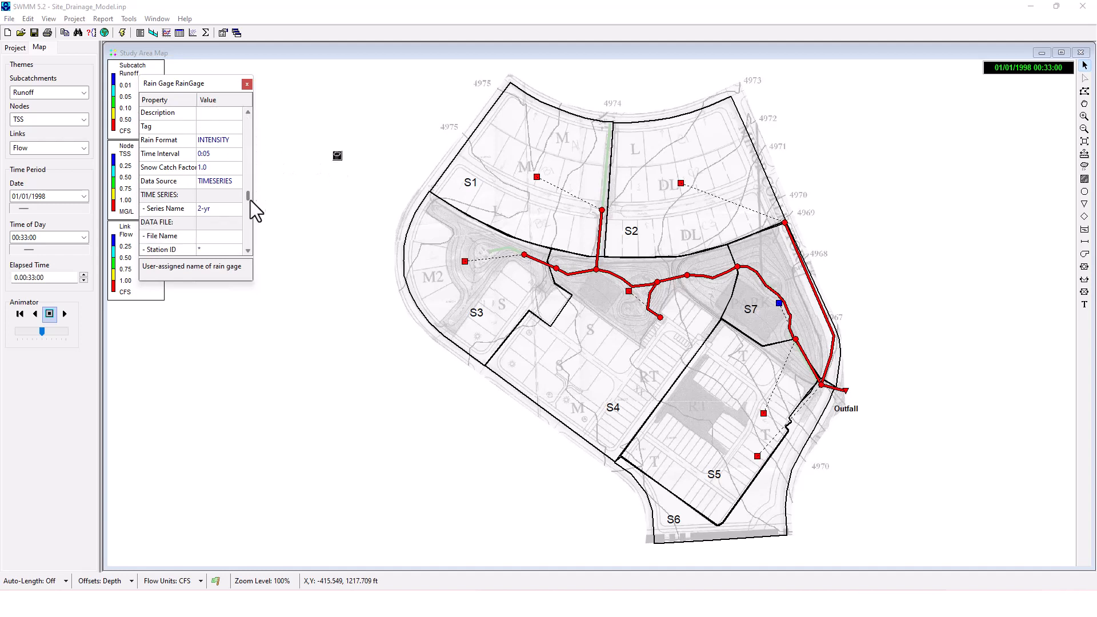
click(236, 194)
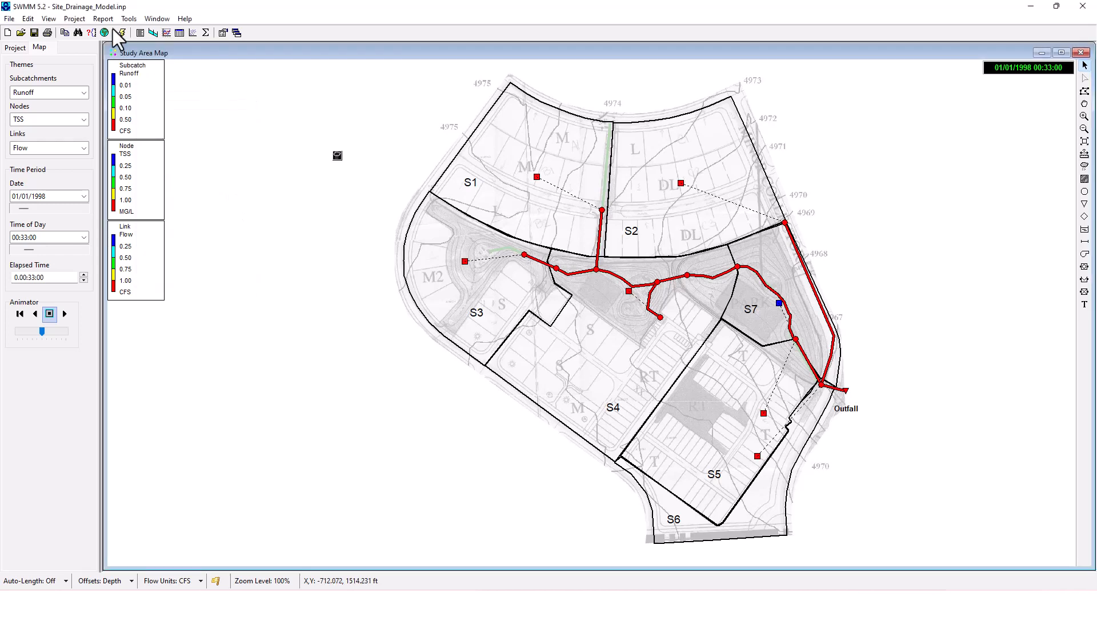
click(120, 33)
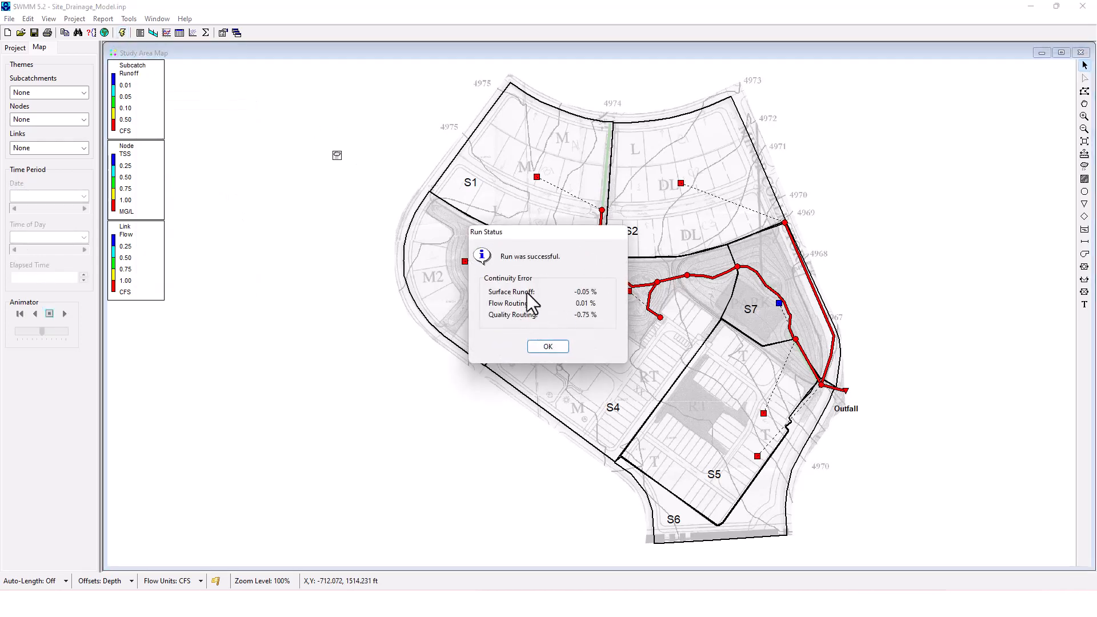
click(547, 346)
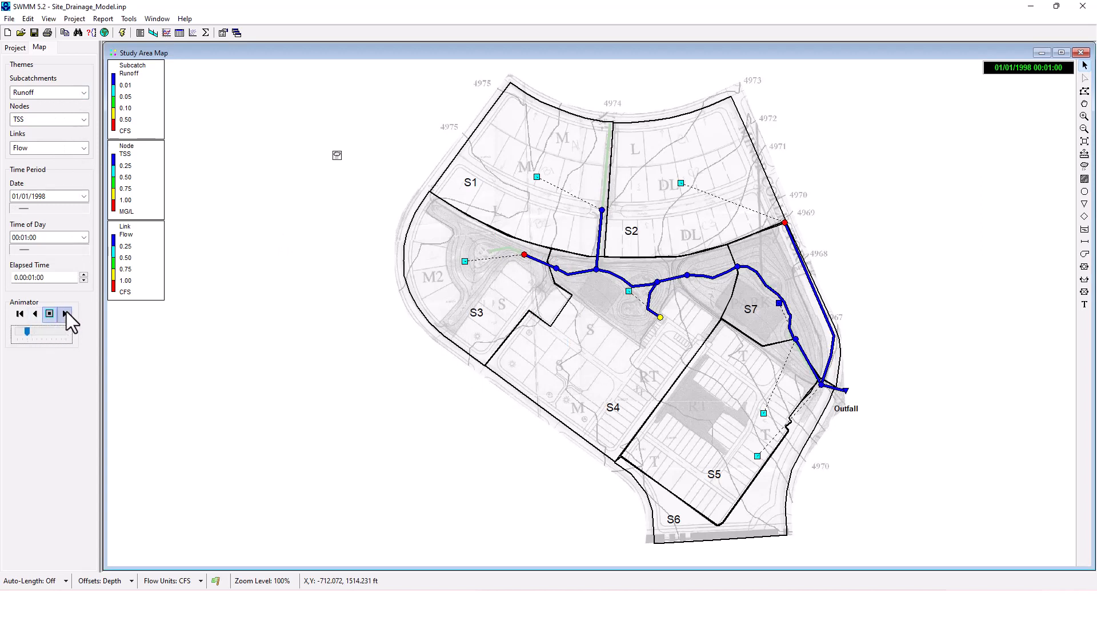
Step: Play and stop the Map Browser animation to about 00:30 on 01/01/1998, adjusting its speed
click(64, 313)
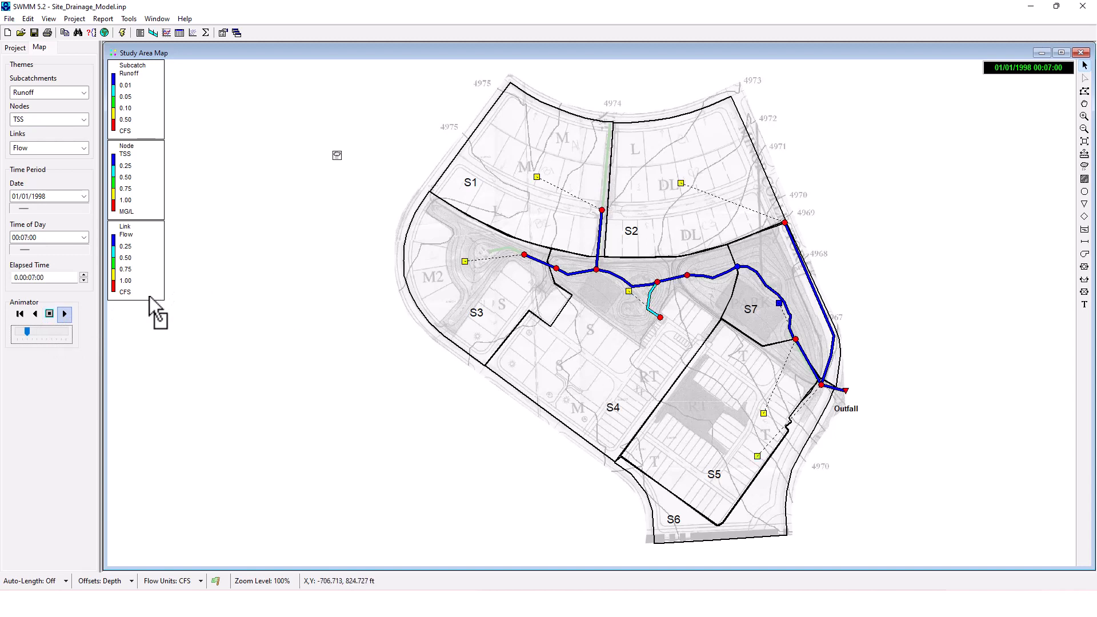
click(64, 313)
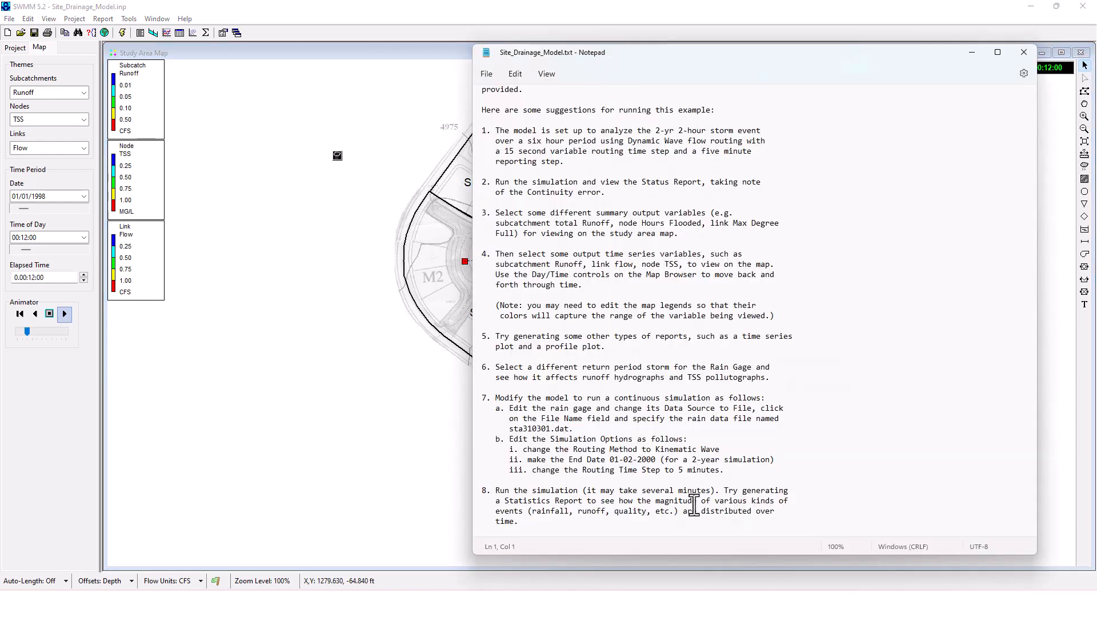
click(1023, 51)
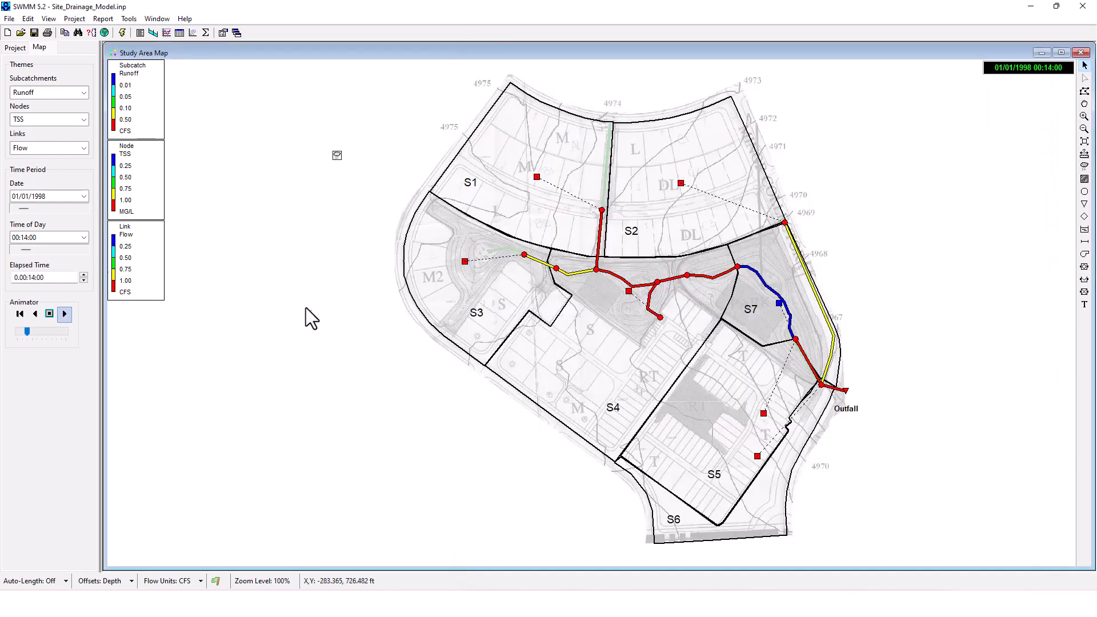
click(64, 313)
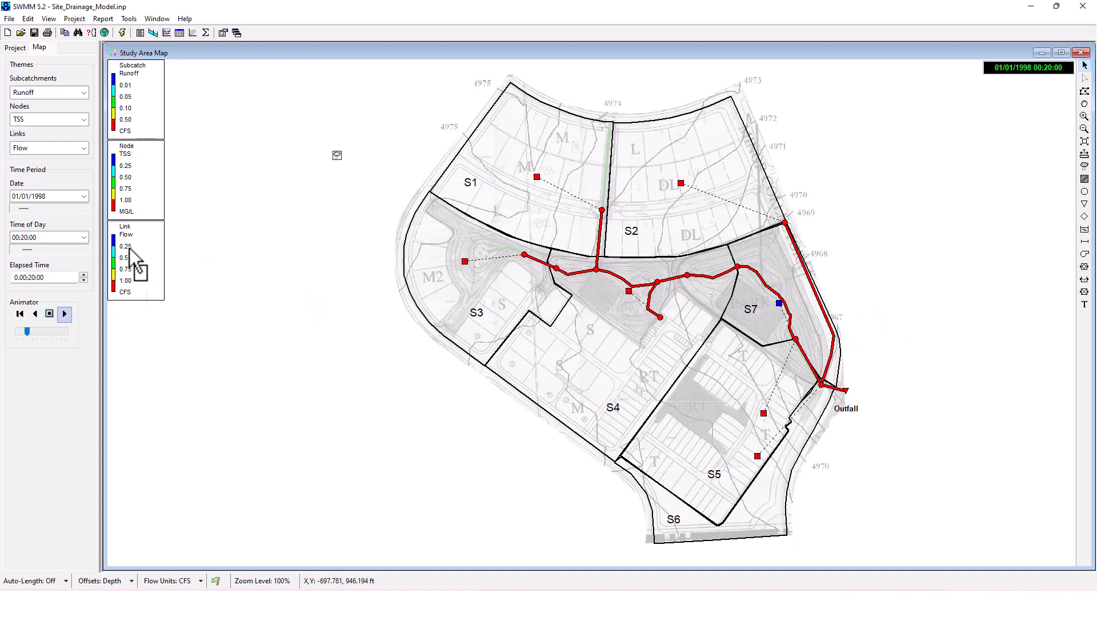
click(49, 313)
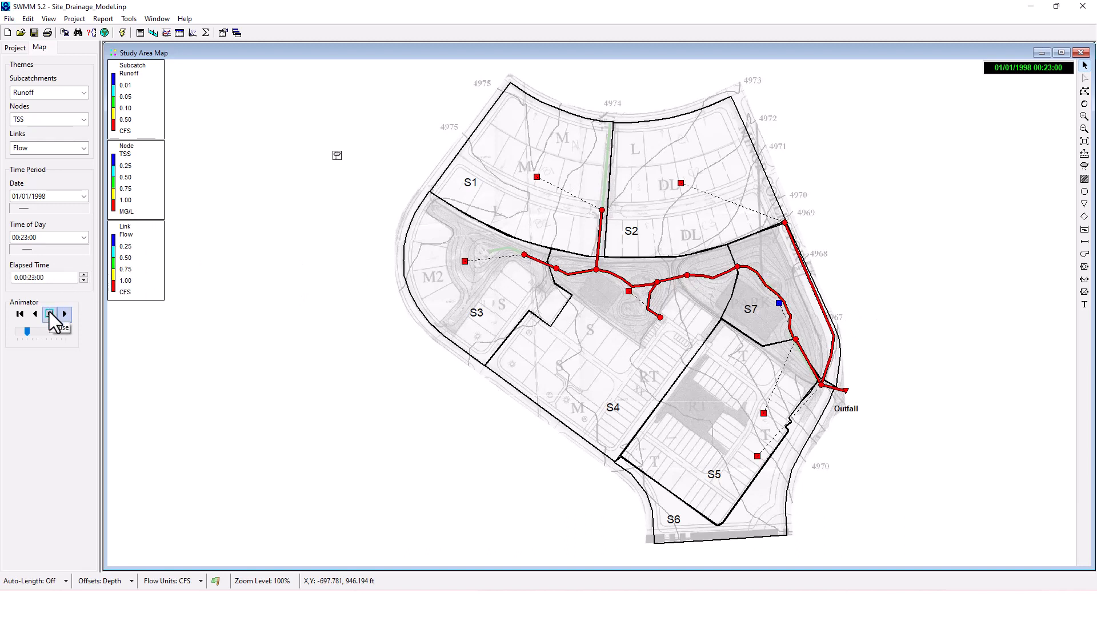
click(49, 313)
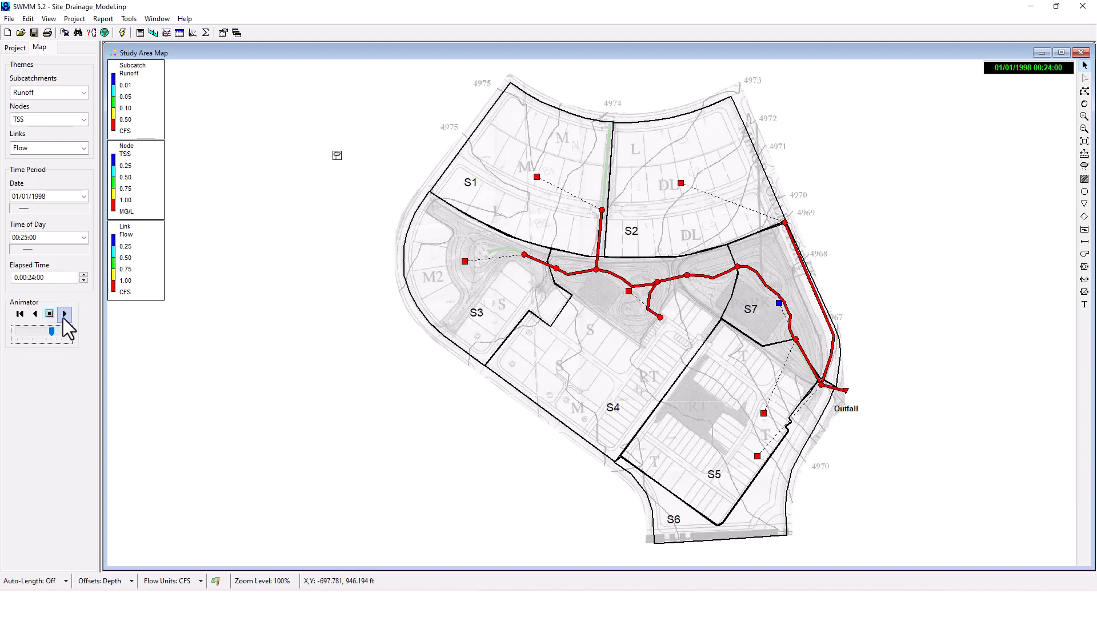
click(64, 313)
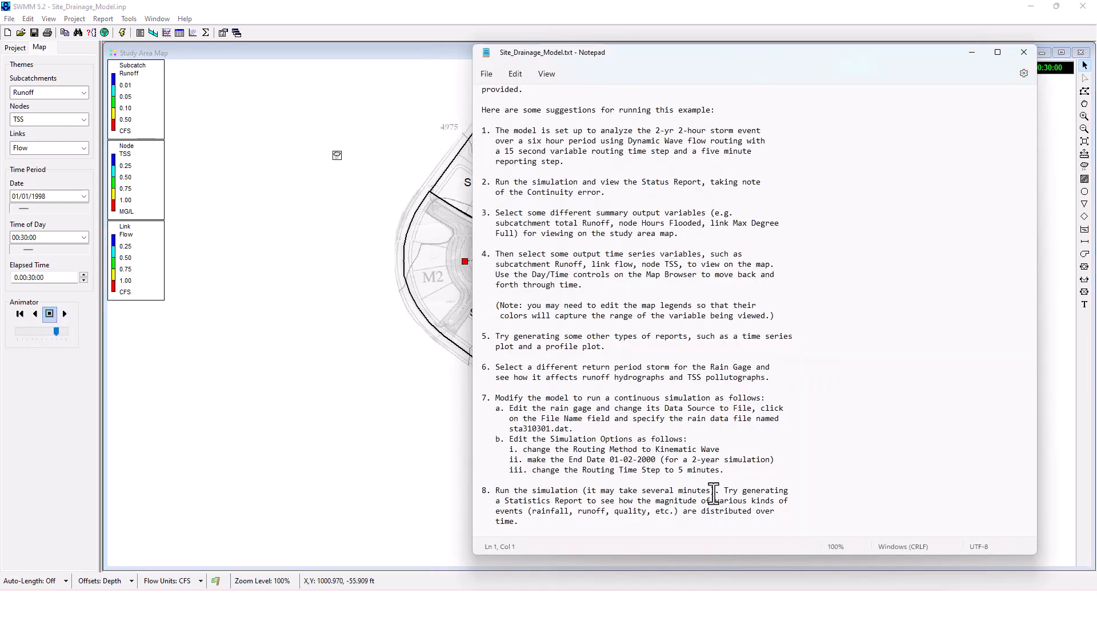
mouse_move(577, 392)
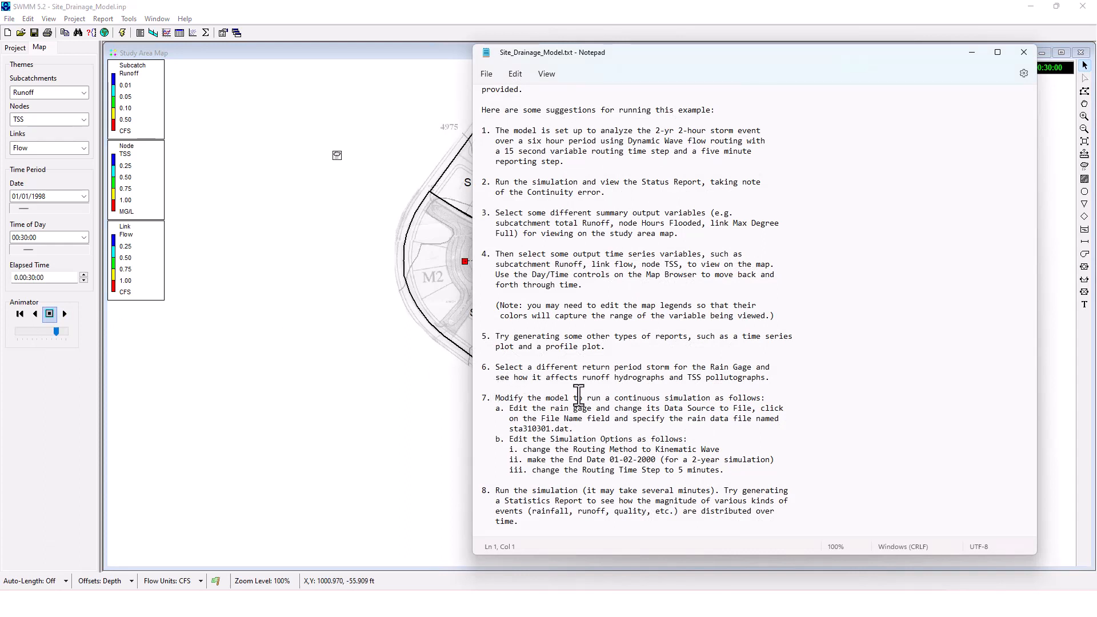
mouse_move(680, 404)
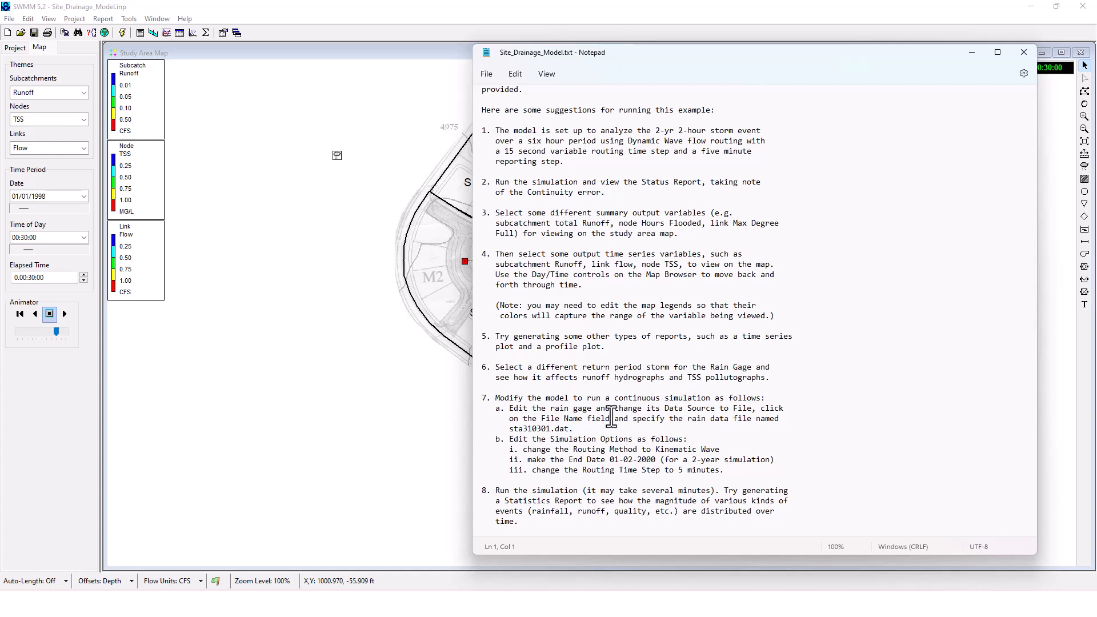
Step: Minimize the Notepad notes and bring up the rain gage's properties on the map
click(1024, 52)
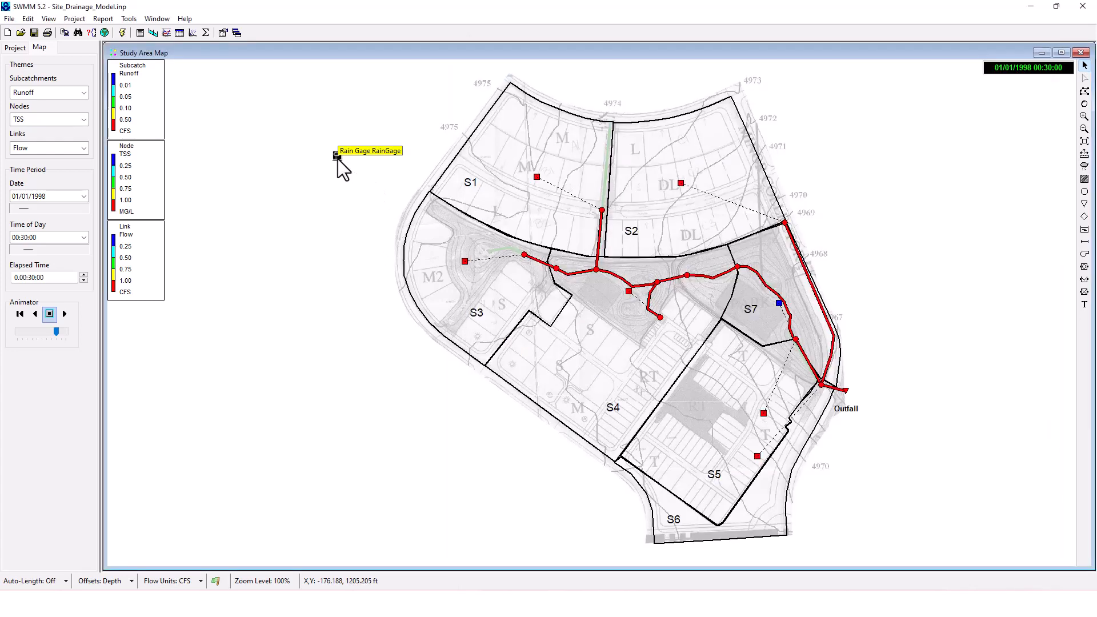
click(336, 154)
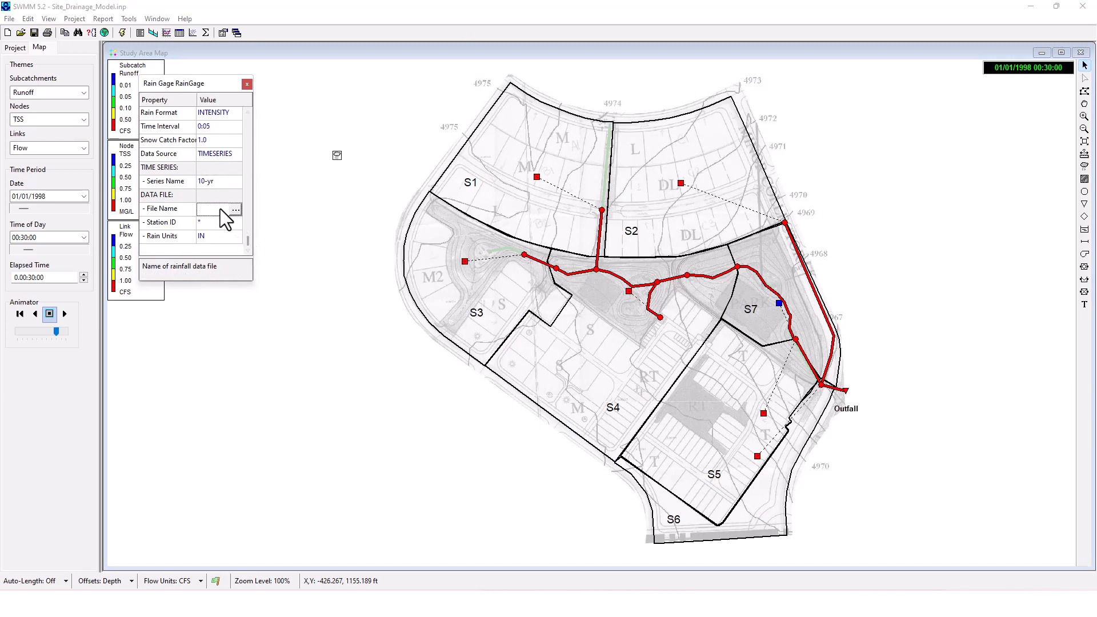
Step: Assign sta310301.dat from the Samples folder as the rain gage's data file
click(236, 209)
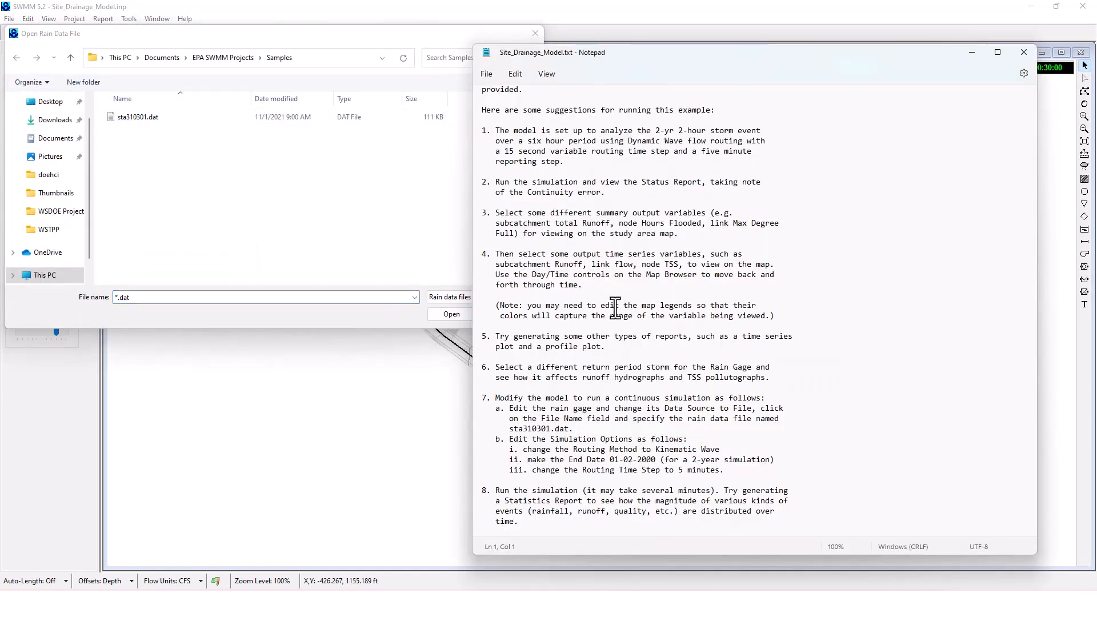
mouse_move(640, 319)
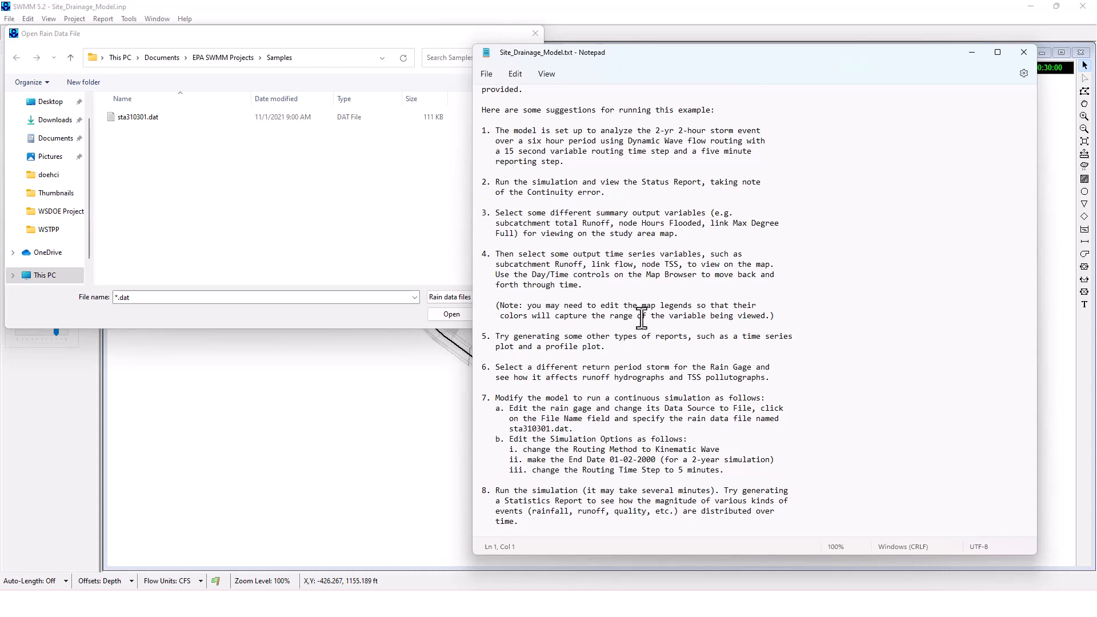
click(450, 314)
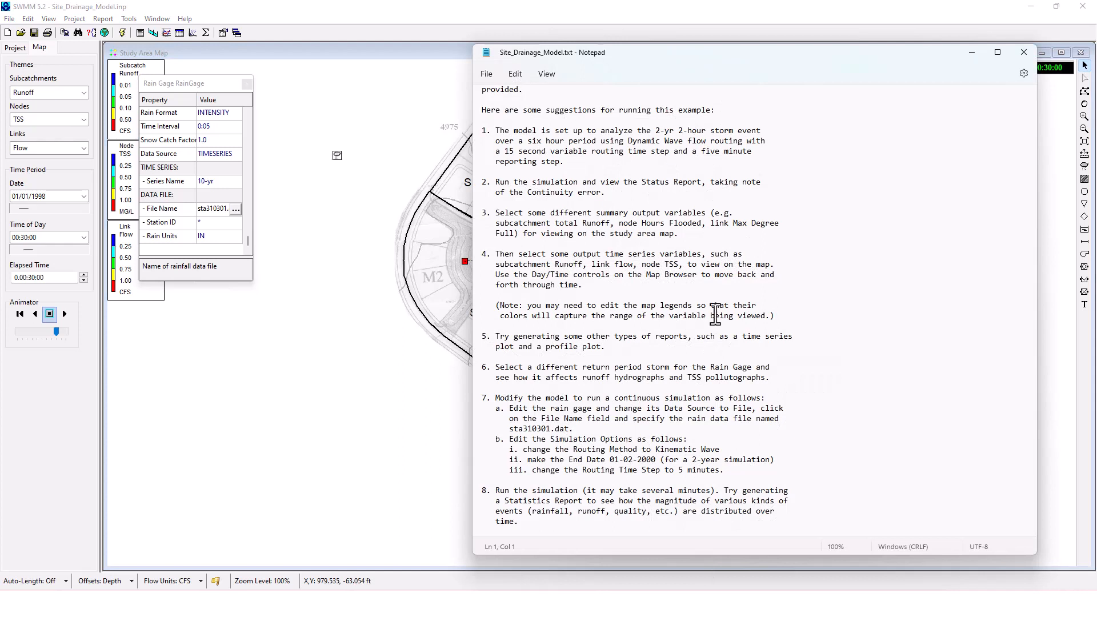
mouse_move(439, 120)
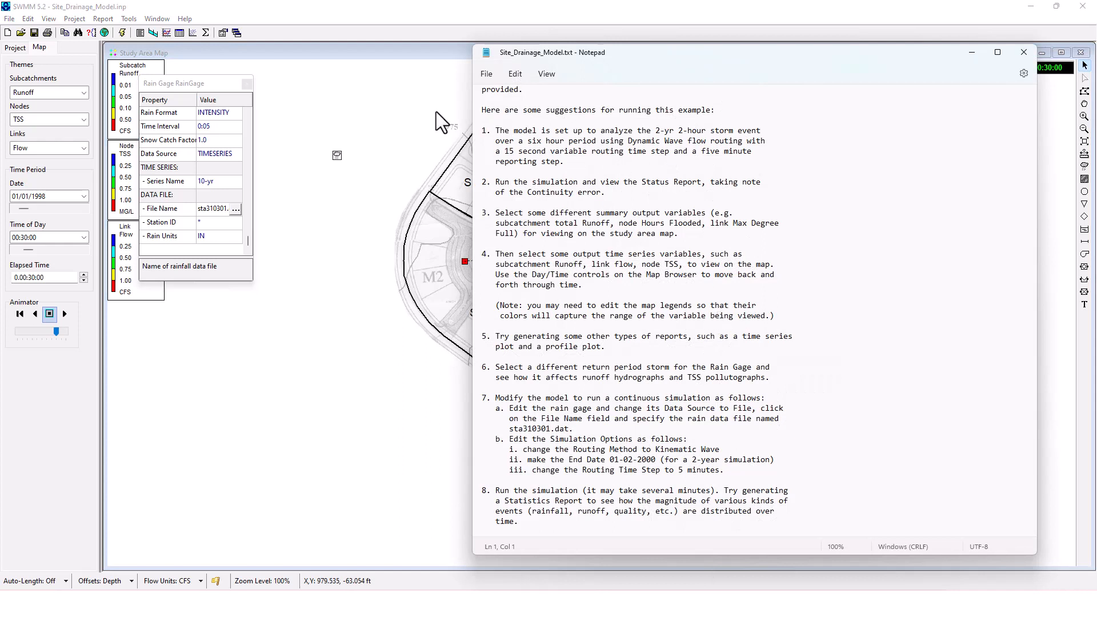
Step: Browse the Project, Window, Edit and View menus without changing anything
click(74, 18)
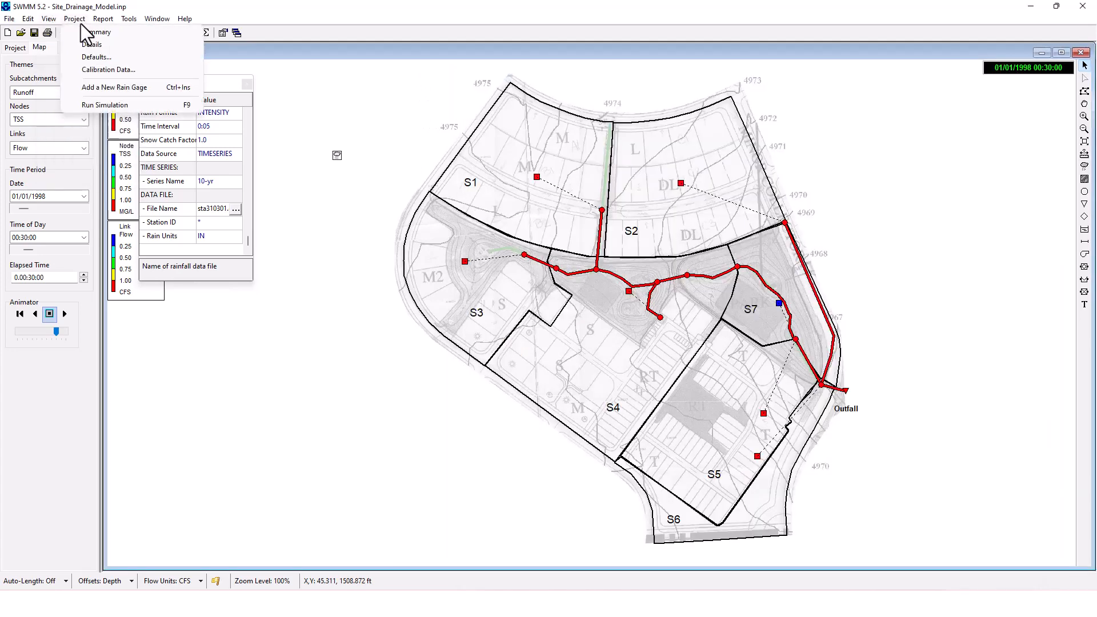
click(157, 18)
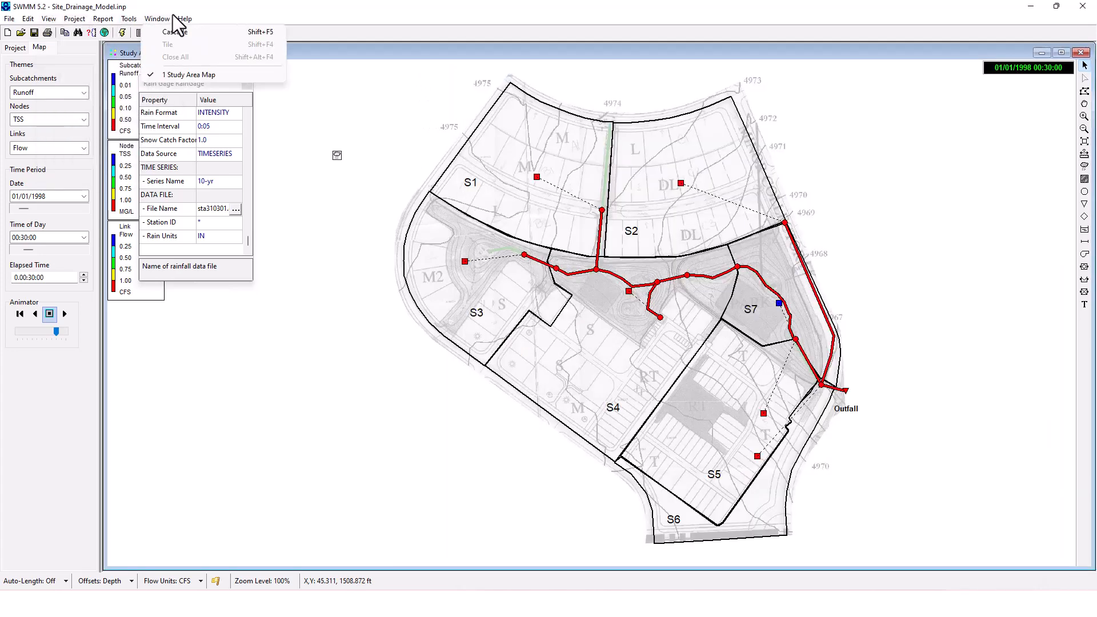
click(27, 18)
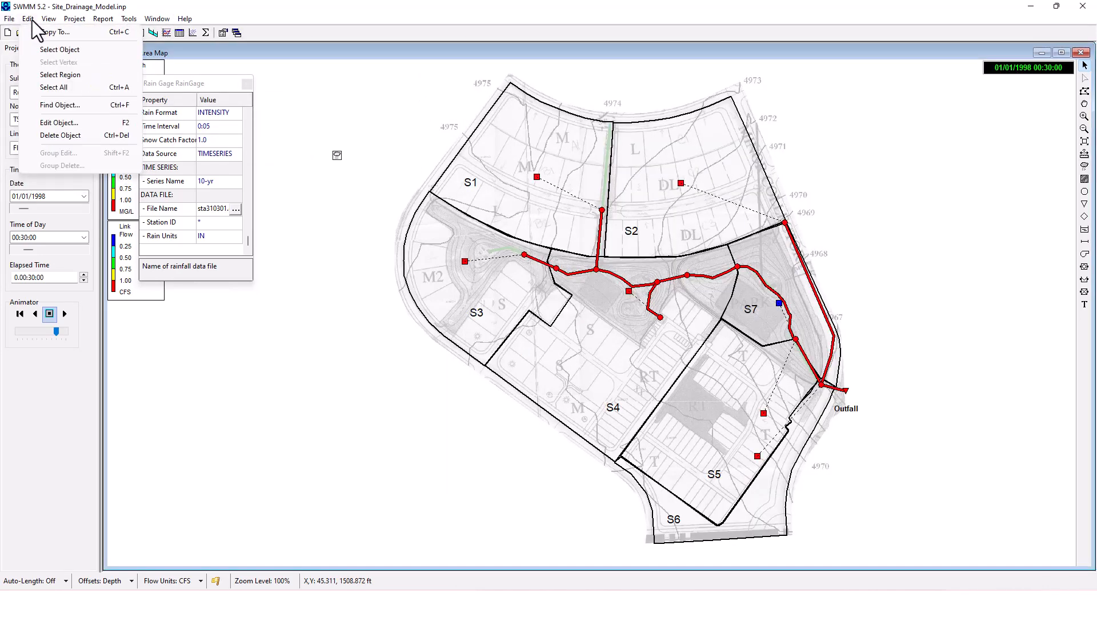
click(48, 18)
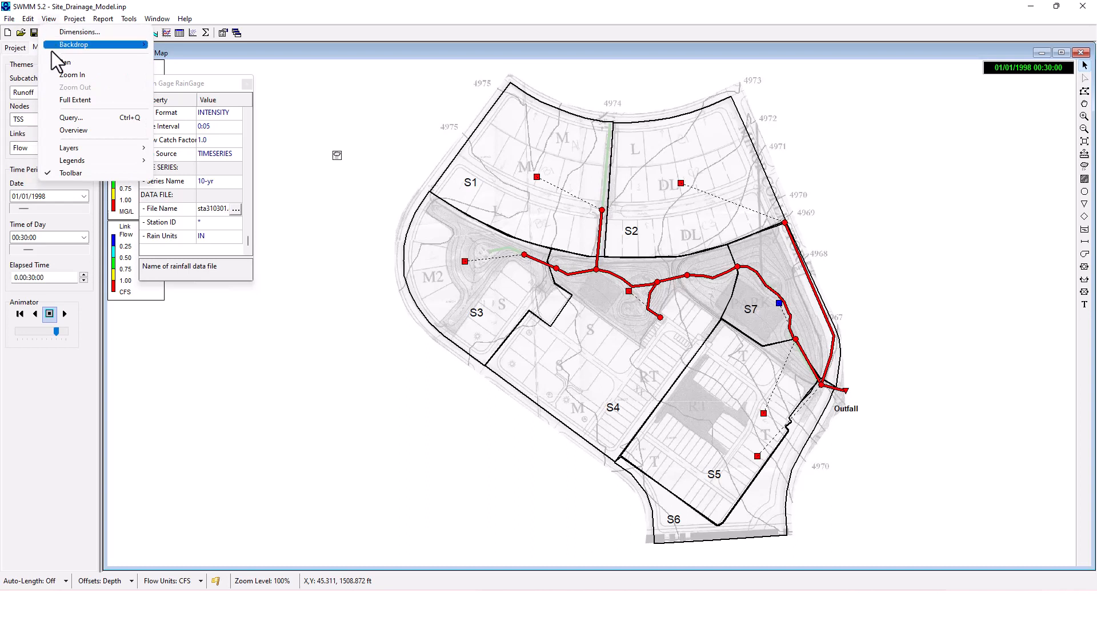
click(74, 18)
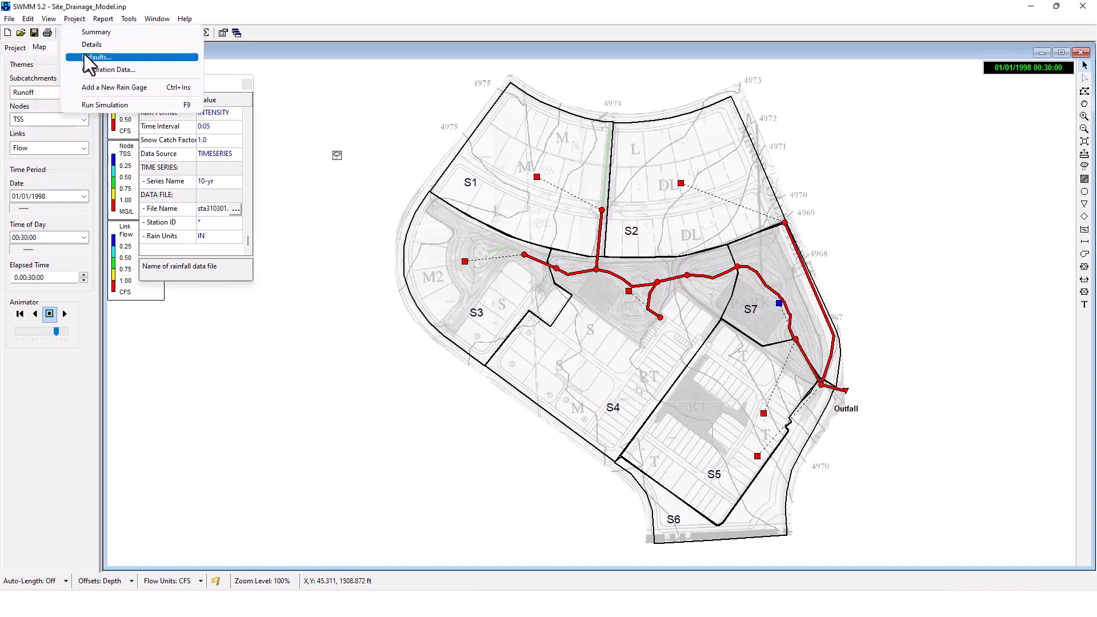
mouse_move(105, 70)
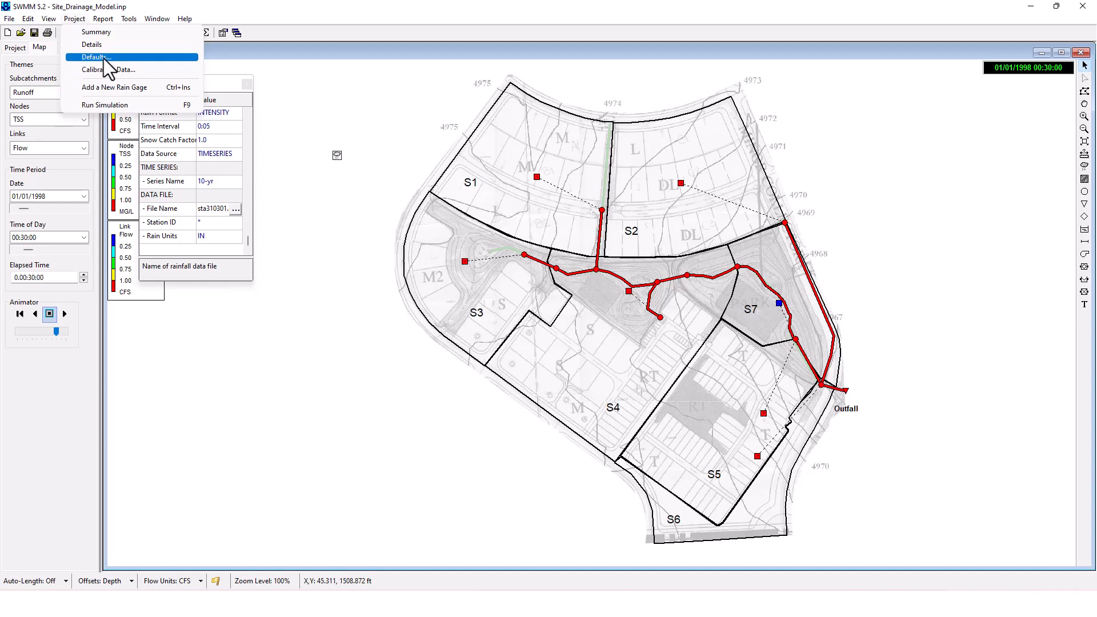
Step: Glance at Project Defaults, leave them unchanged, and list the project data categories
click(91, 57)
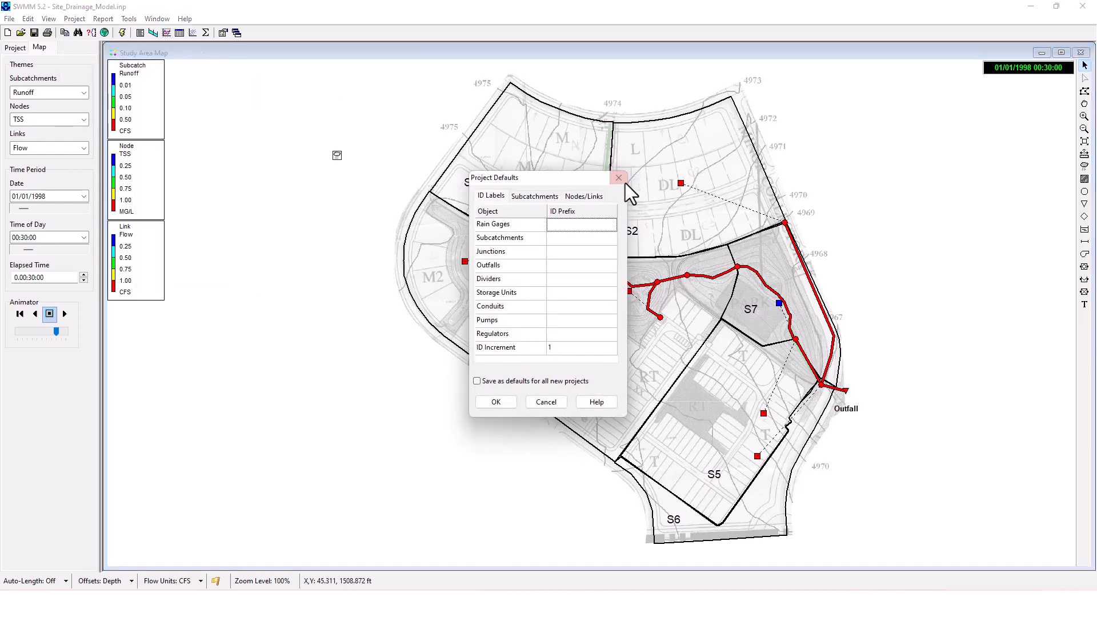
click(74, 18)
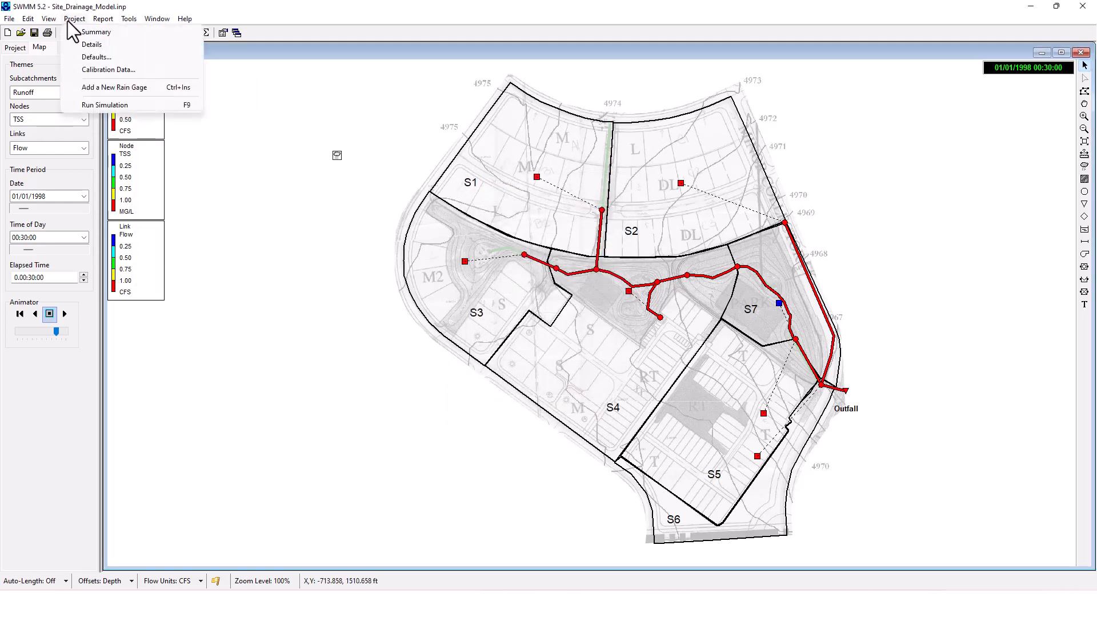
click(48, 18)
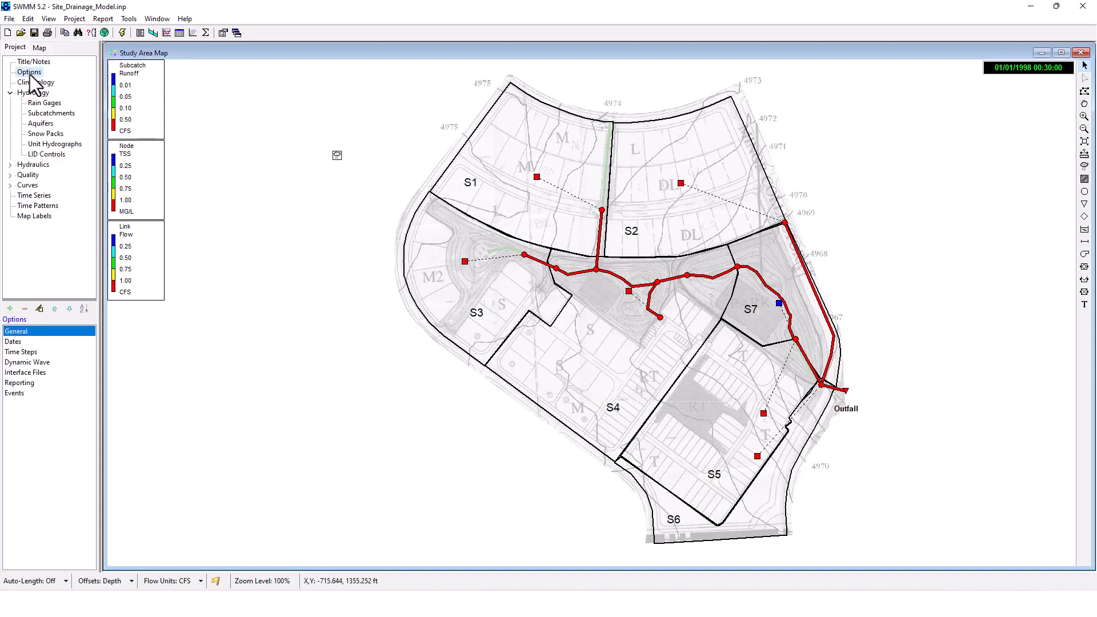
mouse_move(40, 308)
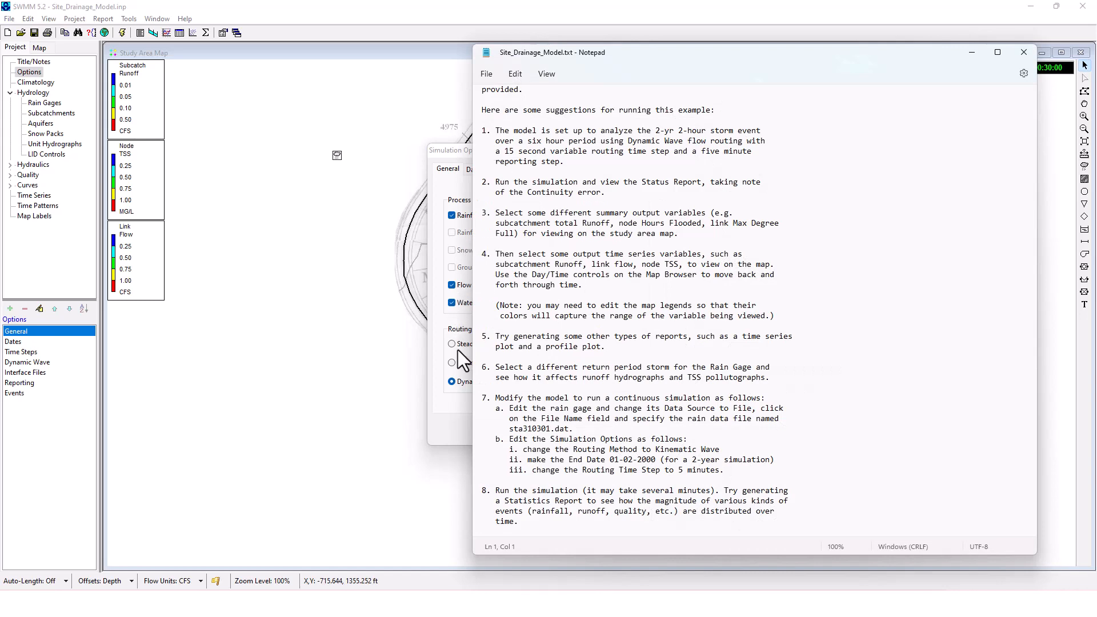
Step: Switch flow routing to Kinematic Wave and set the analysis end date to 01/02/2000
click(453, 362)
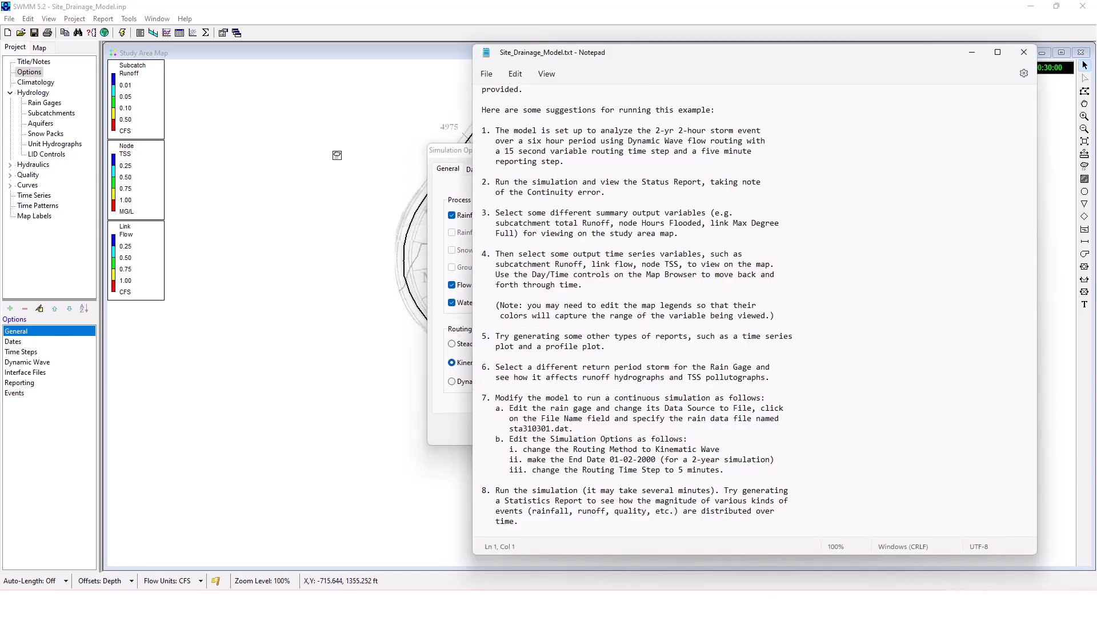
mouse_move(702, 291)
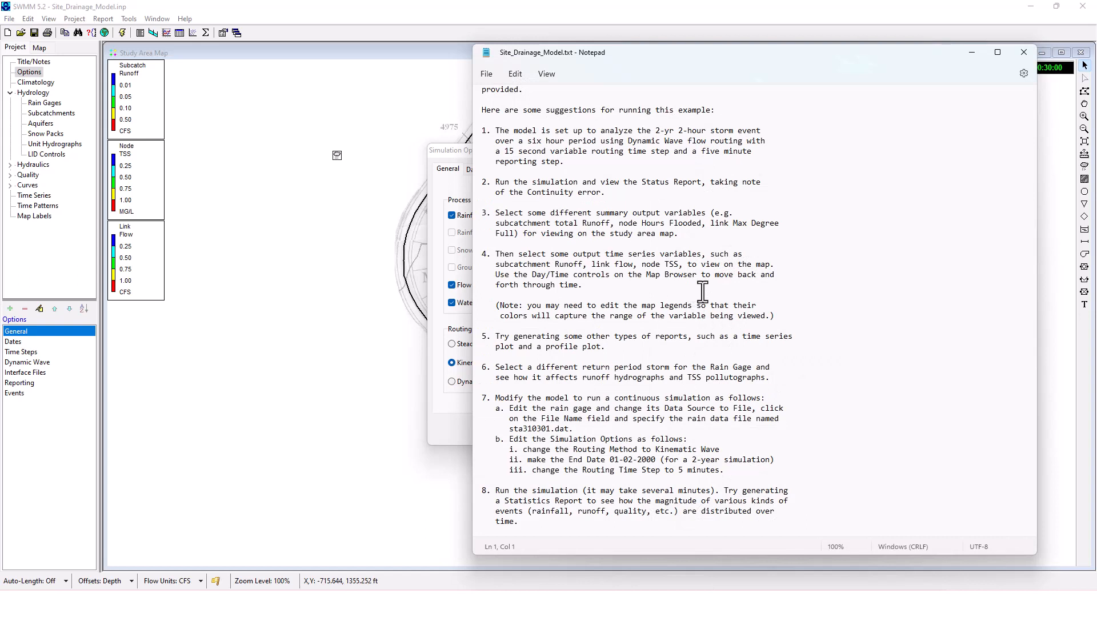
mouse_move(593, 465)
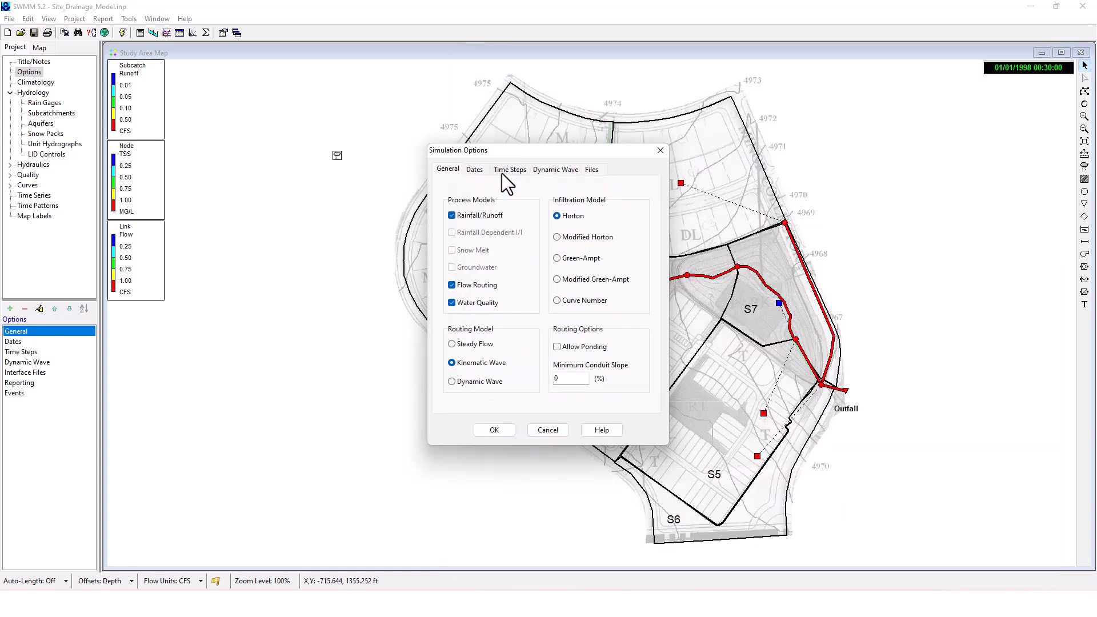
click(473, 169)
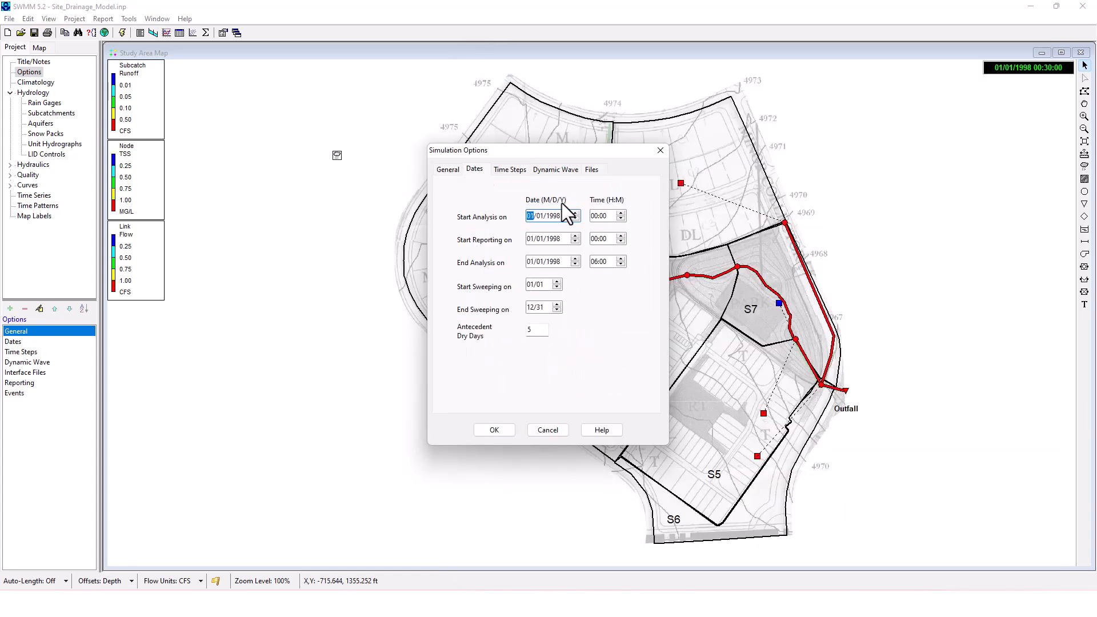
click(546, 260)
text(2000)
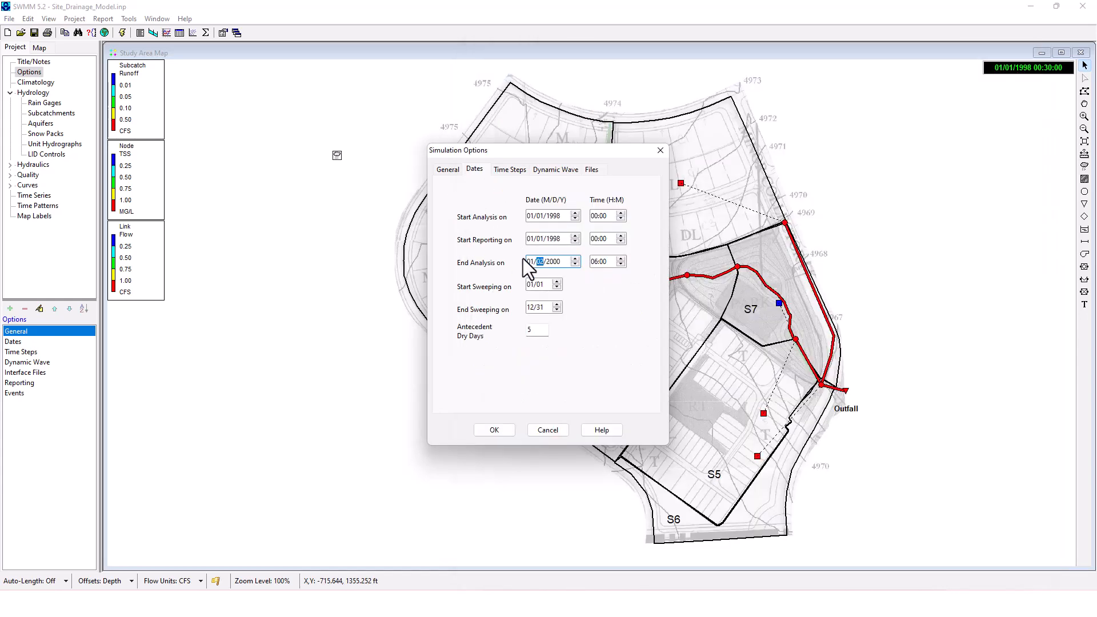
mouse_move(534, 198)
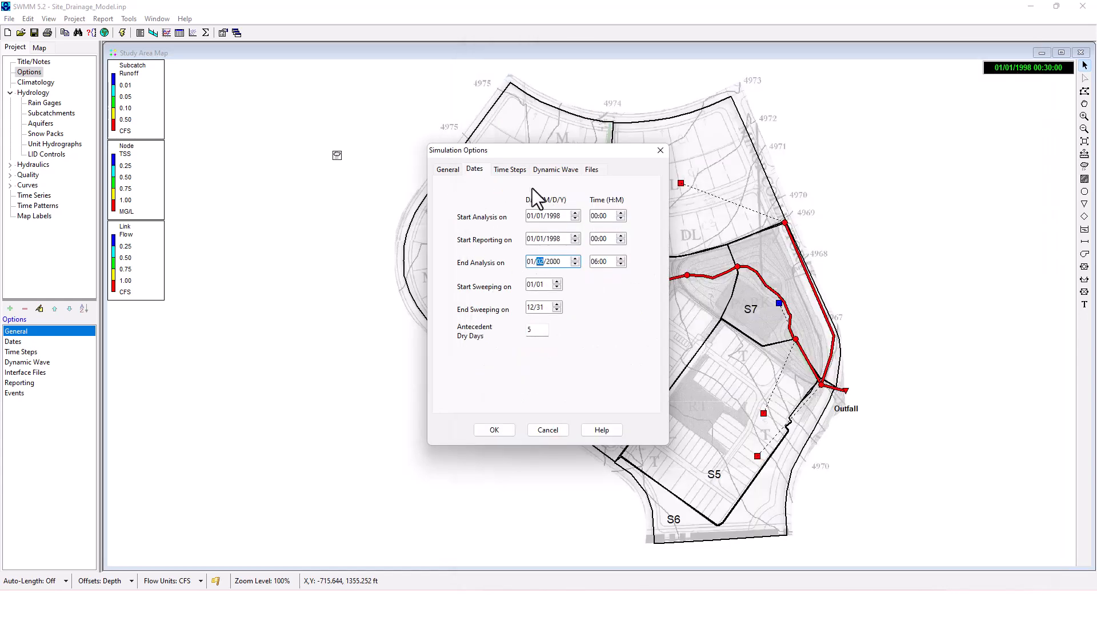
Step: Set the routing time step to 300 seconds and confirm the simulation options
click(509, 169)
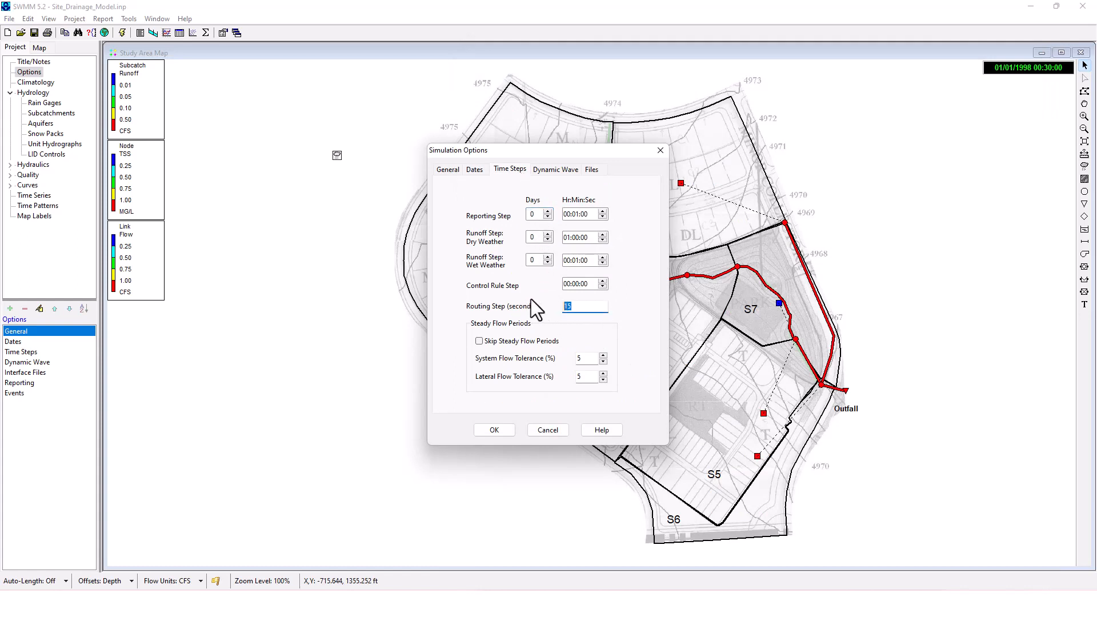
mouse_move(544, 294)
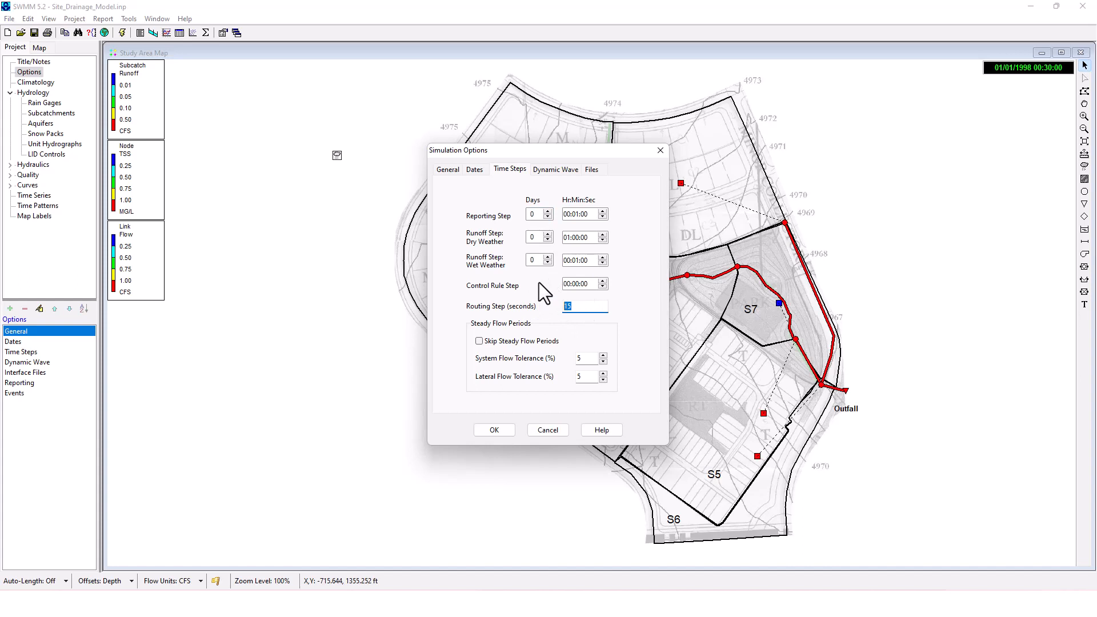
mouse_move(519, 280)
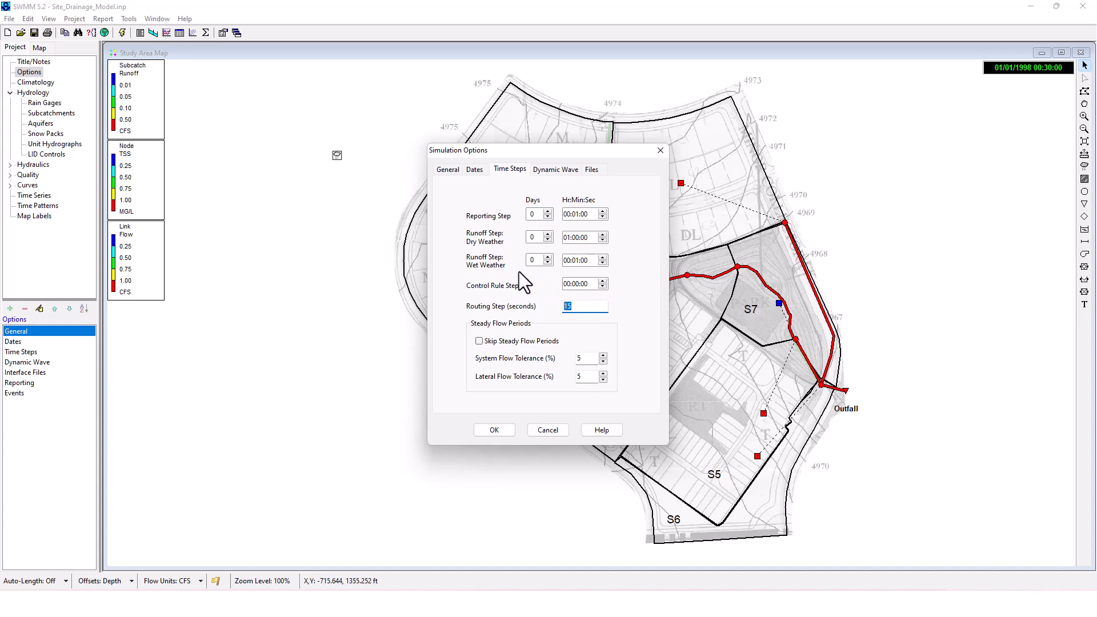
text(300)
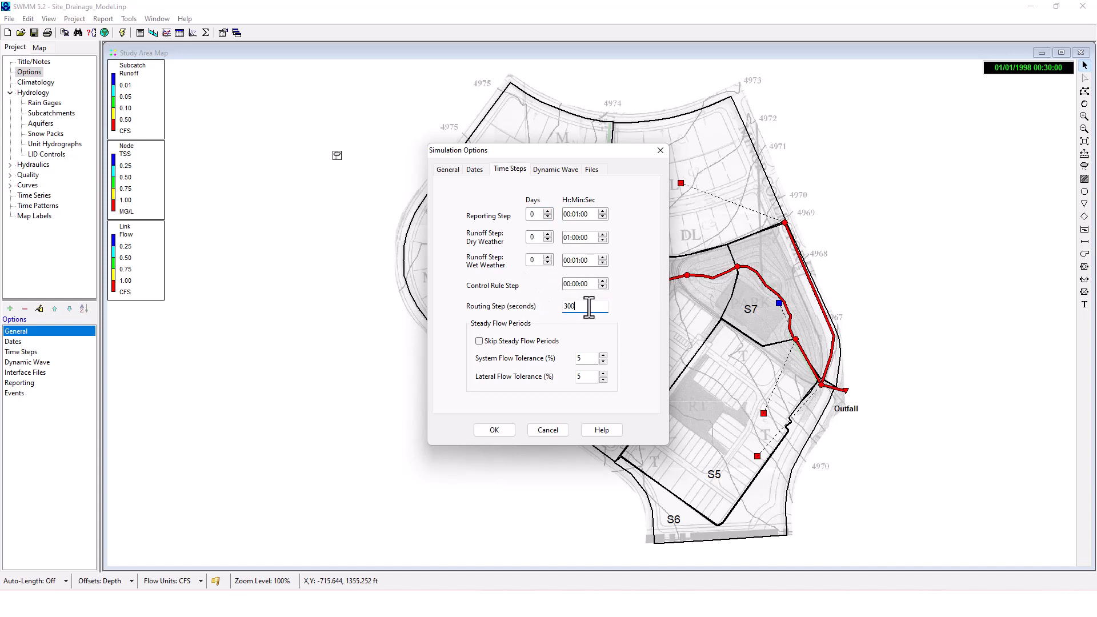
click(493, 430)
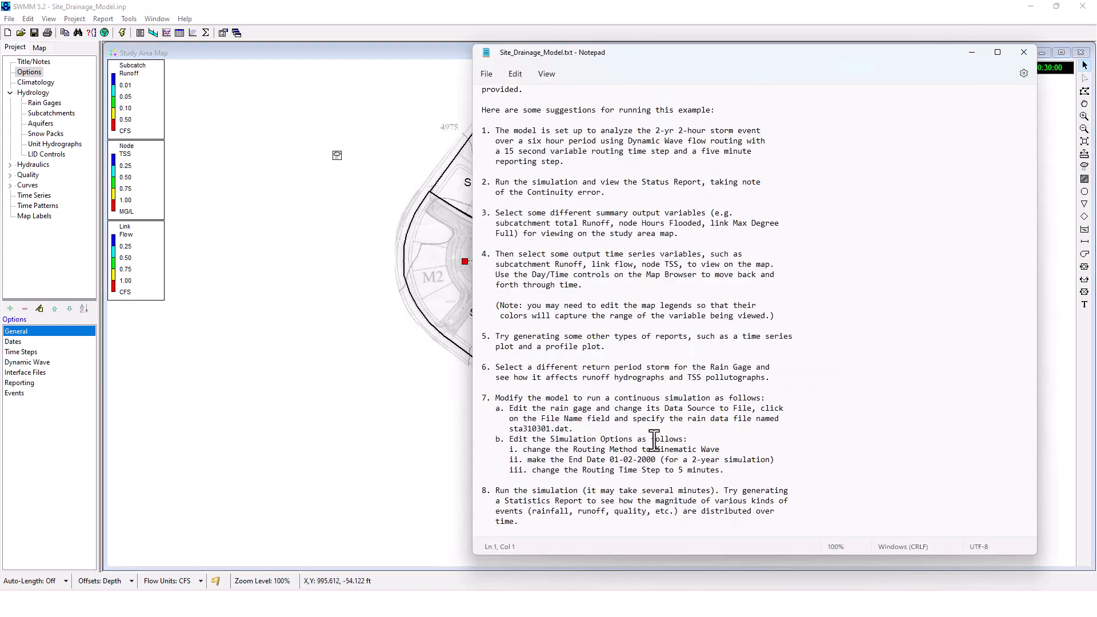
mouse_move(629, 479)
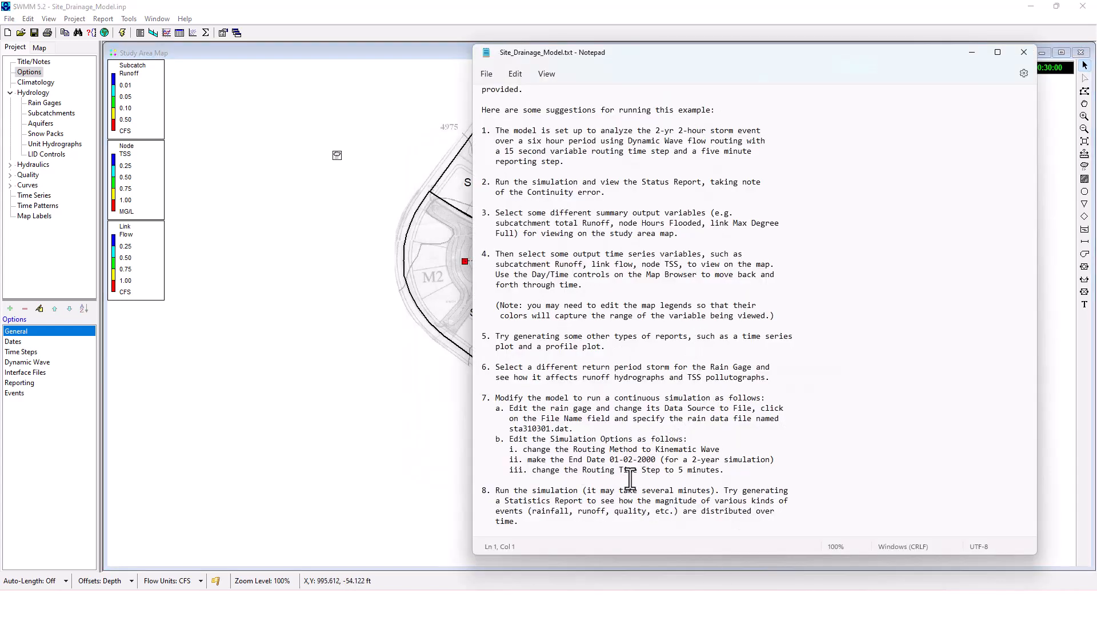
mouse_move(731, 486)
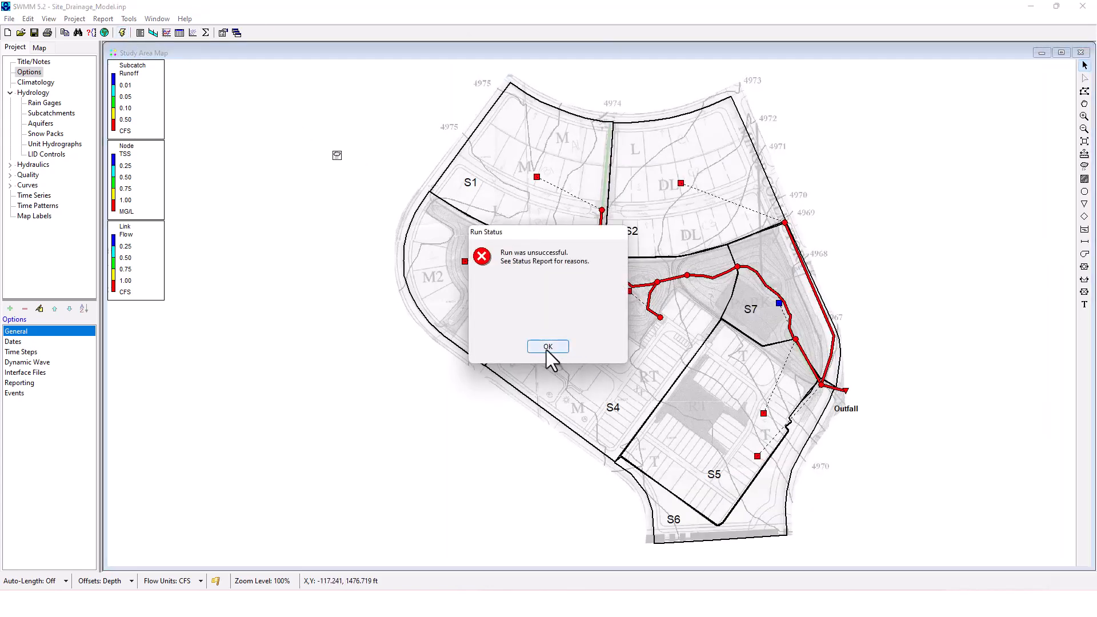
Step: Dismiss the failed-run message reporting error 195 about the reporting time step
click(548, 346)
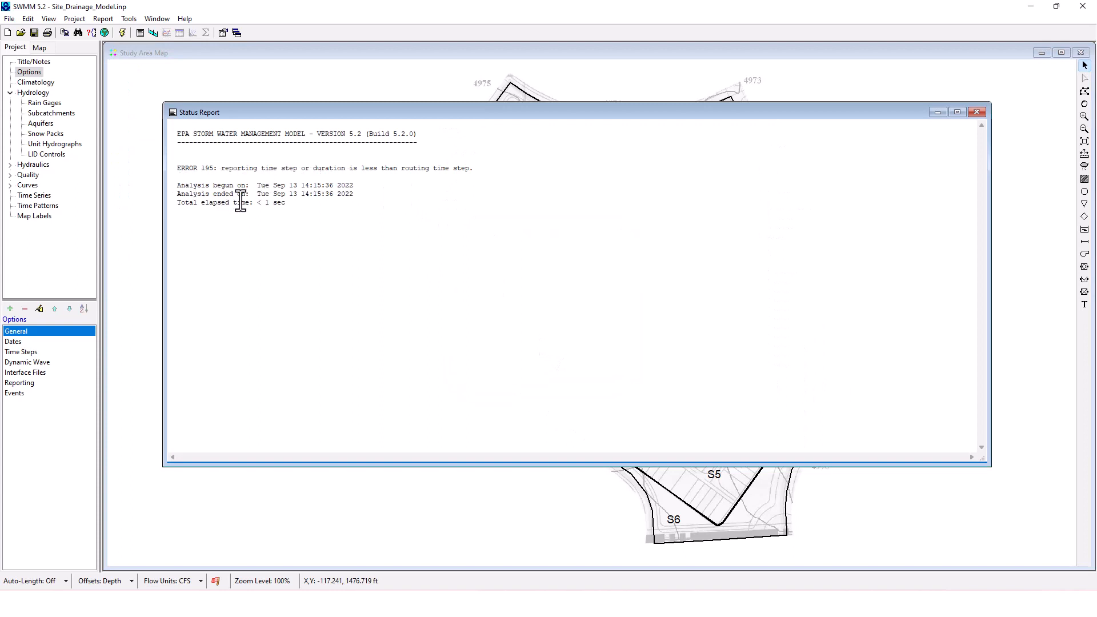
mouse_move(335, 167)
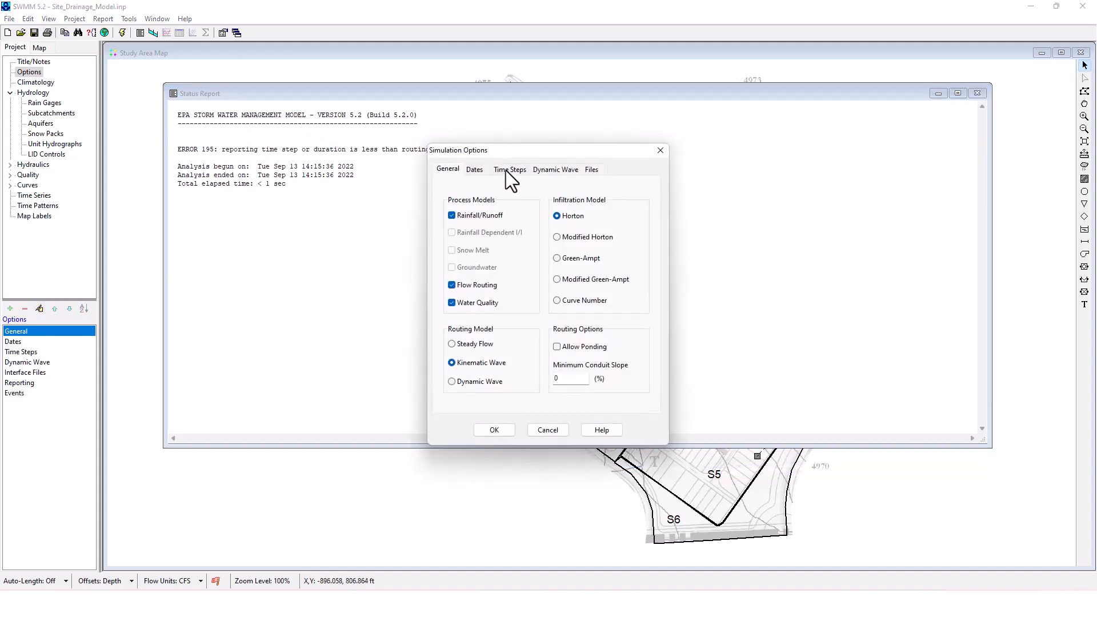
Step: Adjust the Time Steps settings, rerun the simulation, and acknowledge the successful run with warnings
click(510, 169)
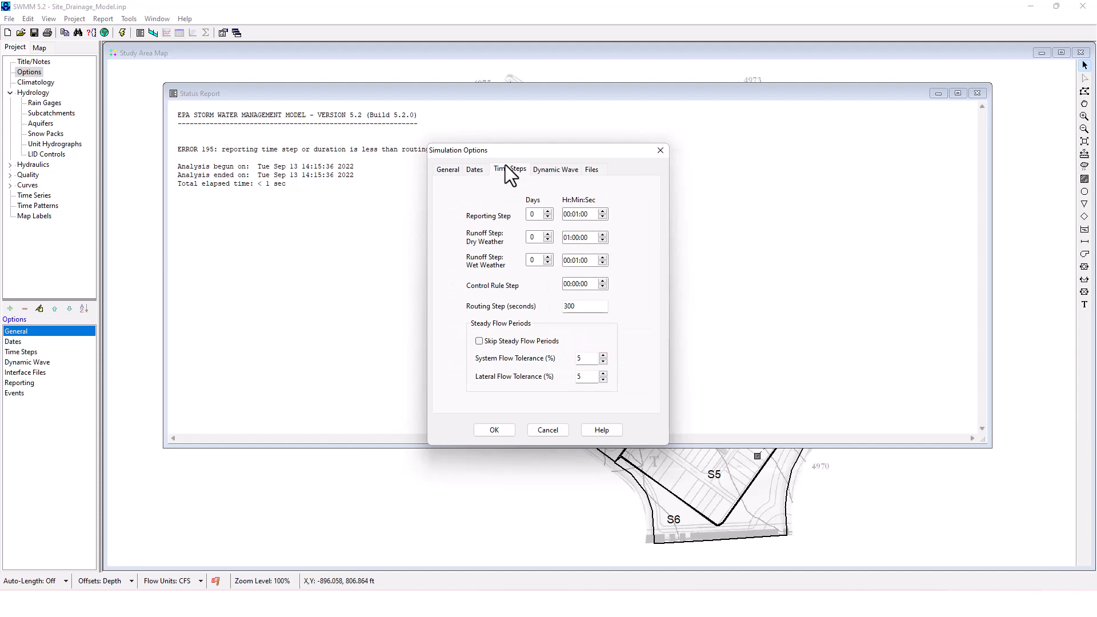
click(494, 430)
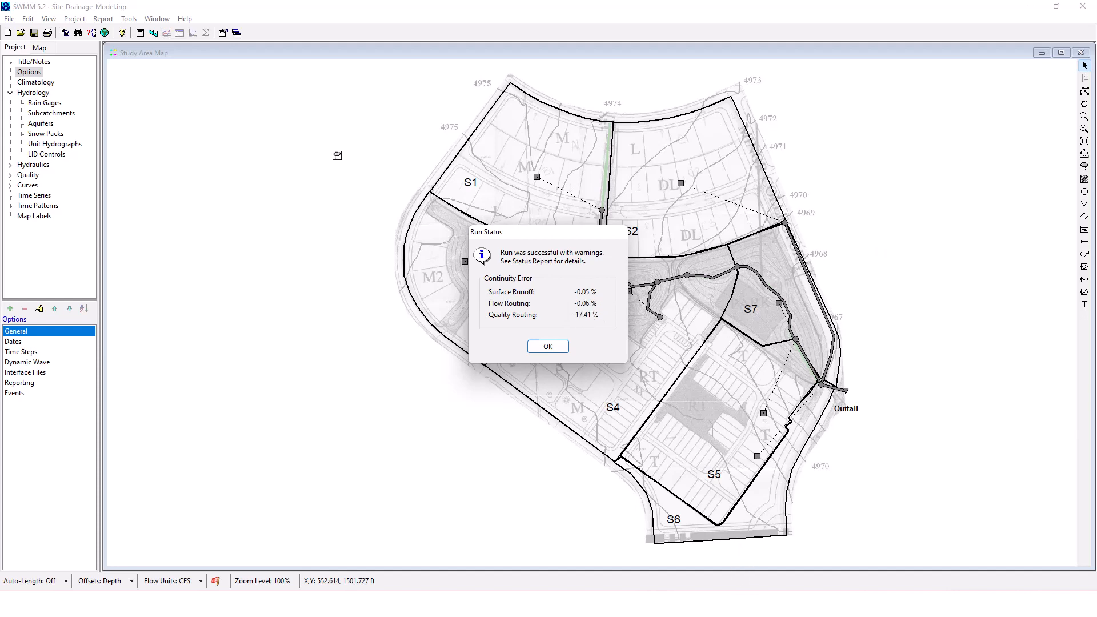
click(547, 346)
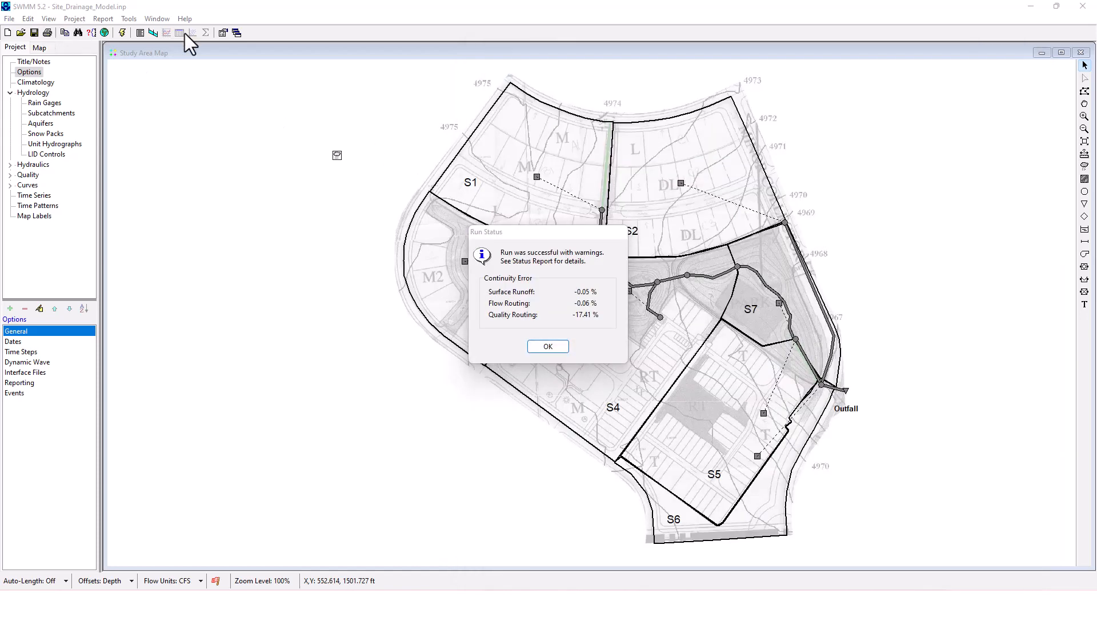
Step: Generate a precipitation statistics report for subcatchment S1
click(103, 18)
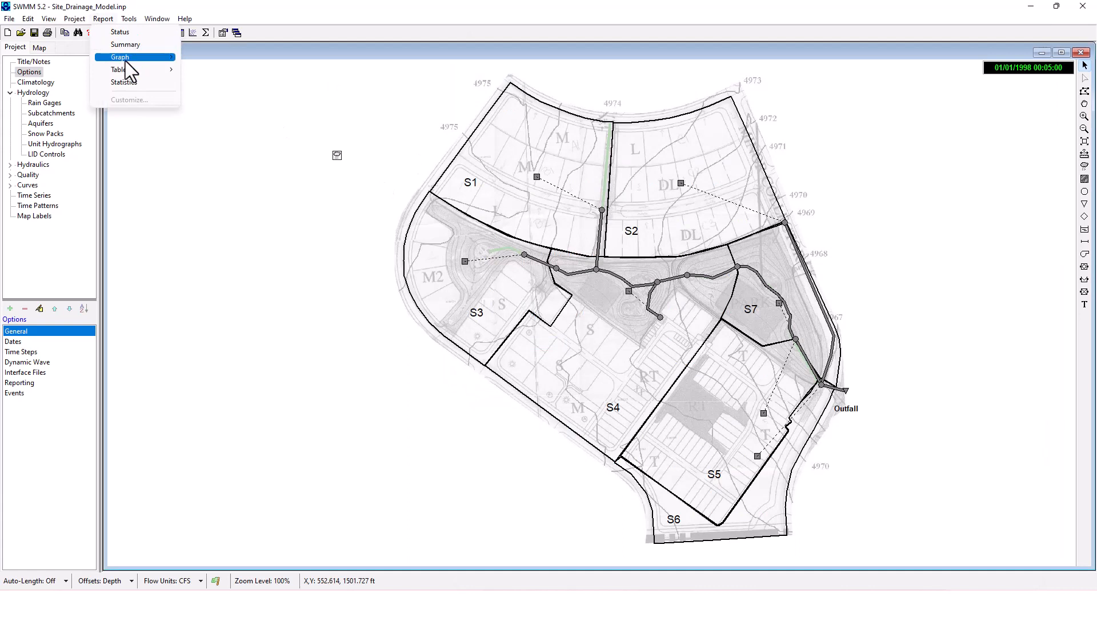
click(124, 82)
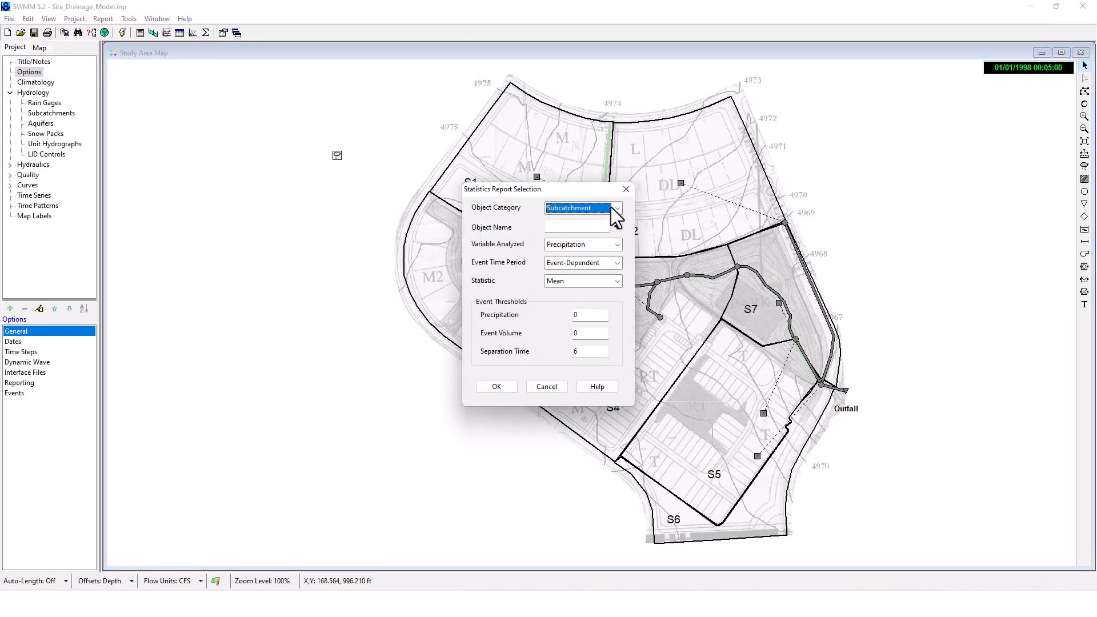
mouse_move(603, 226)
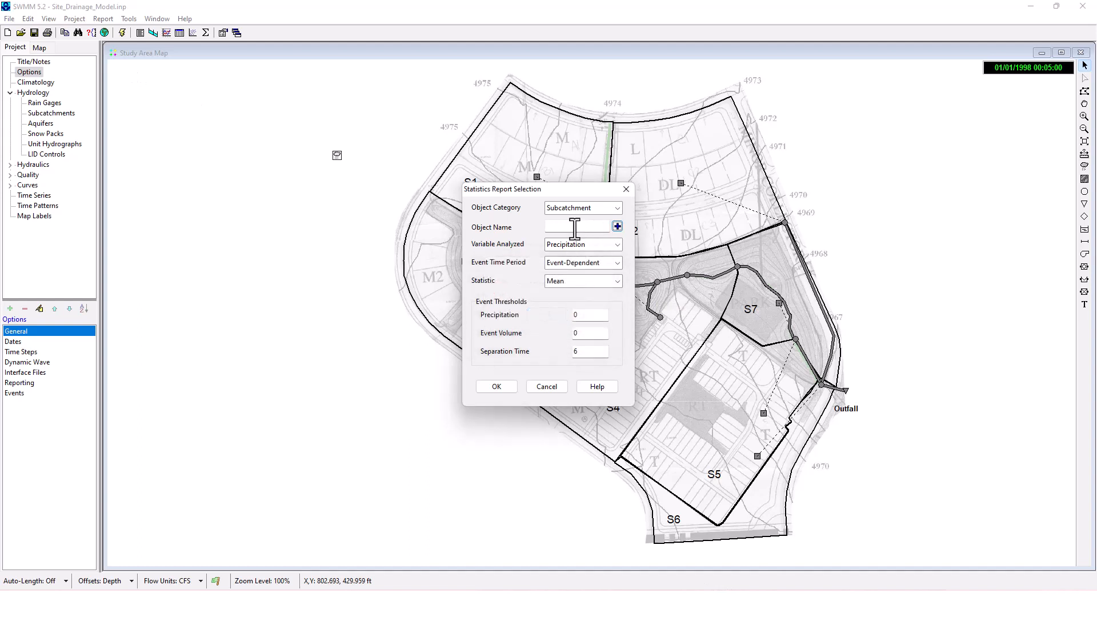
text(S1)
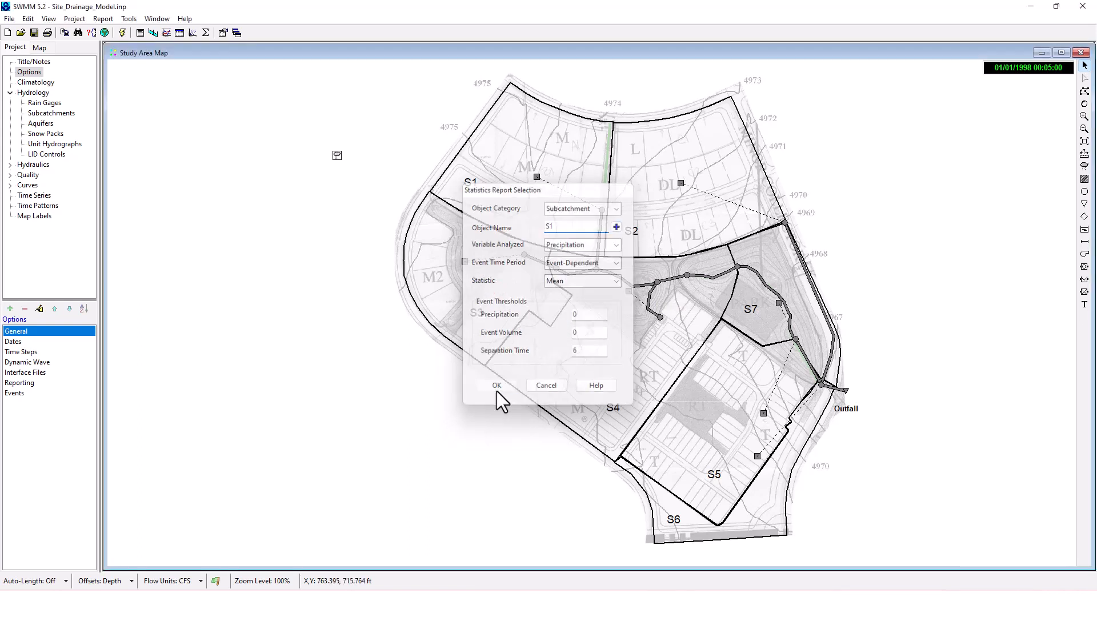
click(498, 385)
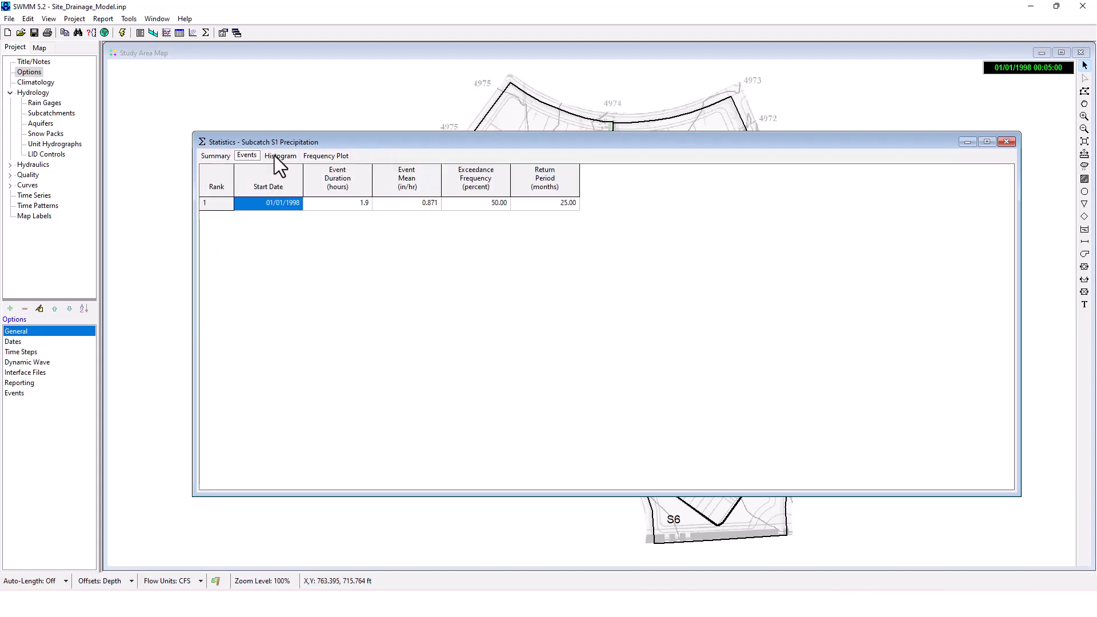
Step: Review the frequency plot and summary statistics for S1, then close the report
click(325, 155)
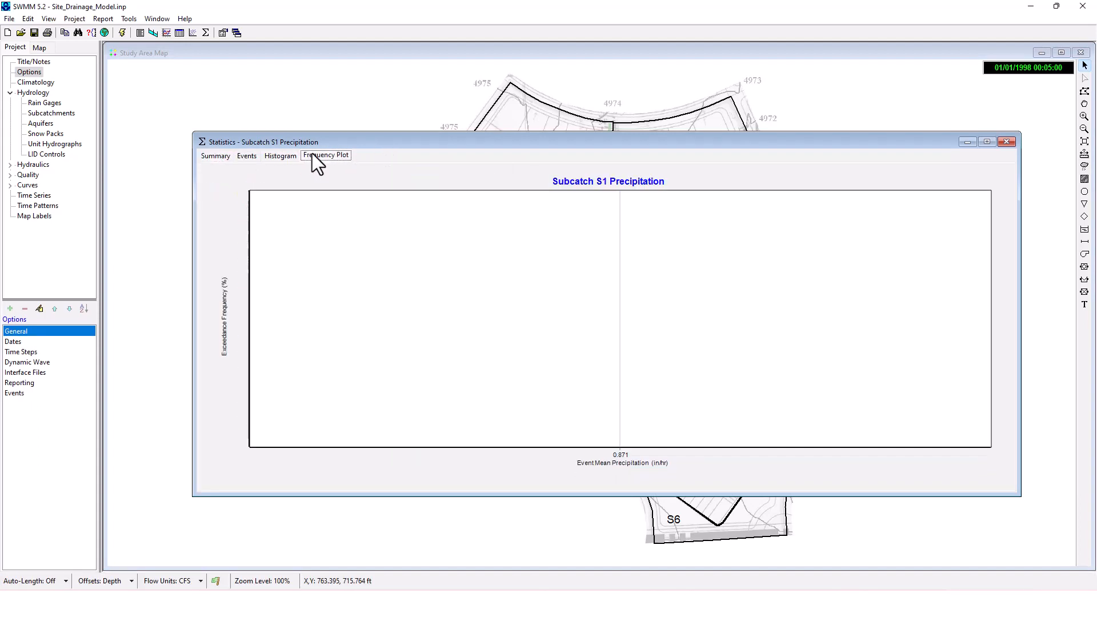
click(215, 155)
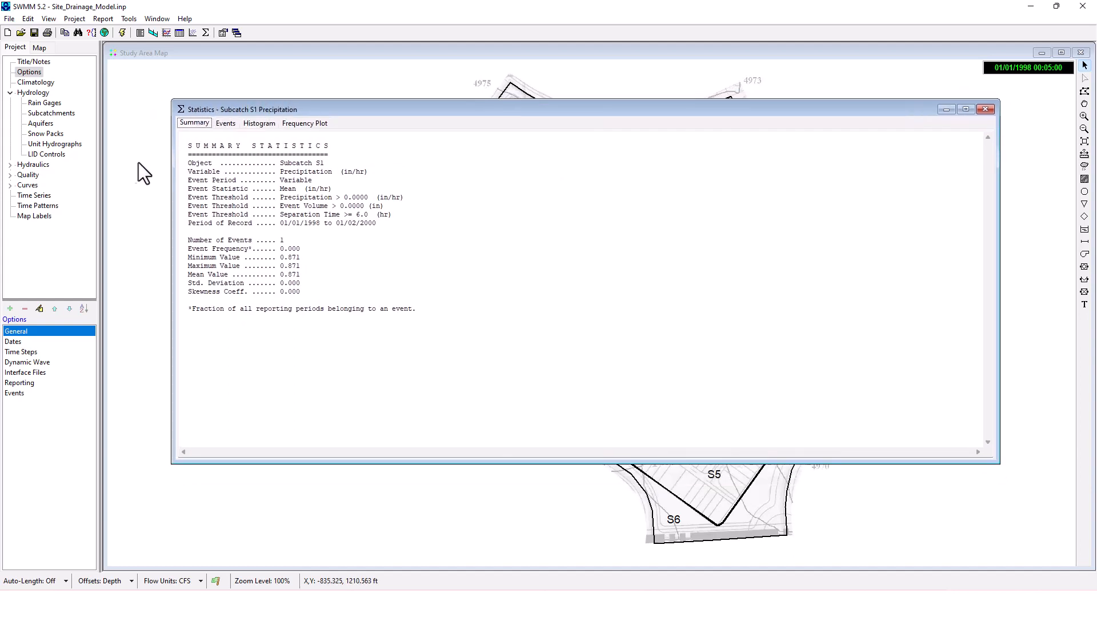
click(986, 110)
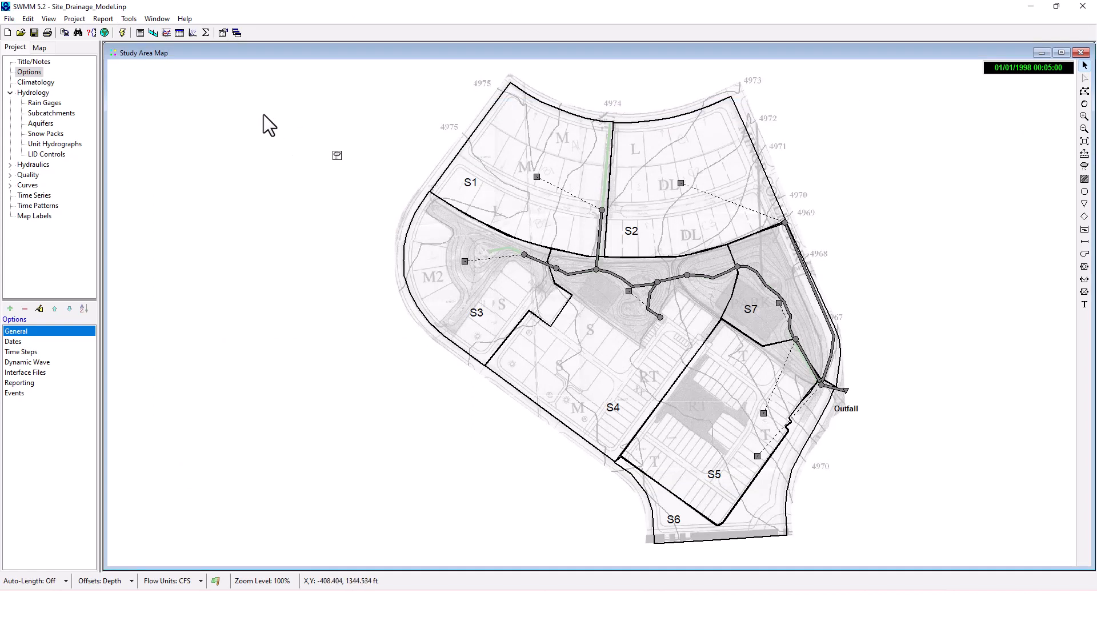
mouse_move(472, 44)
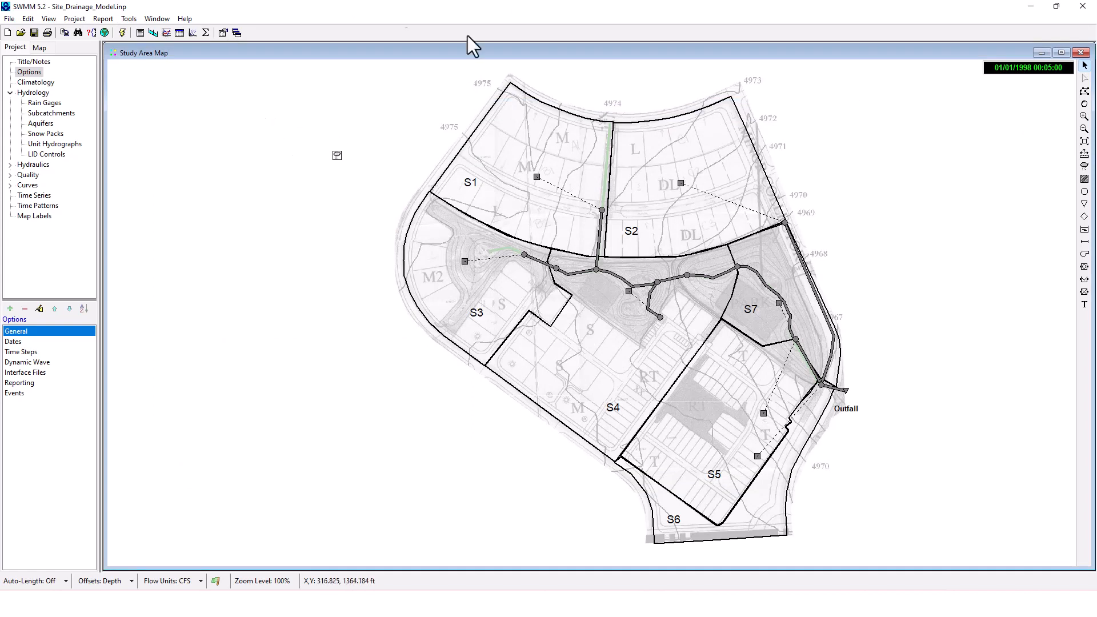
mouse_move(1057, 467)
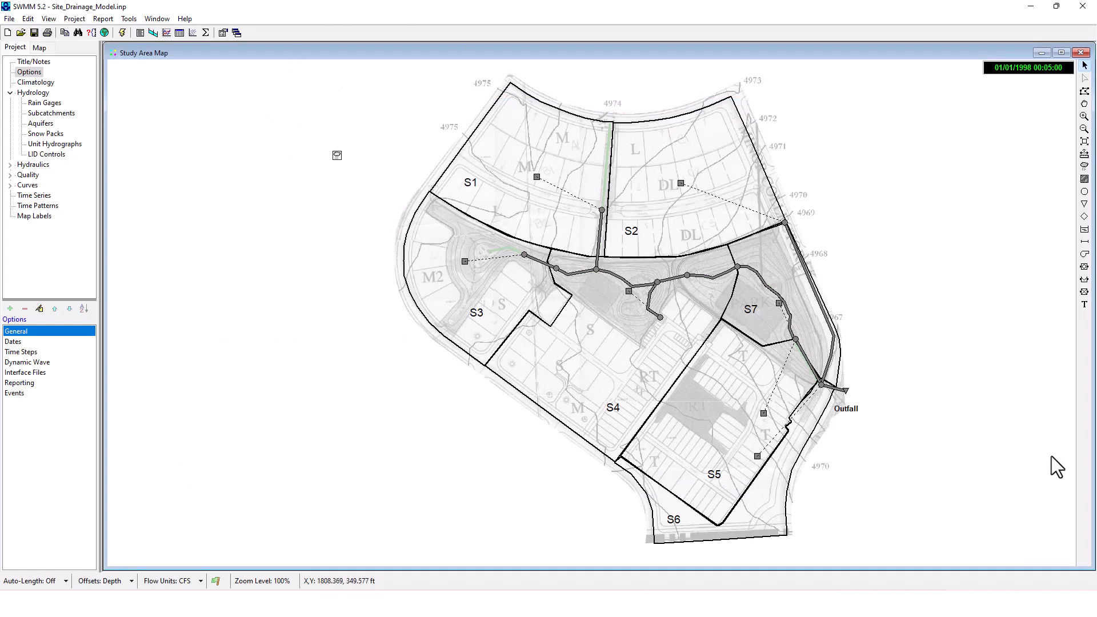